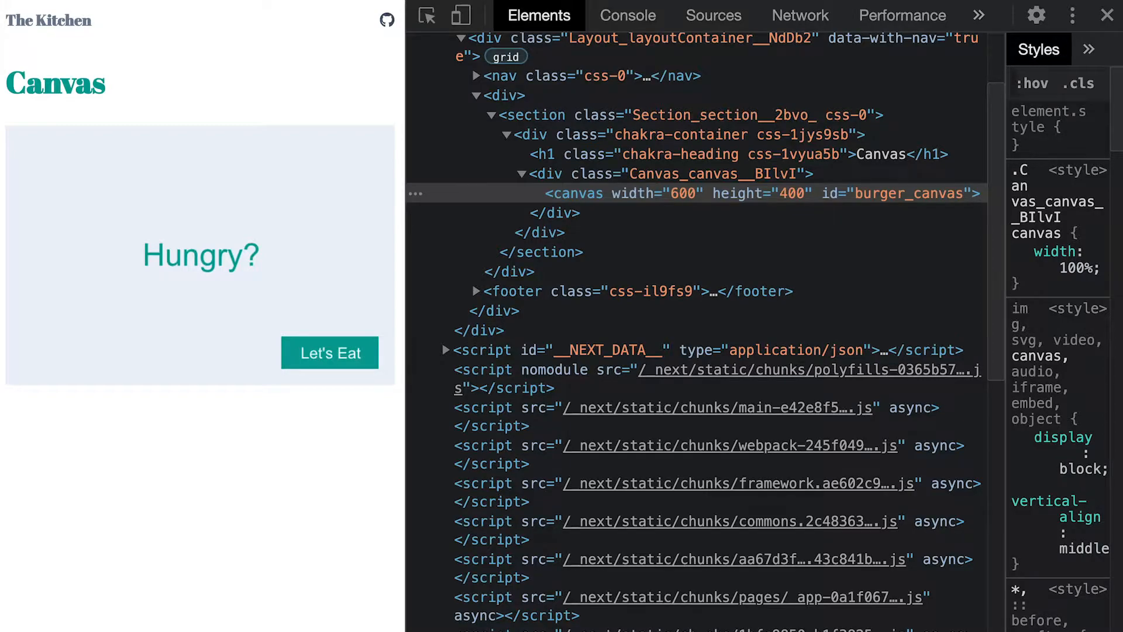
{"action": "mouse_move", "coordinate": [796, 289]}
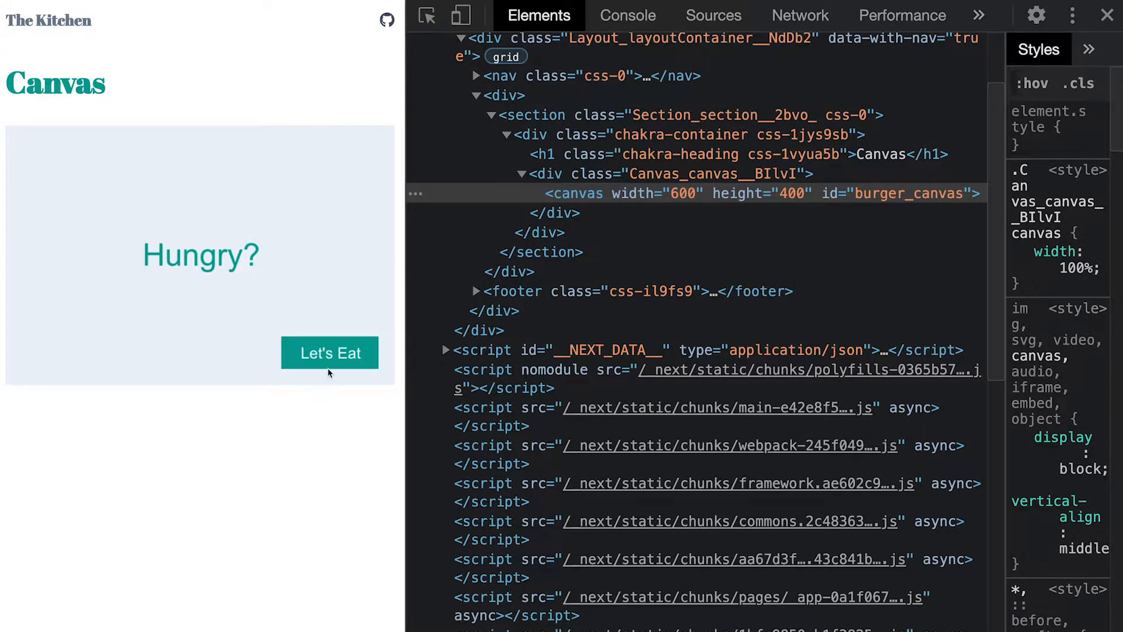
Step: Write var canvas = driver.findElement(By.id("burger_canvas")) in testCanvas
{"action": "left_click", "coordinate": [330, 352]}
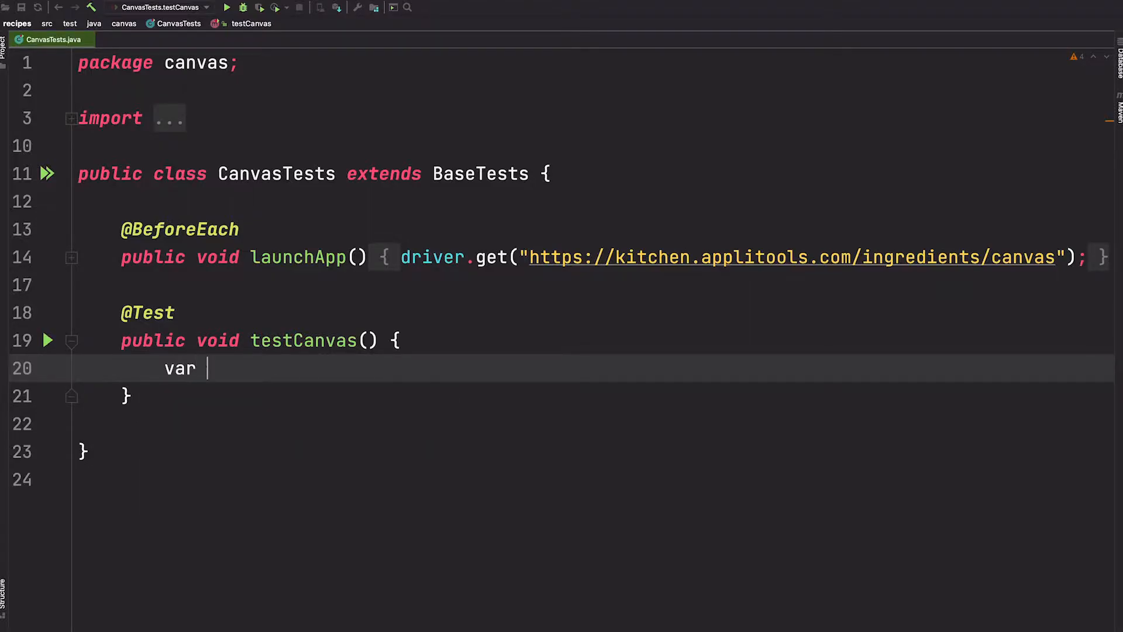
{"action": "type", "text": "canvas"}
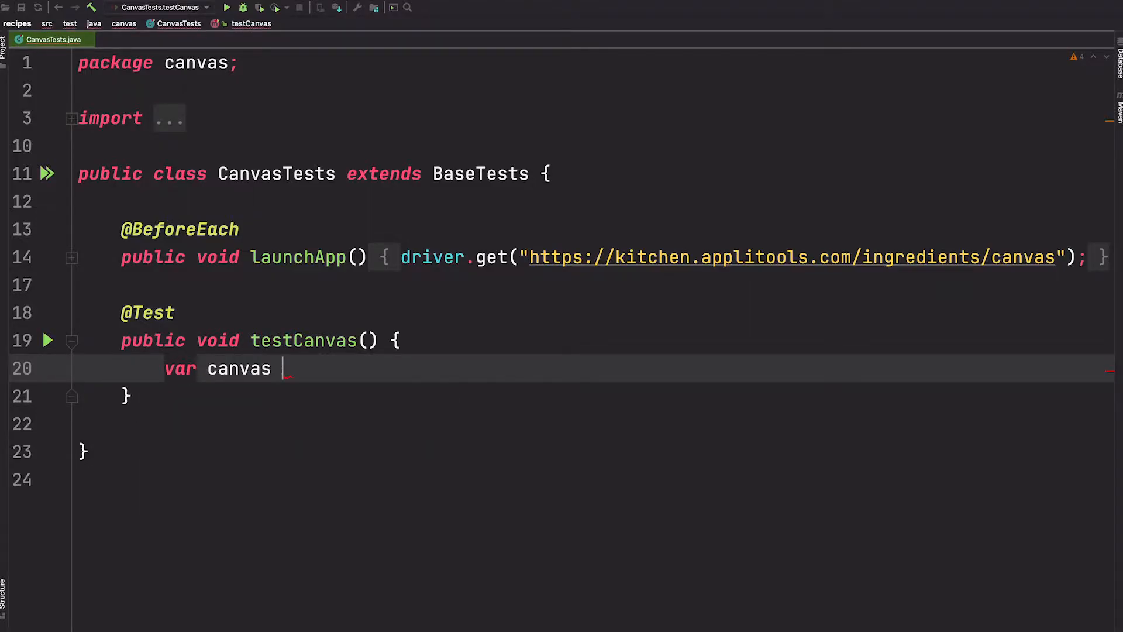
{"action": "type", "text": "= driver.d"}
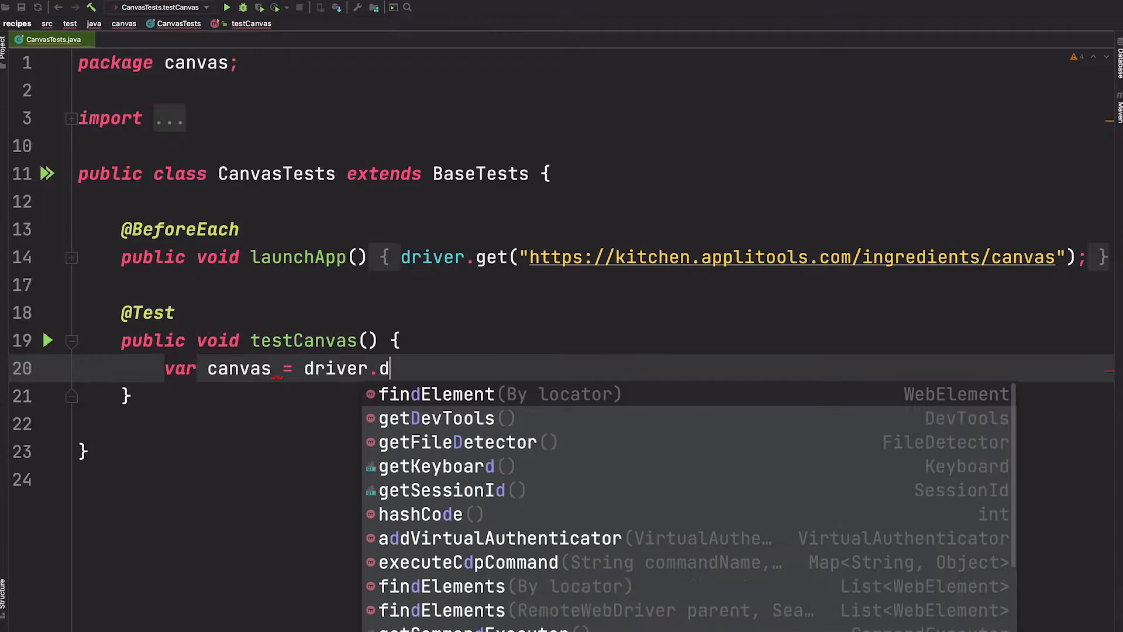
{"action": "left_click", "coordinate": [435, 394]}
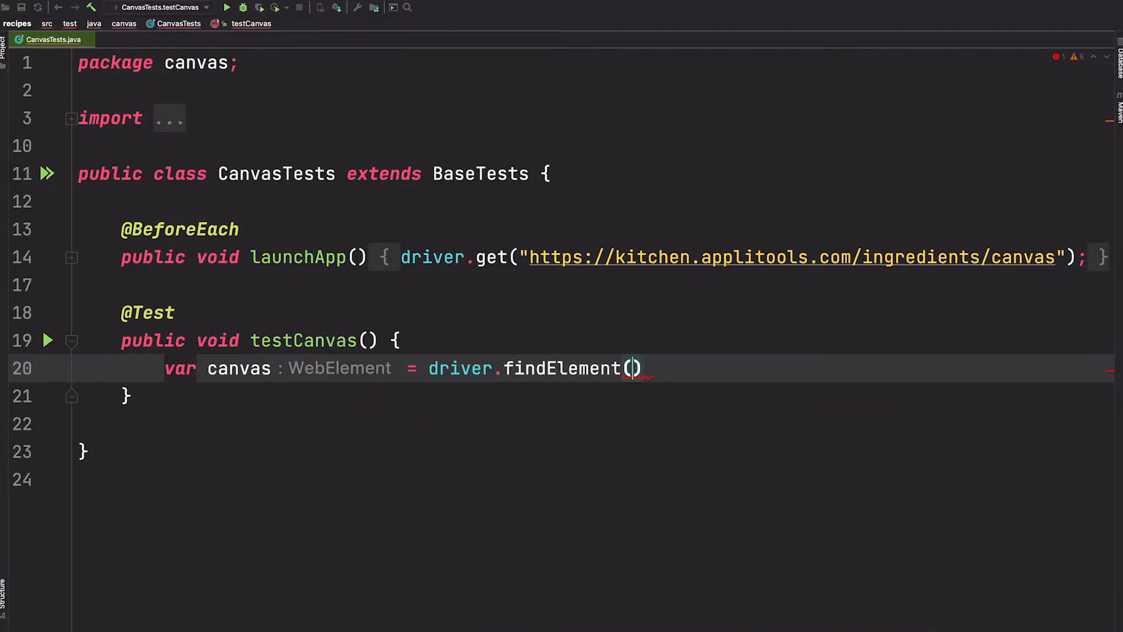
{"action": "type", "text": "By.id(\"burger"}
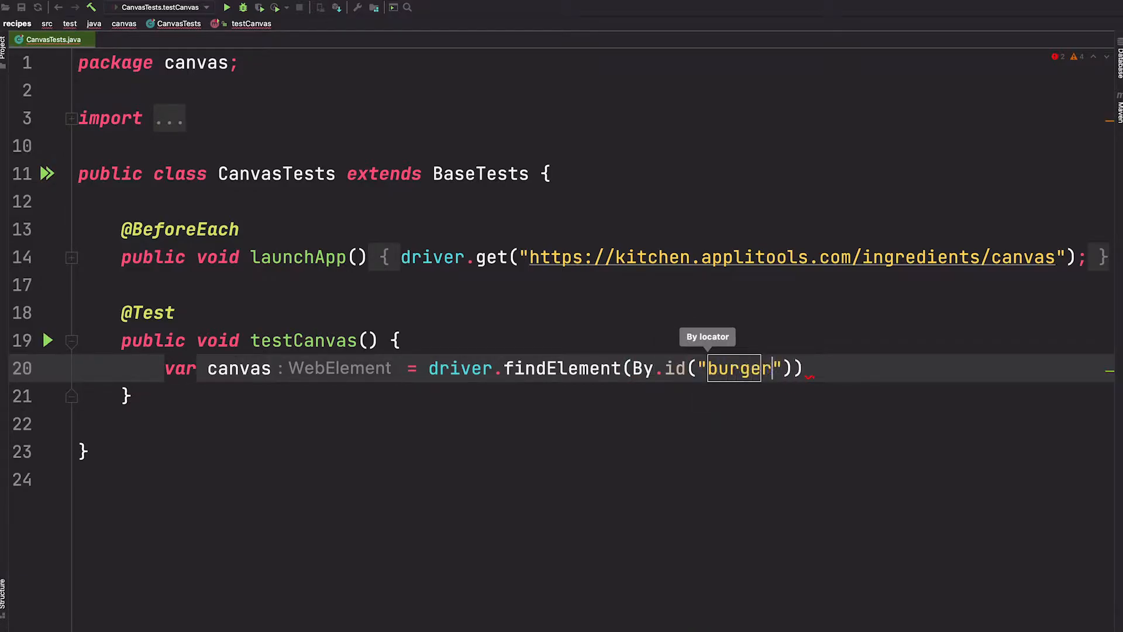
{"action": "type", "text": "_c"}
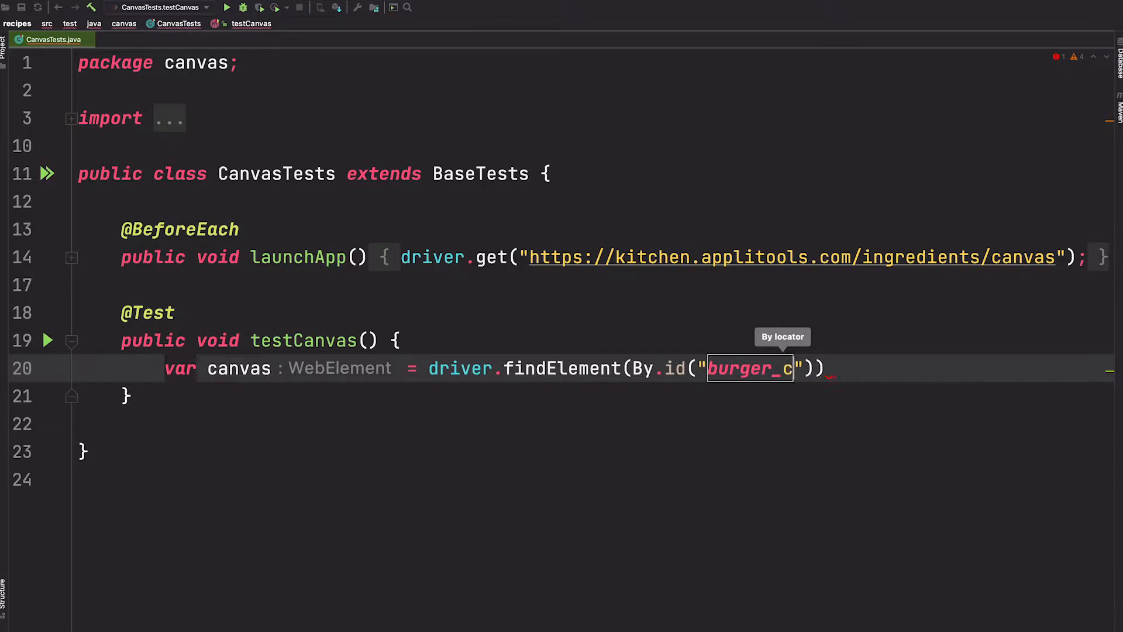
{"action": "type", "text": "anvas"}
{"action": "type", "text": "//Click"}
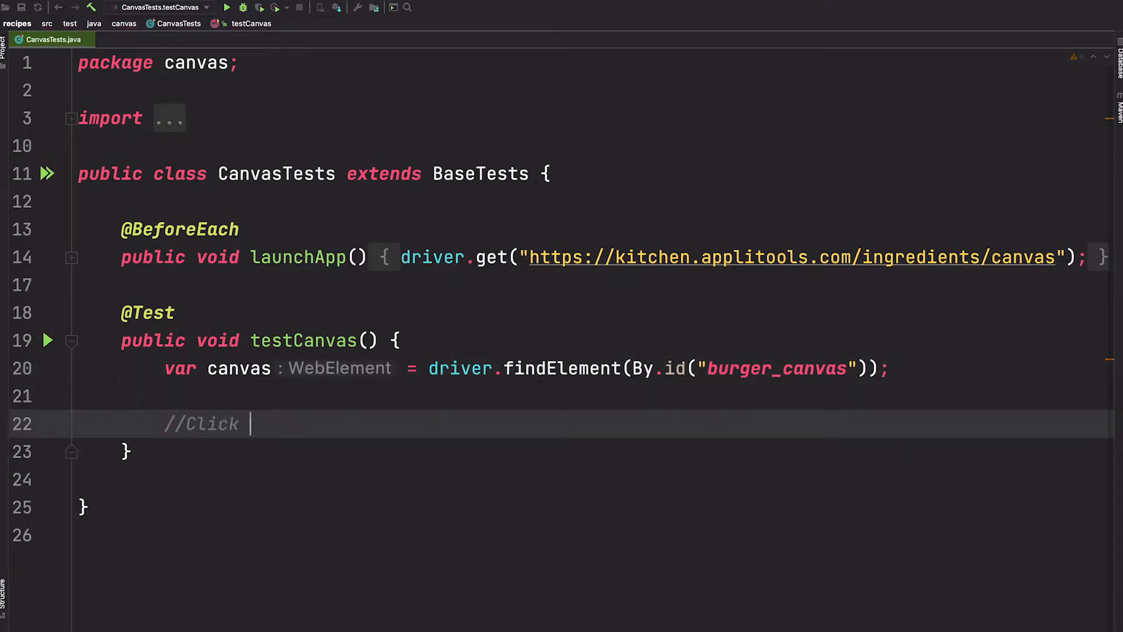
Step: Add the //Click button on the canvas comment and new Actions(driver).moveToElement(canvas)
{"action": "type", "text": "button on the canvas"}
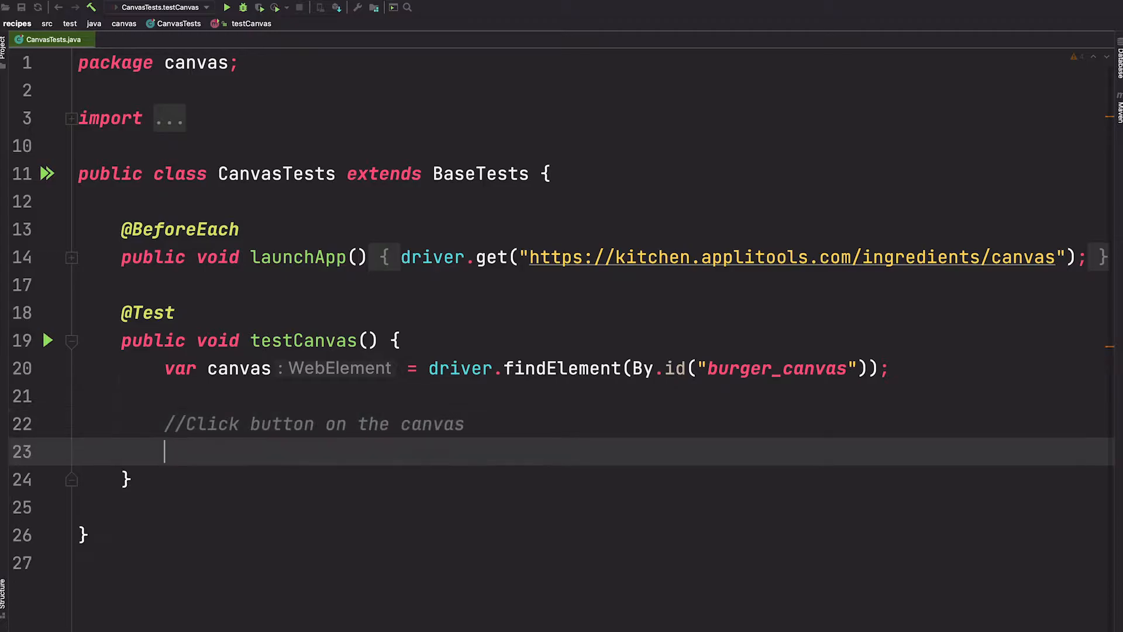
{"action": "type", "text": "ne"}
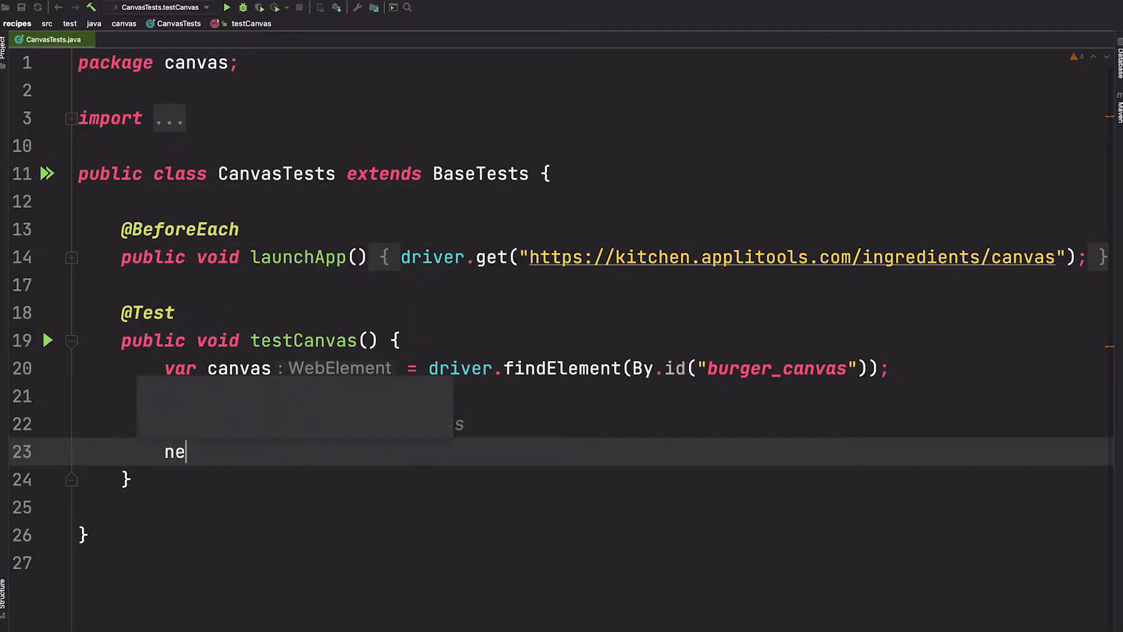
{"action": "type", "text": "w Actions(driver"}
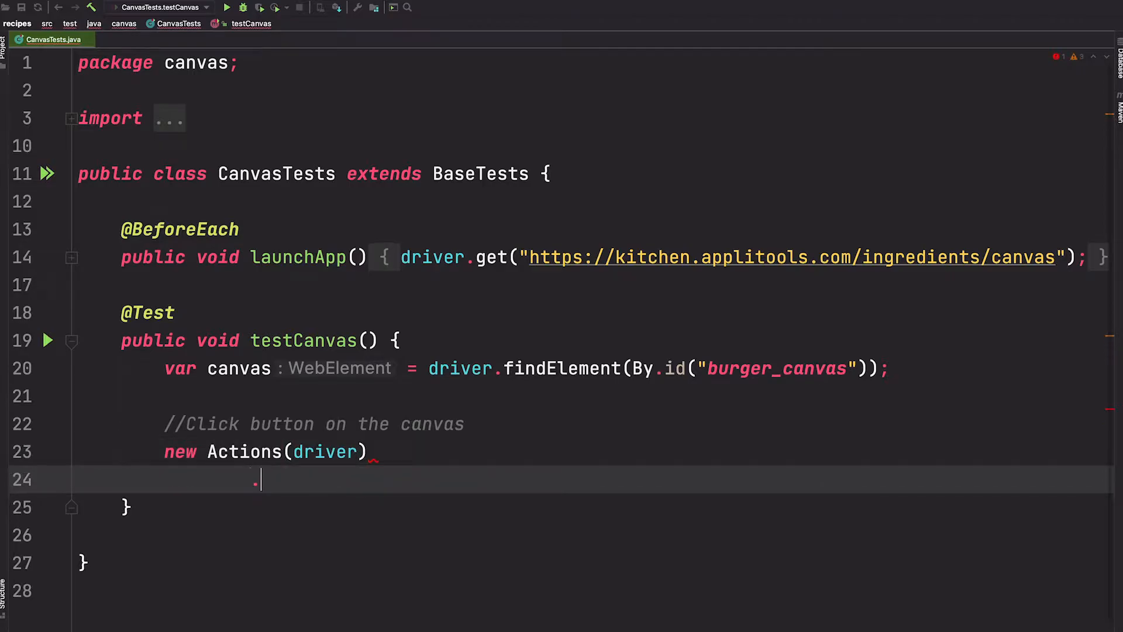
{"action": "type", "text": "."}
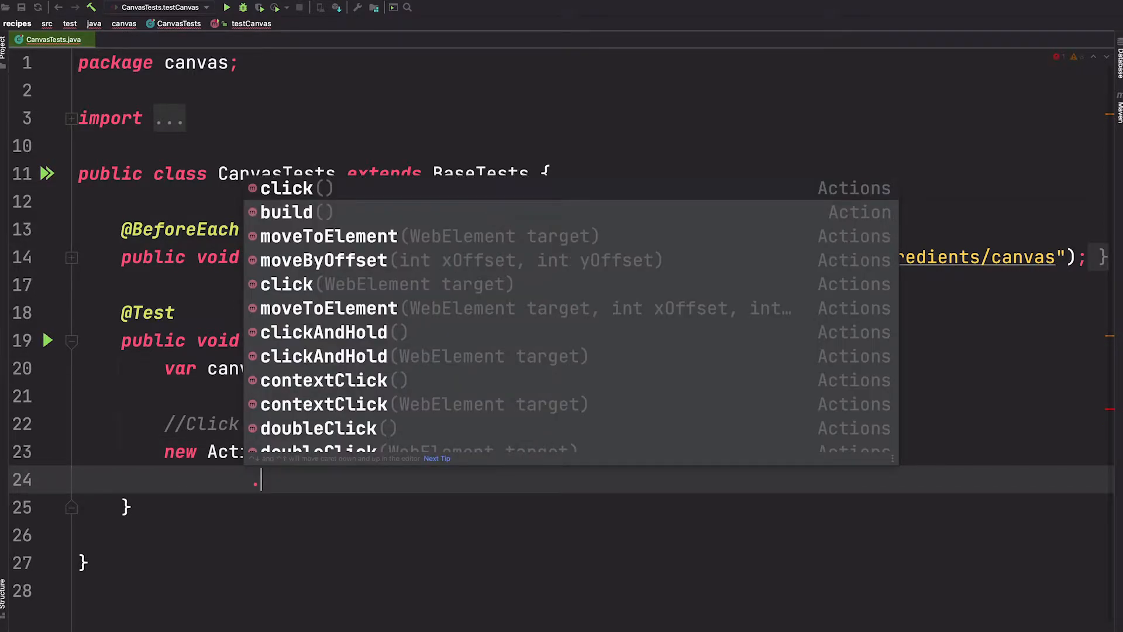
{"action": "type", "text": "move"}
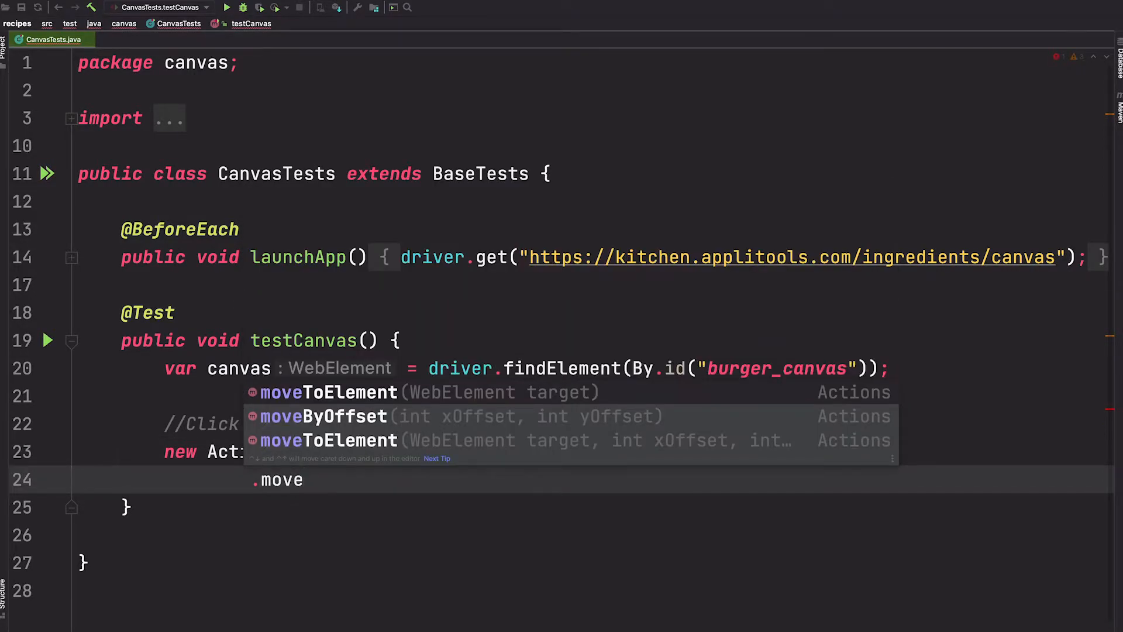
{"action": "left_click", "coordinate": [327, 392]}
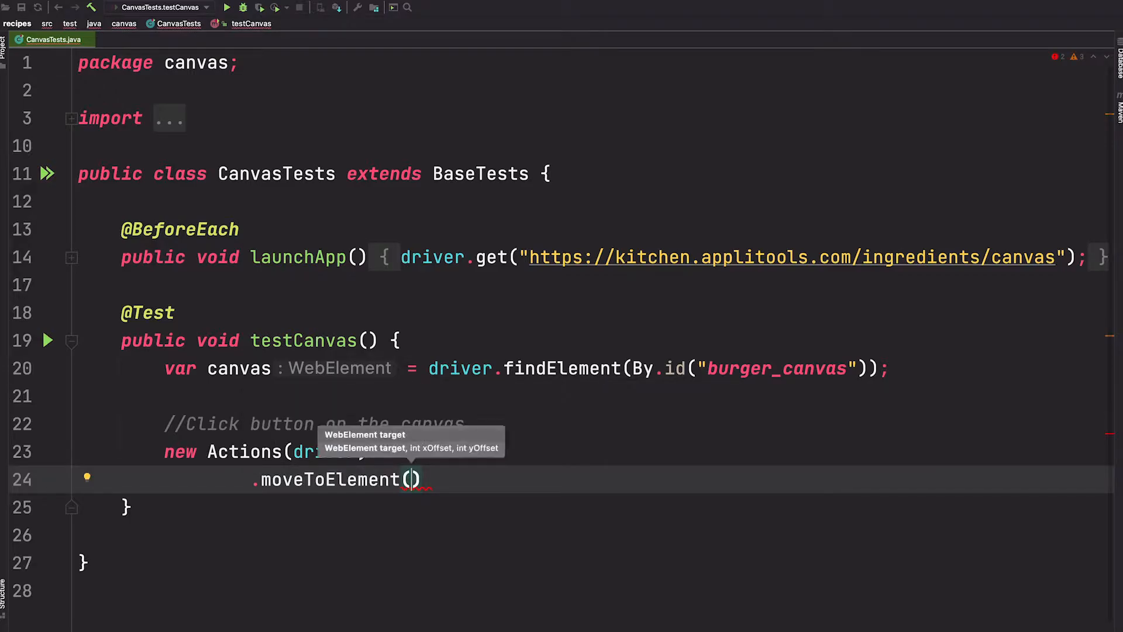
{"action": "type", "text": "canvas"}
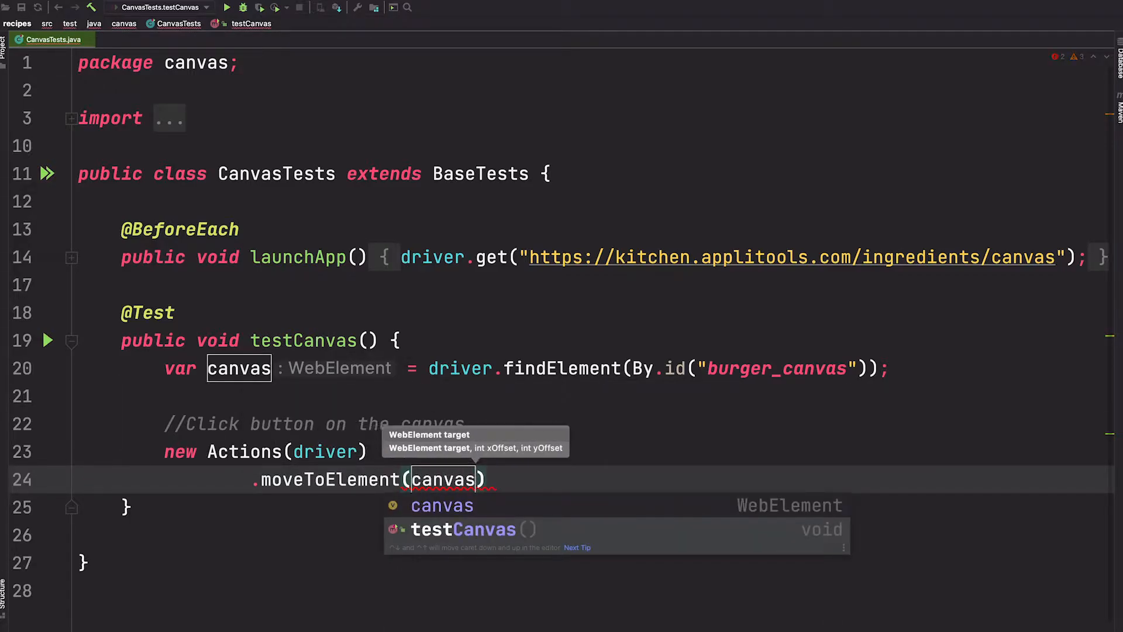
Step: Chain .click().perform(); onto the Actions call to click the canvas
{"action": "key", "text": "Enter"}
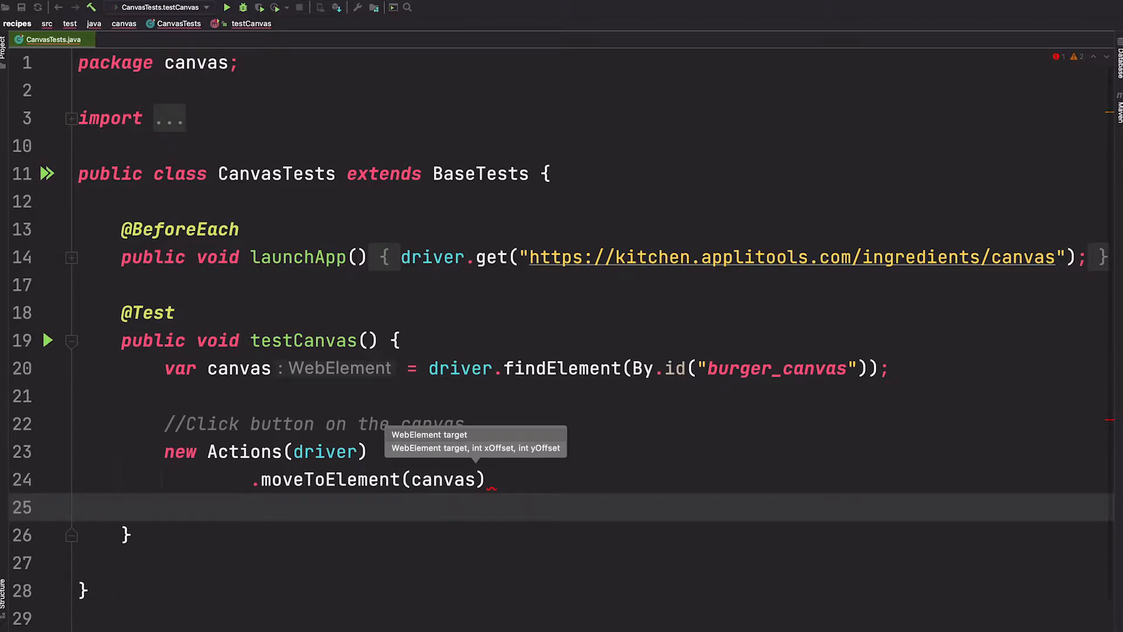
{"action": "type", "text": ".click()"}
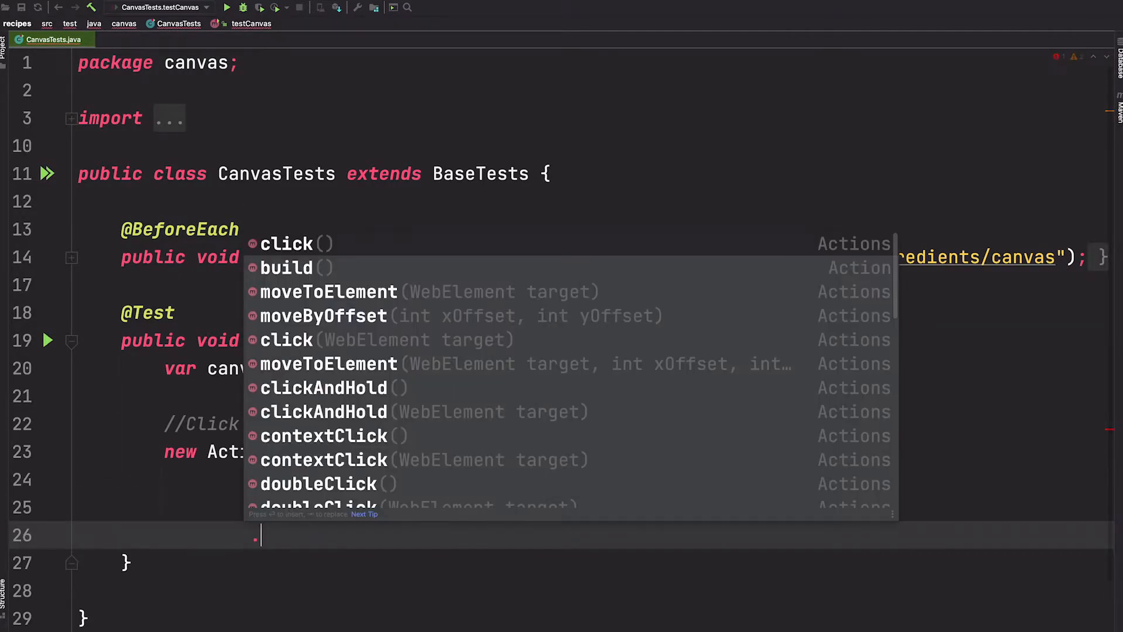
{"action": "type", "text": "perform();"}
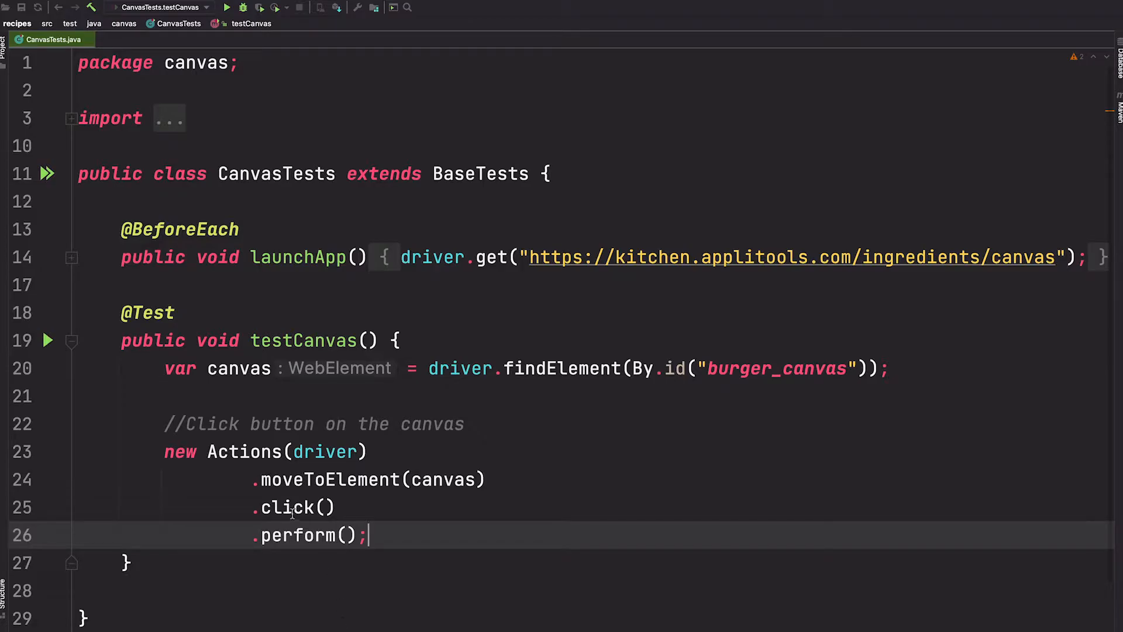
{"action": "mouse_move", "coordinate": [294, 506]}
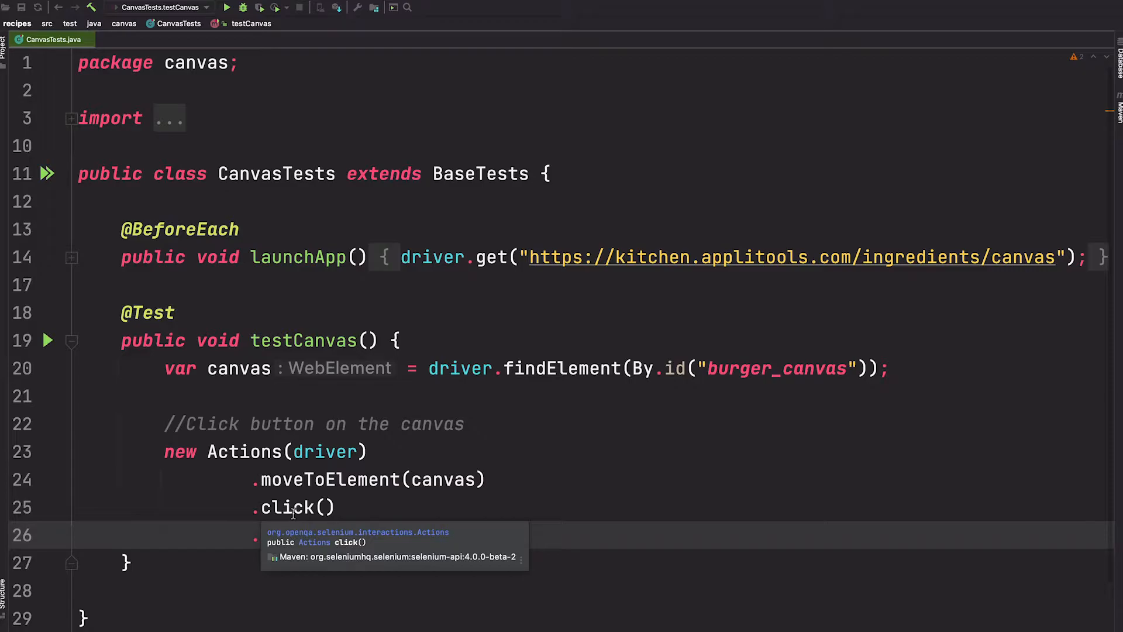
{"action": "type", "text": ".perform();"}
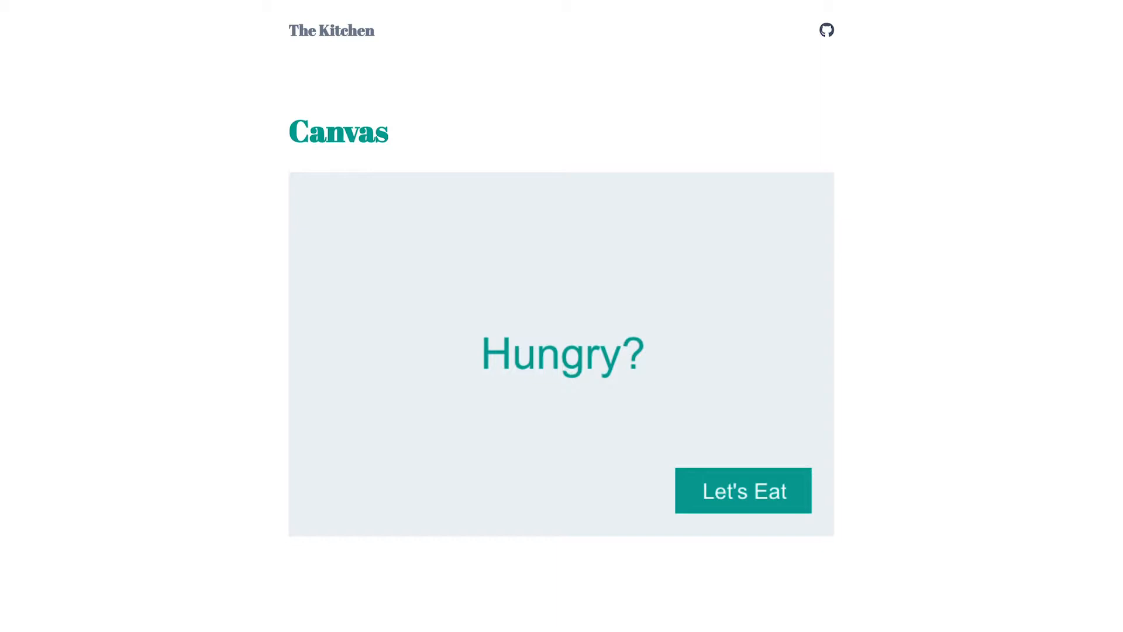
{"action": "mouse_move", "coordinate": [562, 357]}
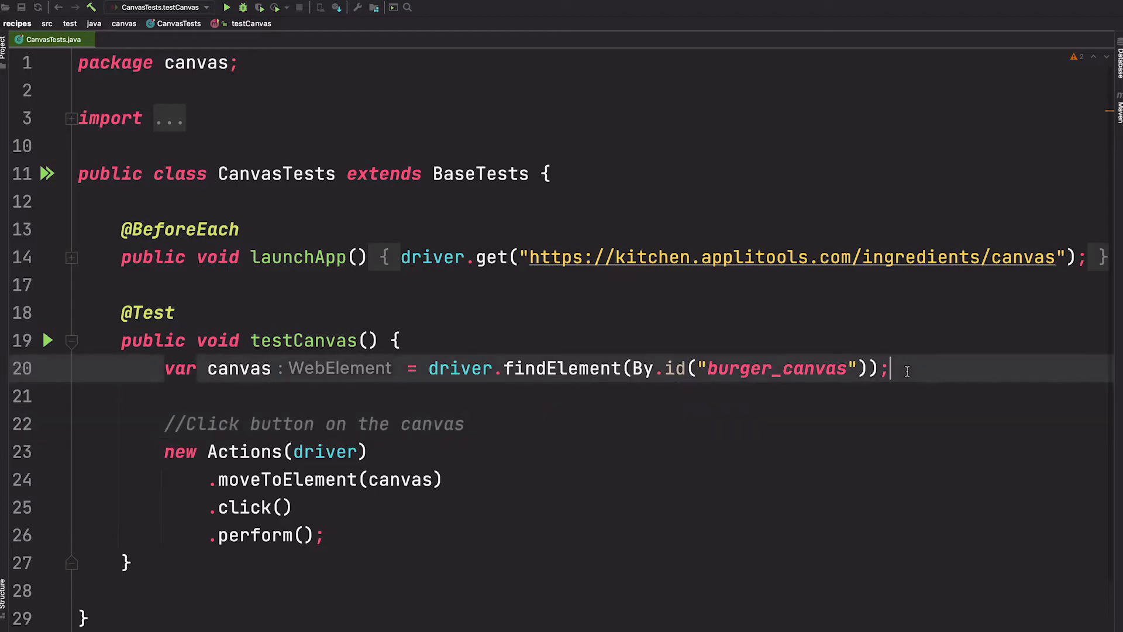
Step: Add a //Calculate position comment and var canvas_dimensions = canvas.getSize()
{"action": "key", "text": "Enter"}
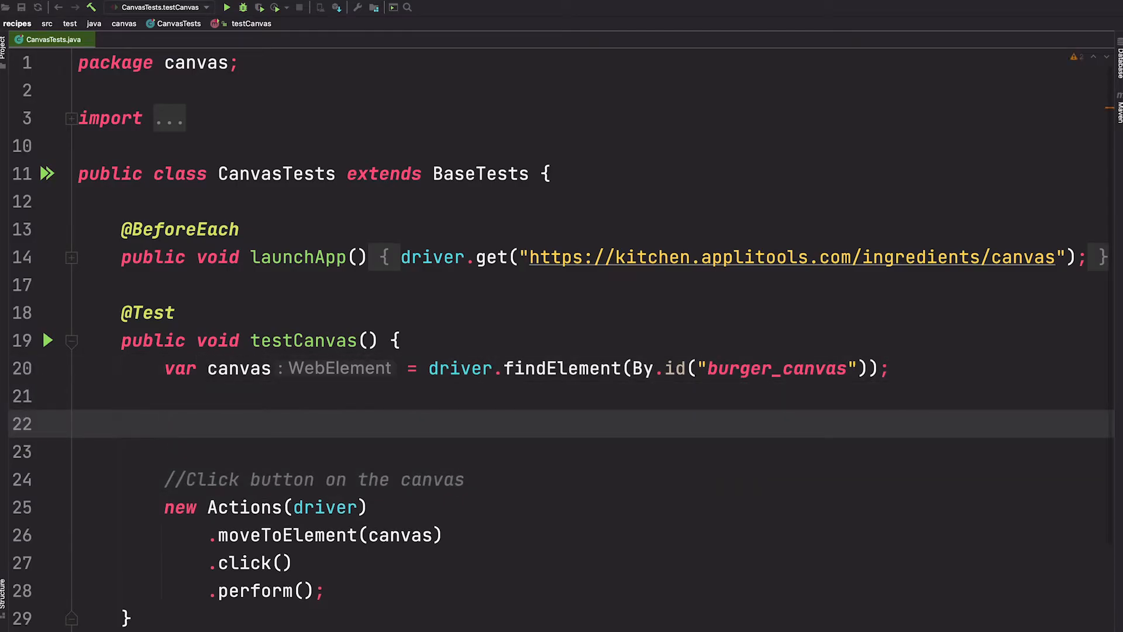
{"action": "type", "text": "//Cal"}
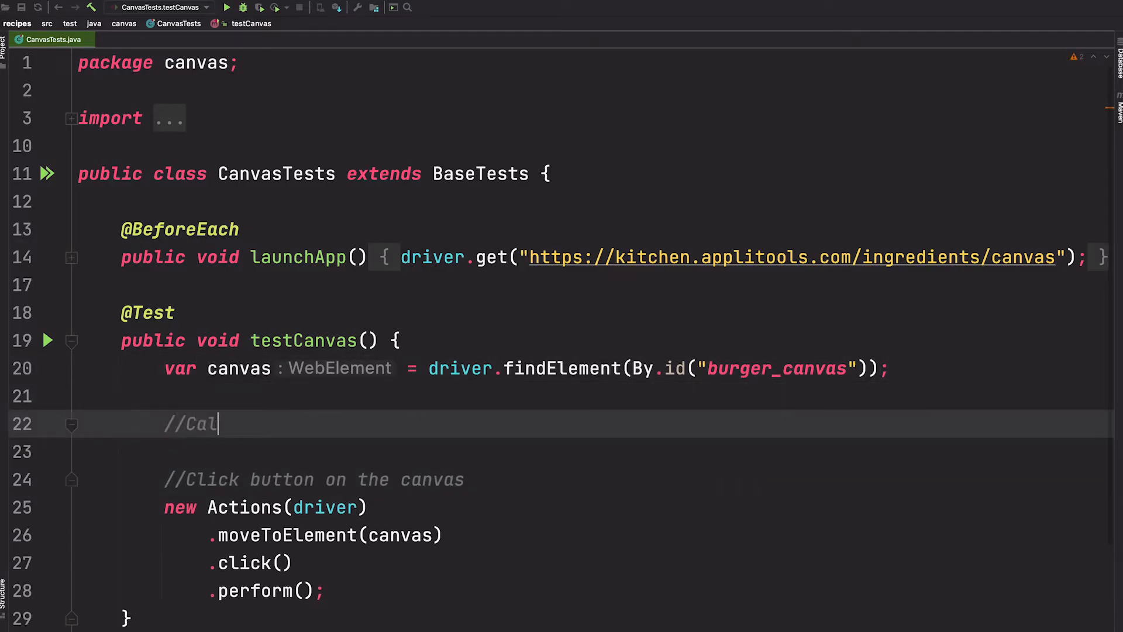
{"action": "type", "text": "culate pos"}
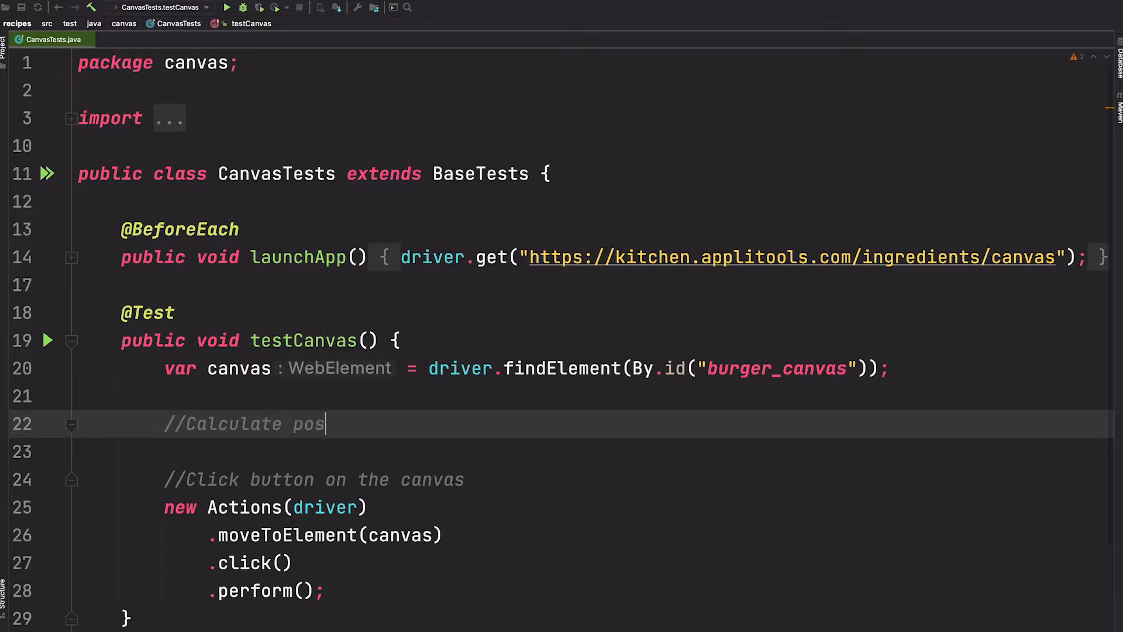
{"action": "type", "text": "ition canvas button"}
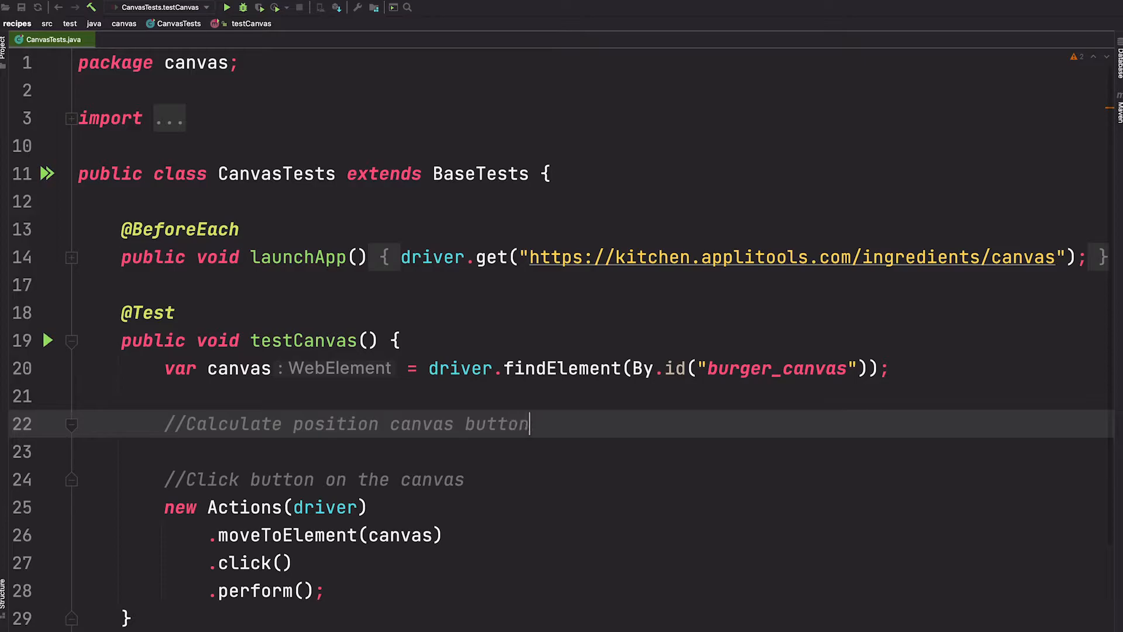
{"action": "type", "text": "var"}
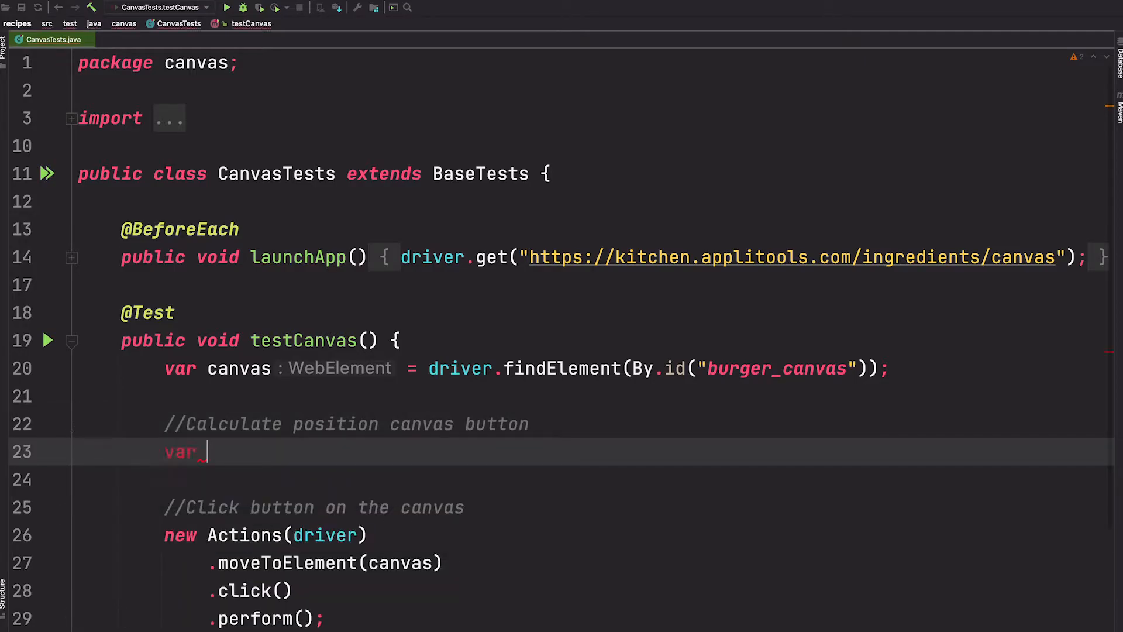
{"action": "type", "text": "canvas"}
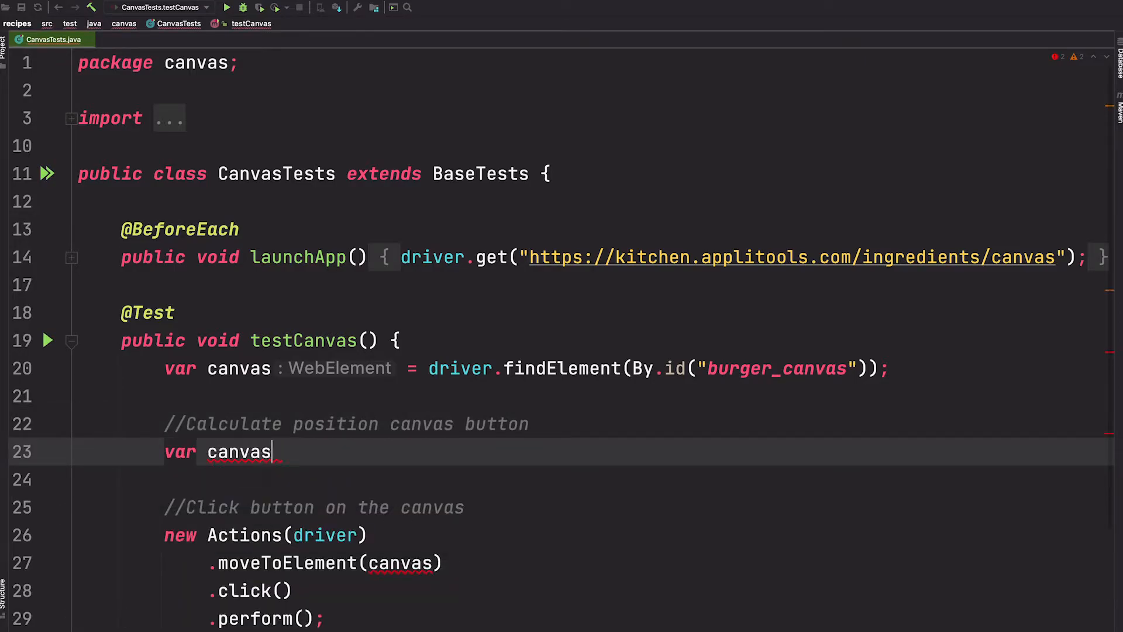
{"action": "type", "text": "_dimensions ="}
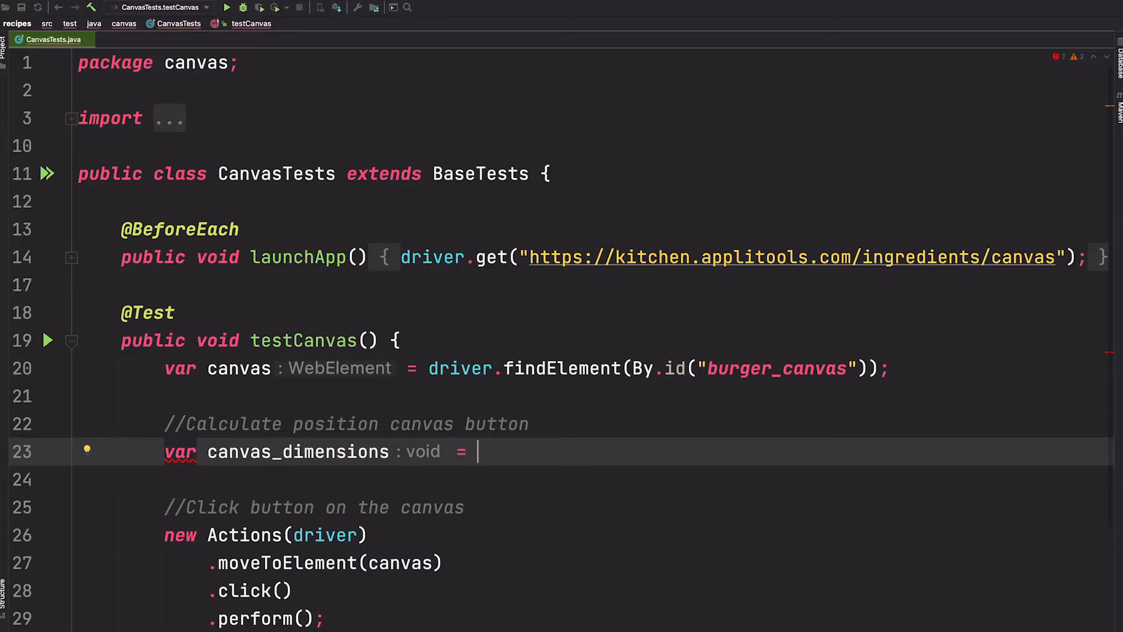
{"action": "type", "text": "canvas.getSize();"}
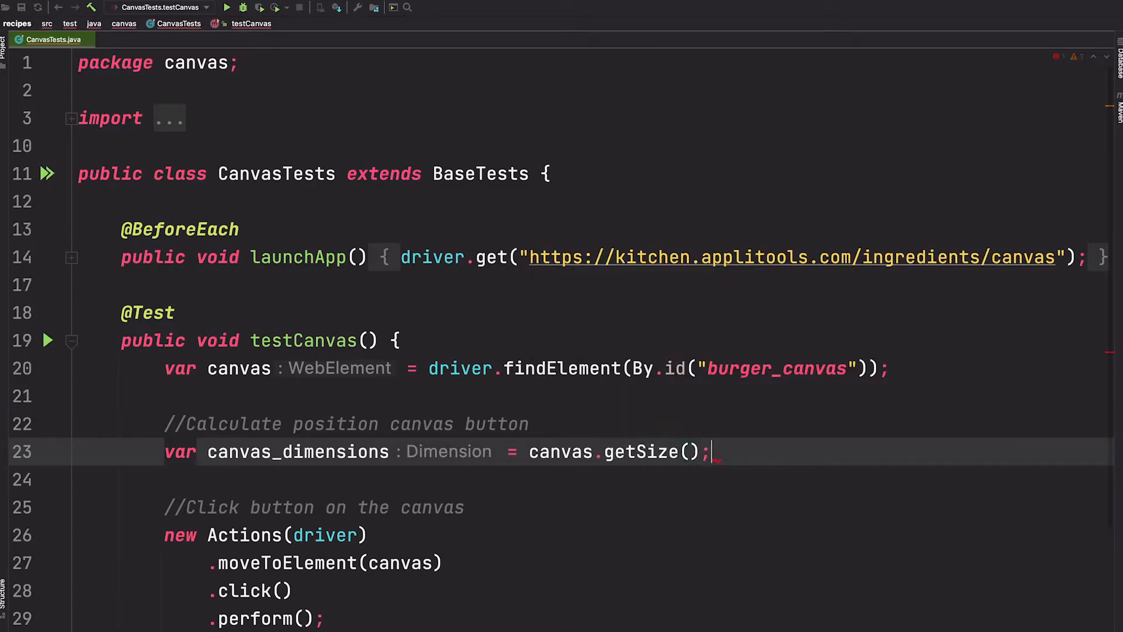
Step: Compute canvas_center_x as canvas_dimensions.getWidth() / 2
{"action": "type", "text": "var"}
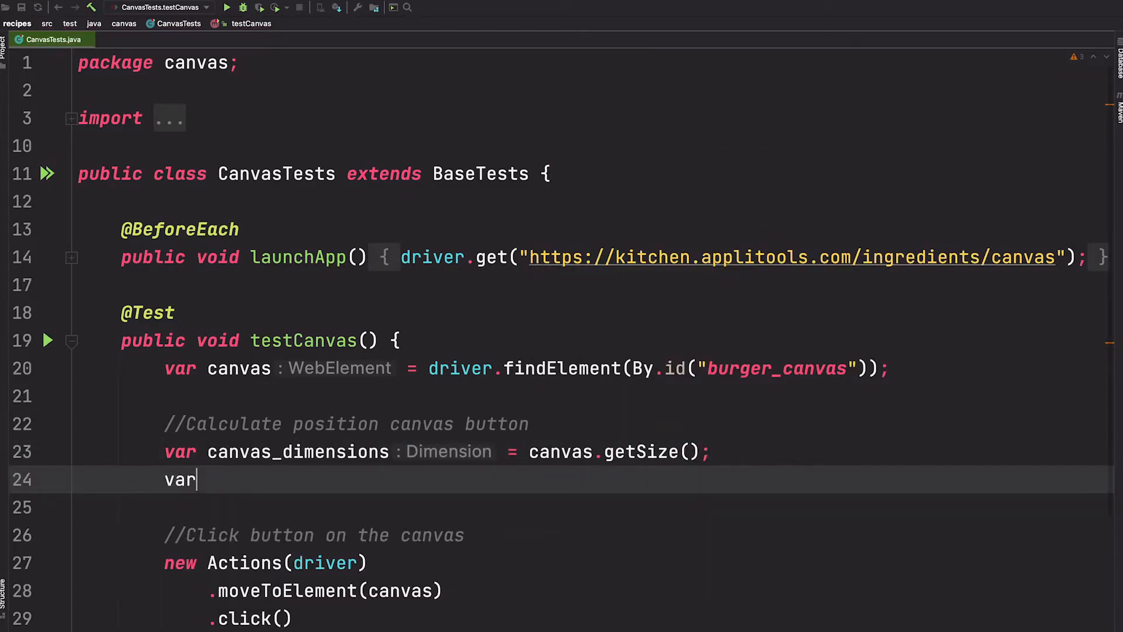
{"action": "type", "text": "can"}
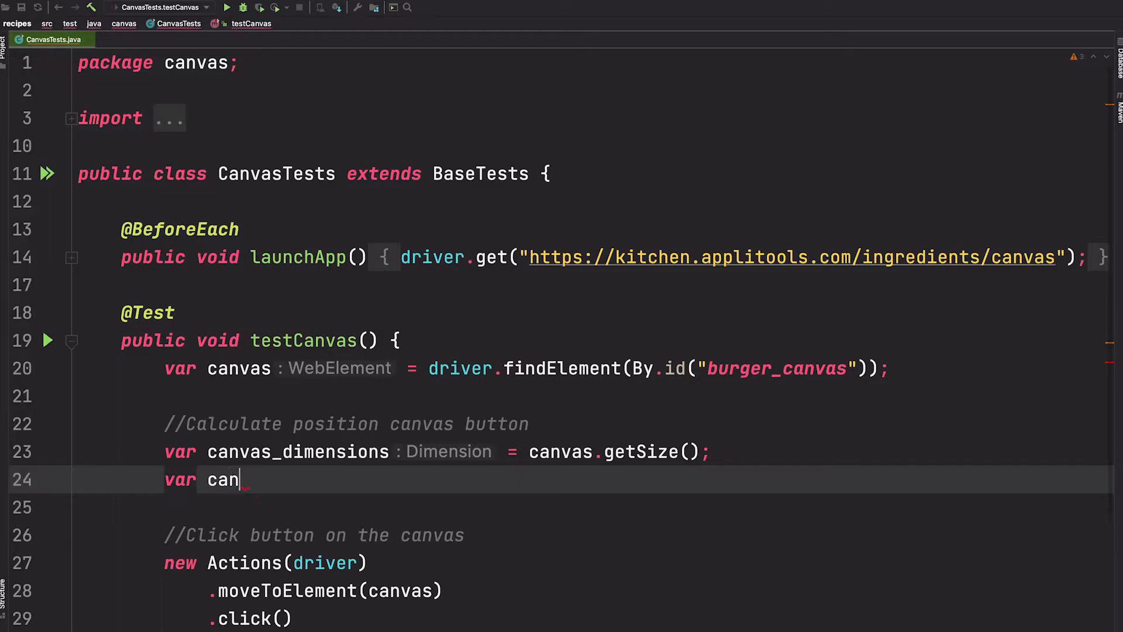
{"action": "type", "text": "vas_"}
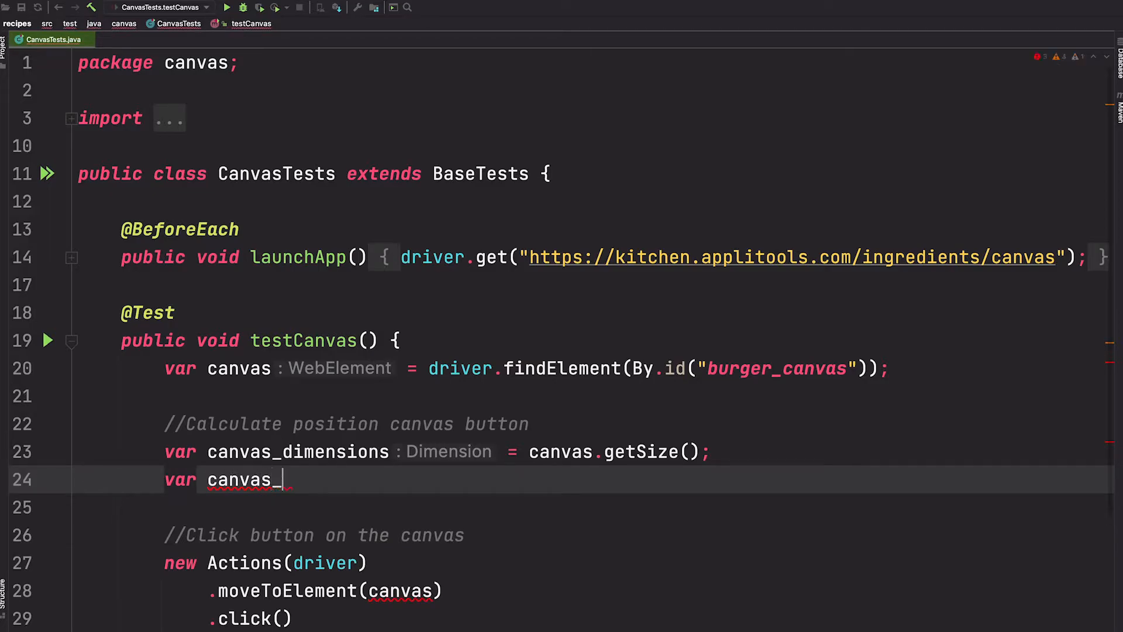
{"action": "type", "text": "center_x ="}
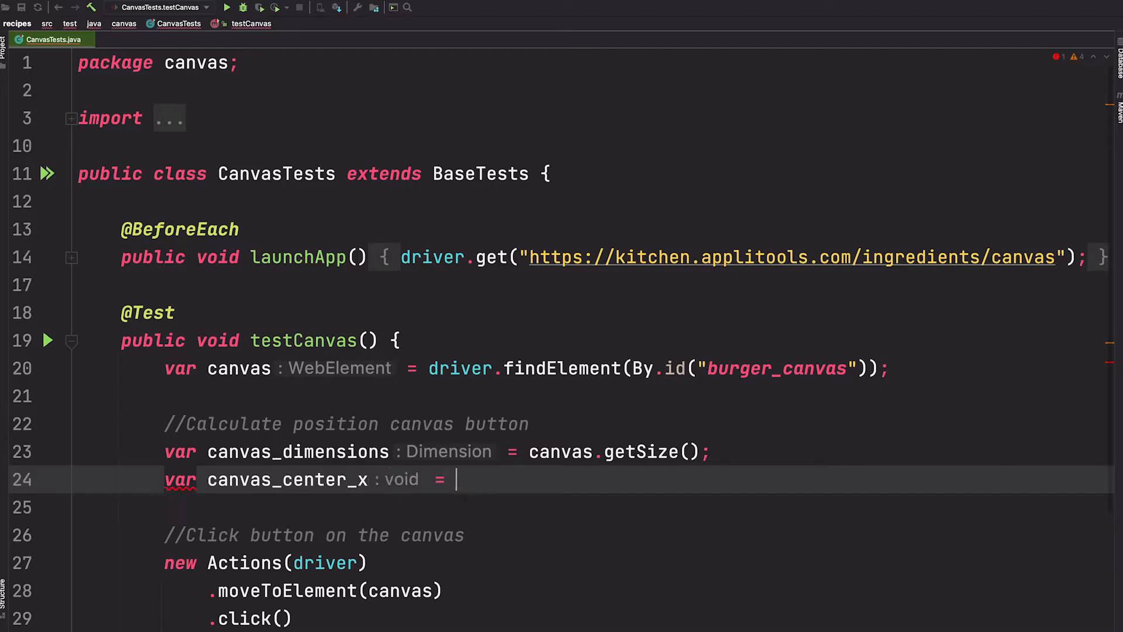
{"action": "type", "text": "canvas_dimensions"}
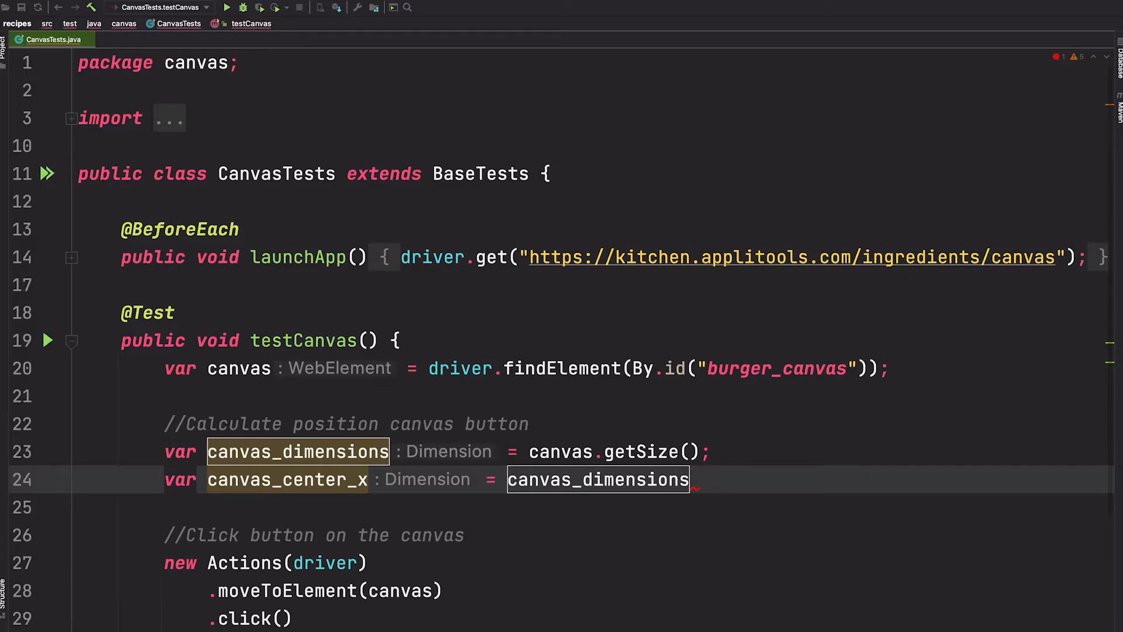
{"action": "type", "text": ".getWidth("}
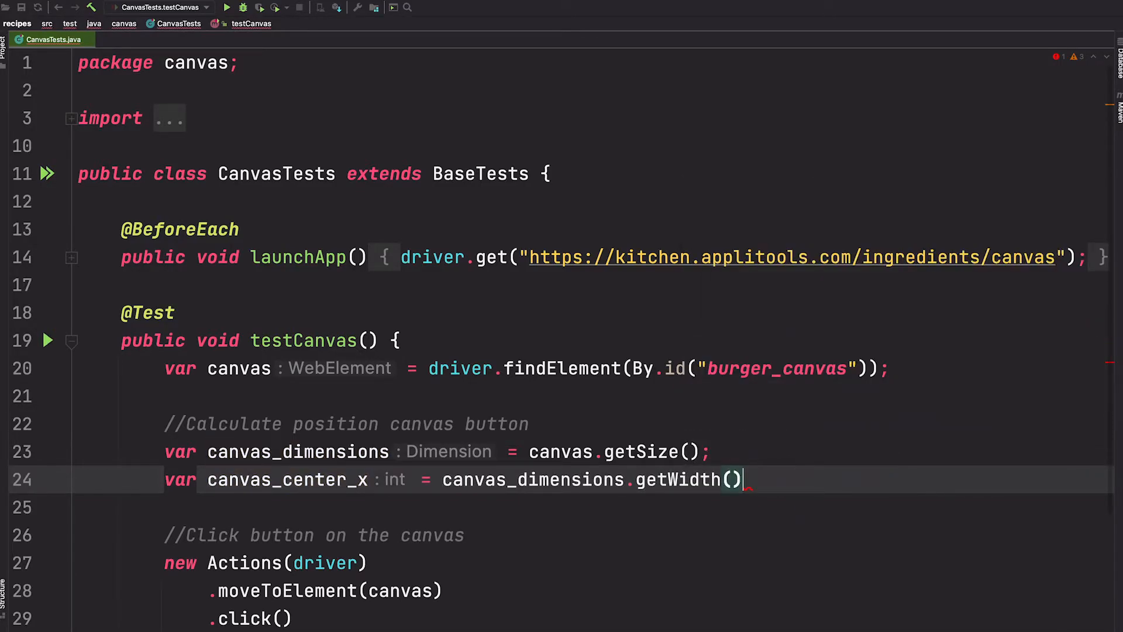
{"action": "type", "text": "/"}
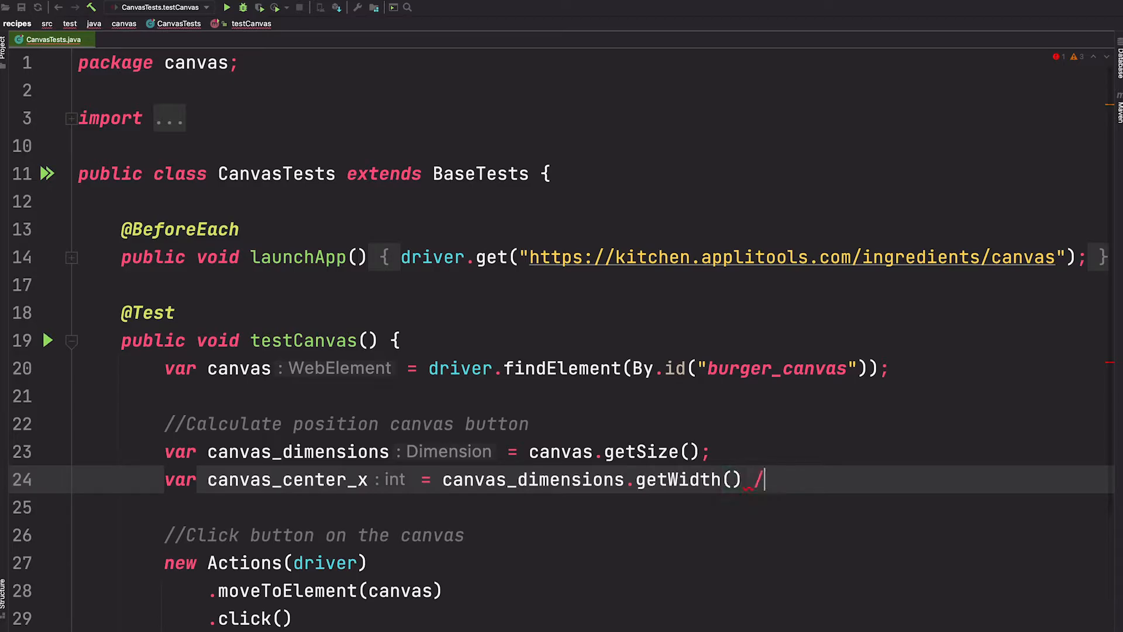
{"action": "type", "text": "2;"}
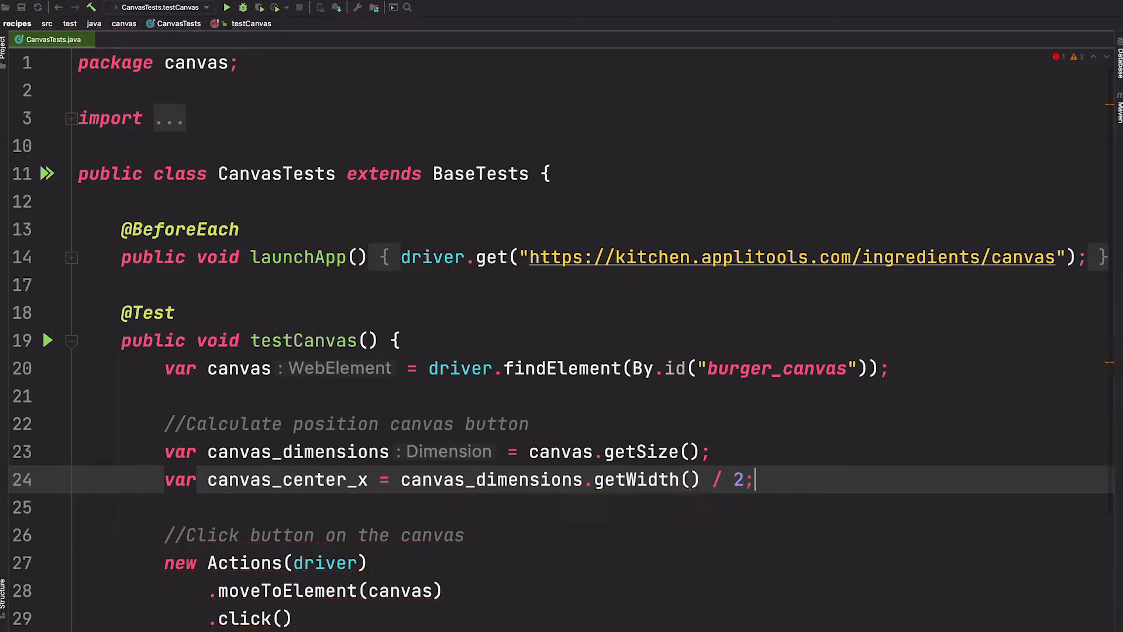
Step: Compute canvas_center_y as canvas_dimensions.getHeight() / 2
{"action": "type", "text": "va"}
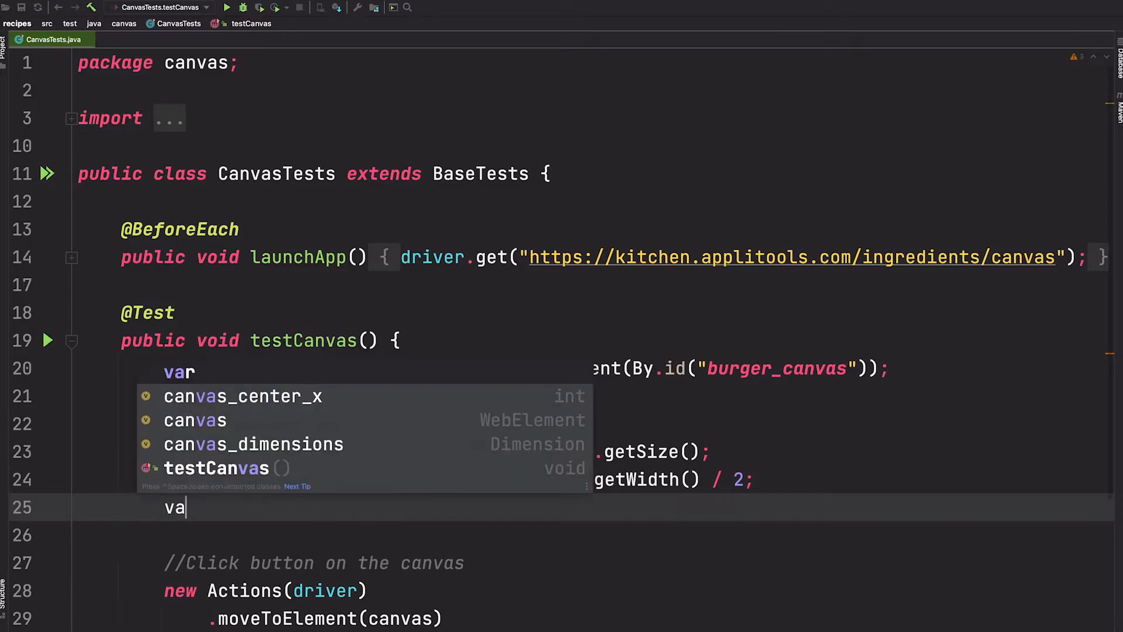
{"action": "type", "text": "canvas"}
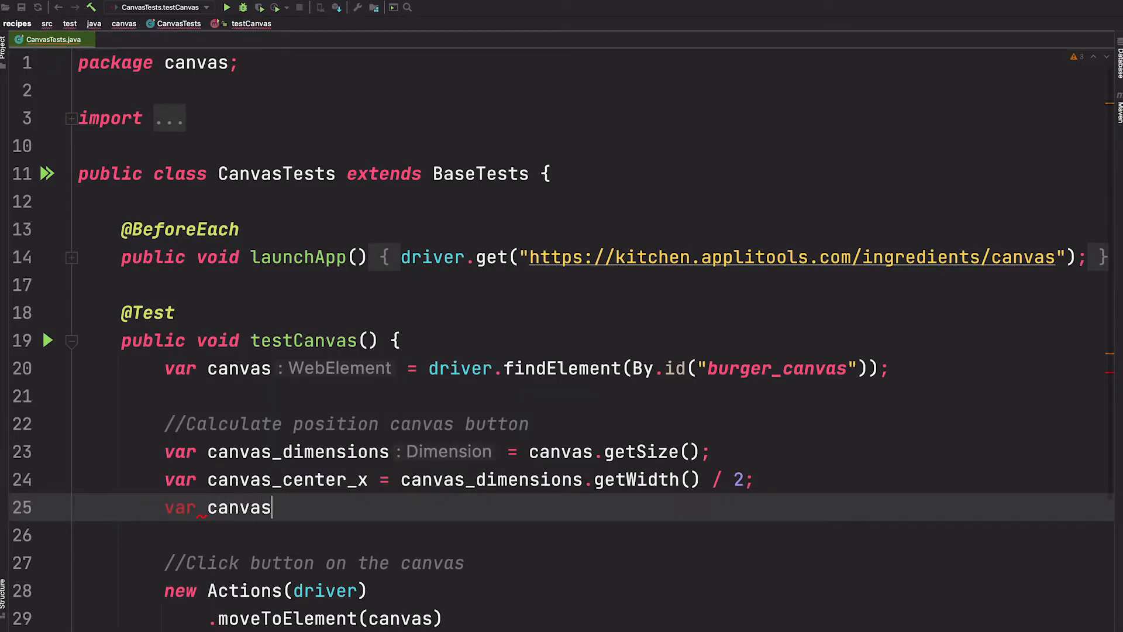
{"action": "type", "text": "_center_"}
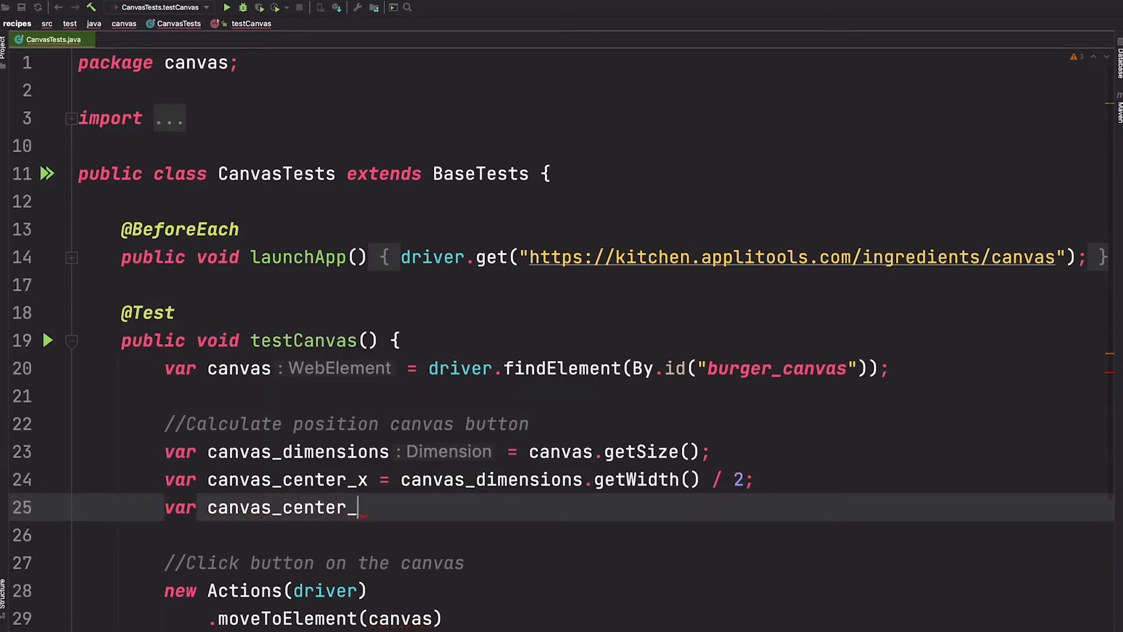
{"action": "type", "text": "y = can"}
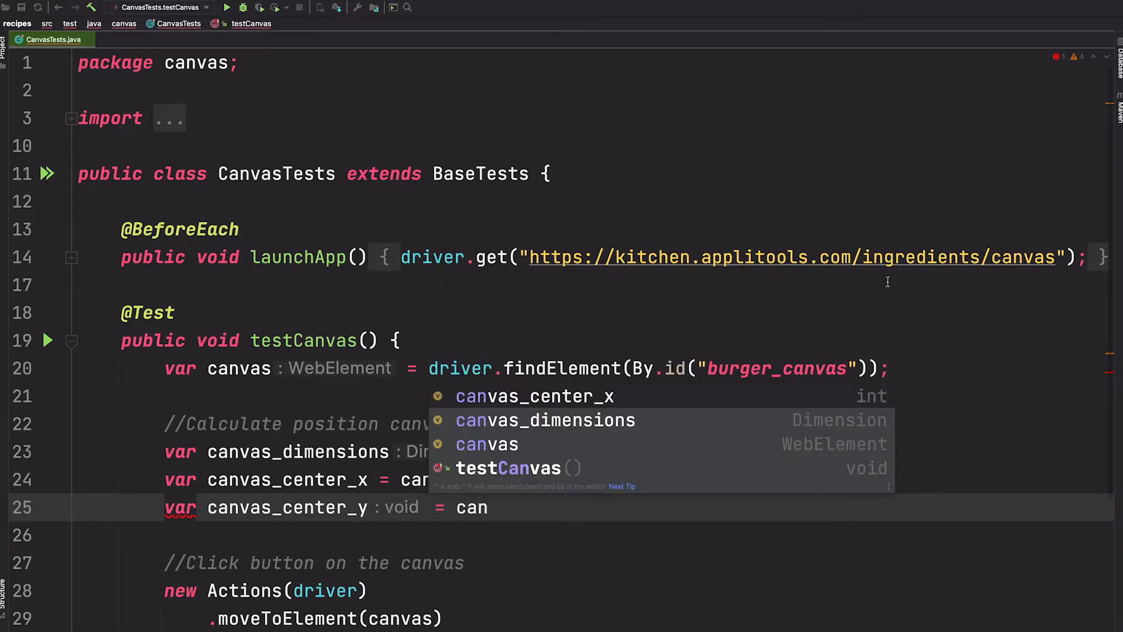
{"action": "left_click", "coordinate": [544, 419]}
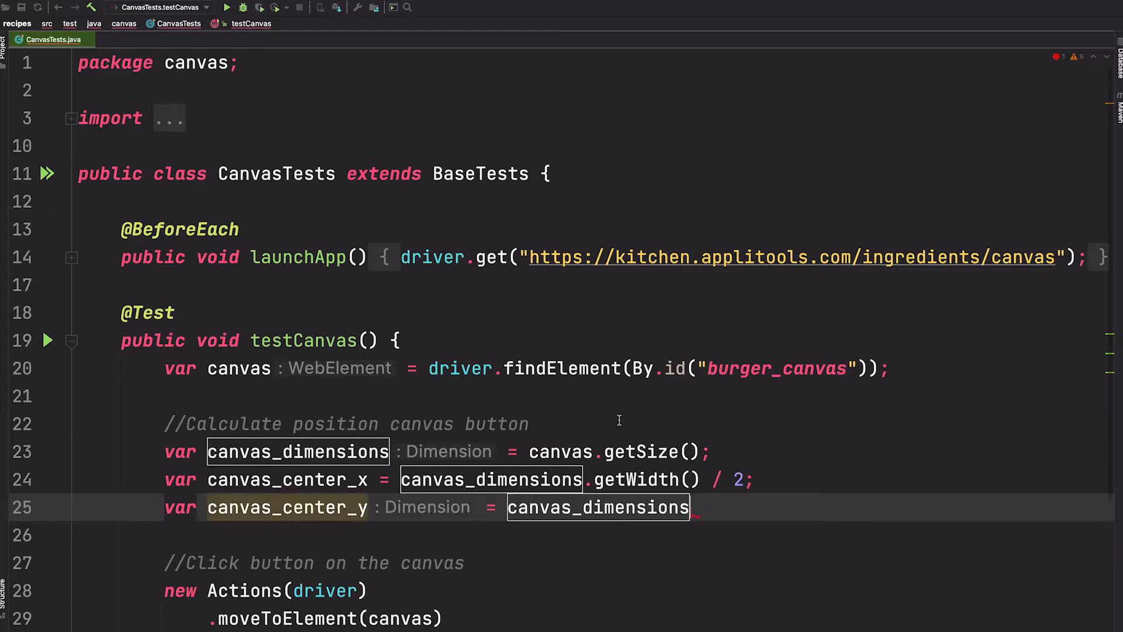
{"action": "type", "text": ".g"}
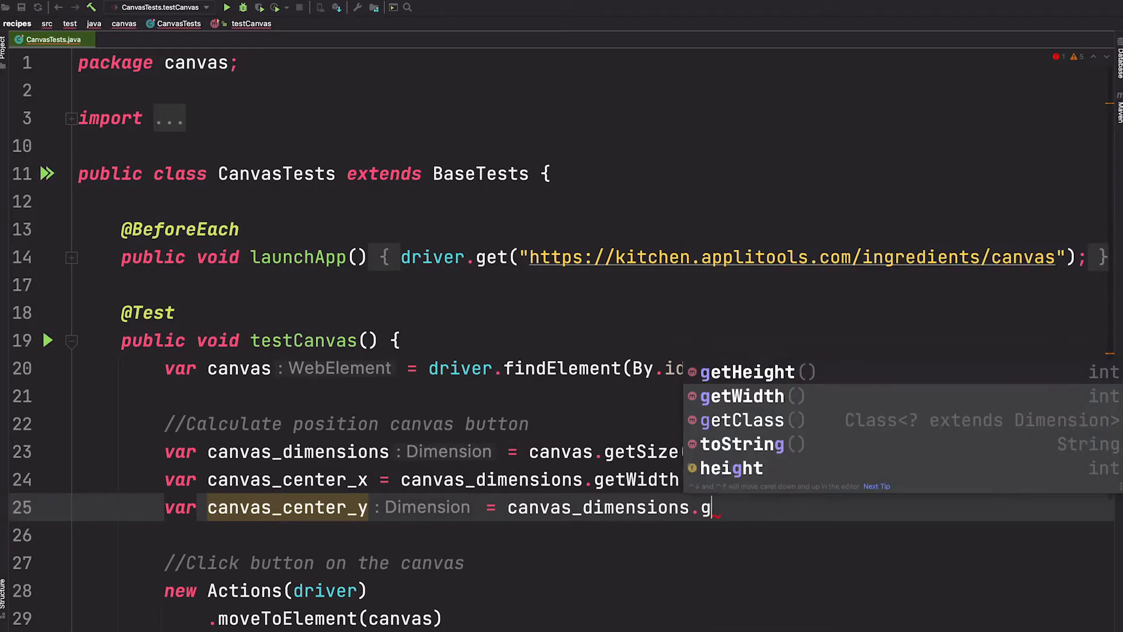
{"action": "left_click", "coordinate": [746, 372]}
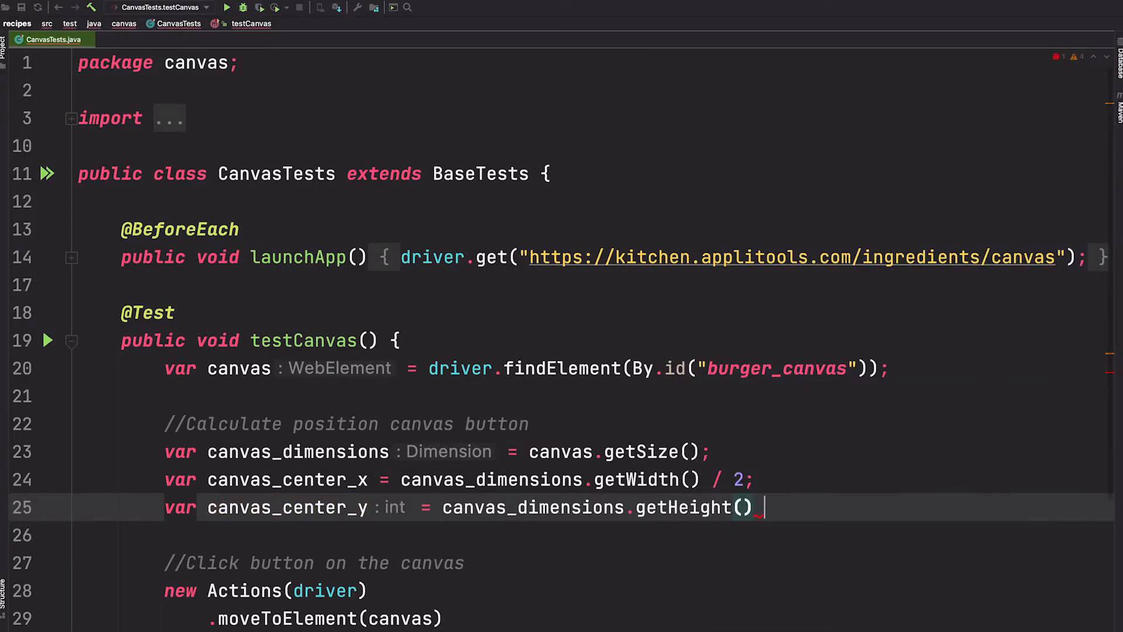
{"action": "type", "text": "/ 2;"}
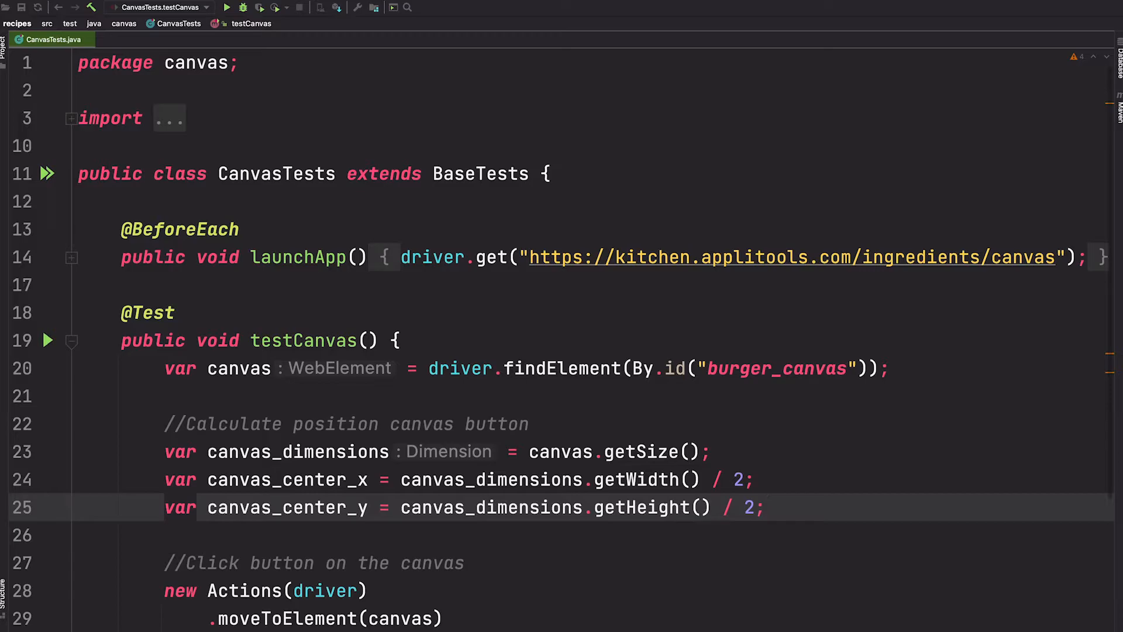
{"action": "type", "text": "int"}
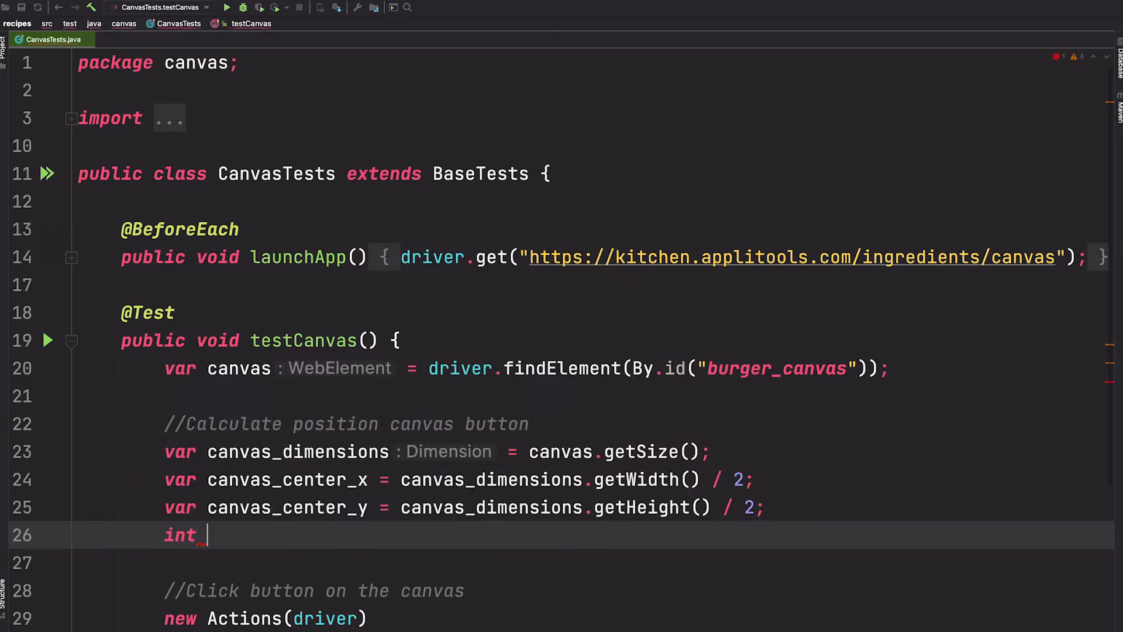
Step: Compute int button_x = (canvas_center_x / 3) * 2
{"action": "type", "text": "b"}
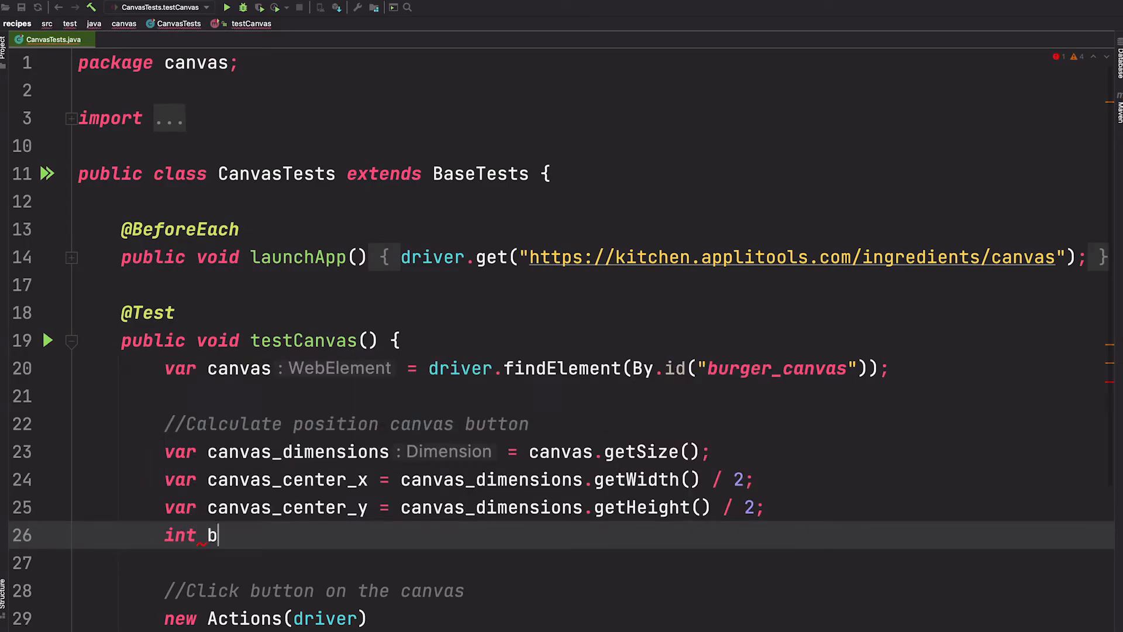
{"action": "type", "text": "utton_x ="}
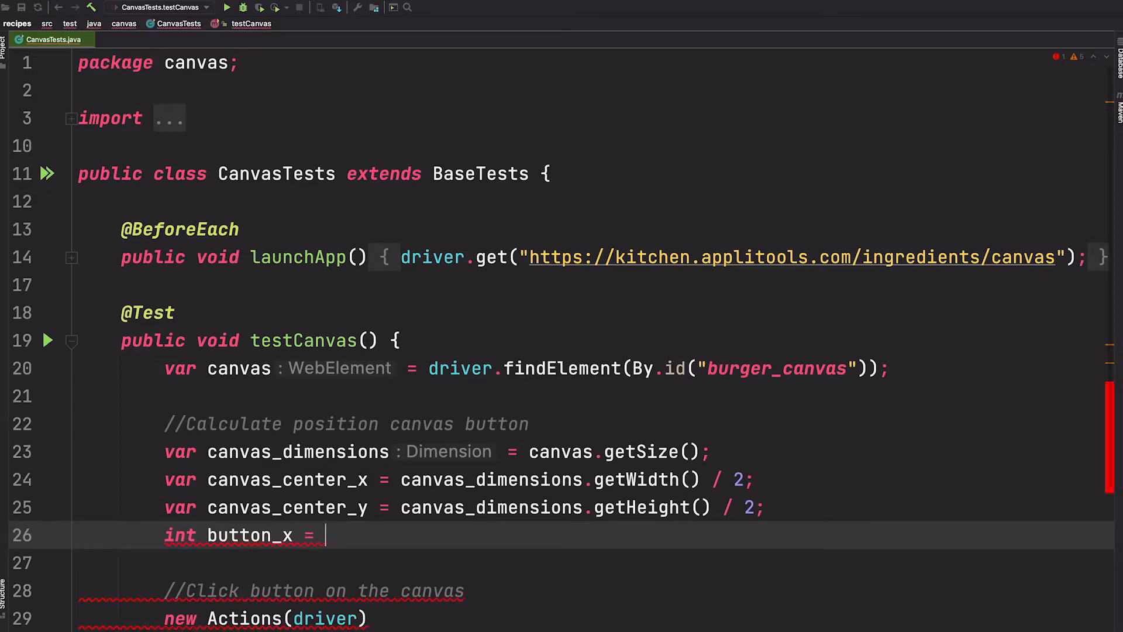
{"action": "type", "text": "canvas_center_x"}
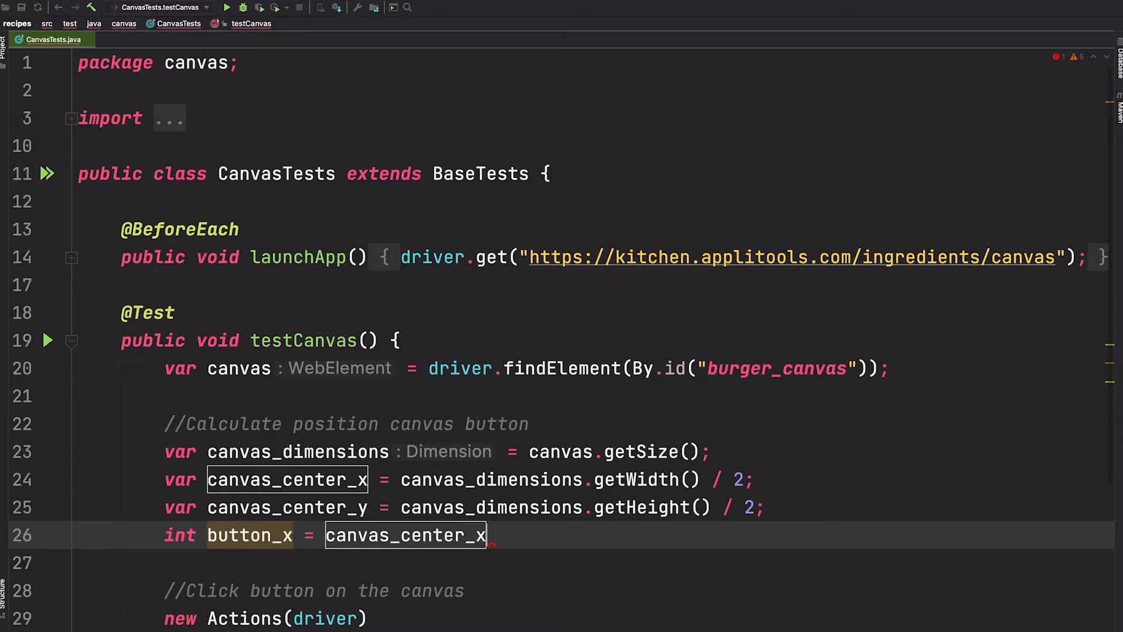
{"action": "type", "text": "/"}
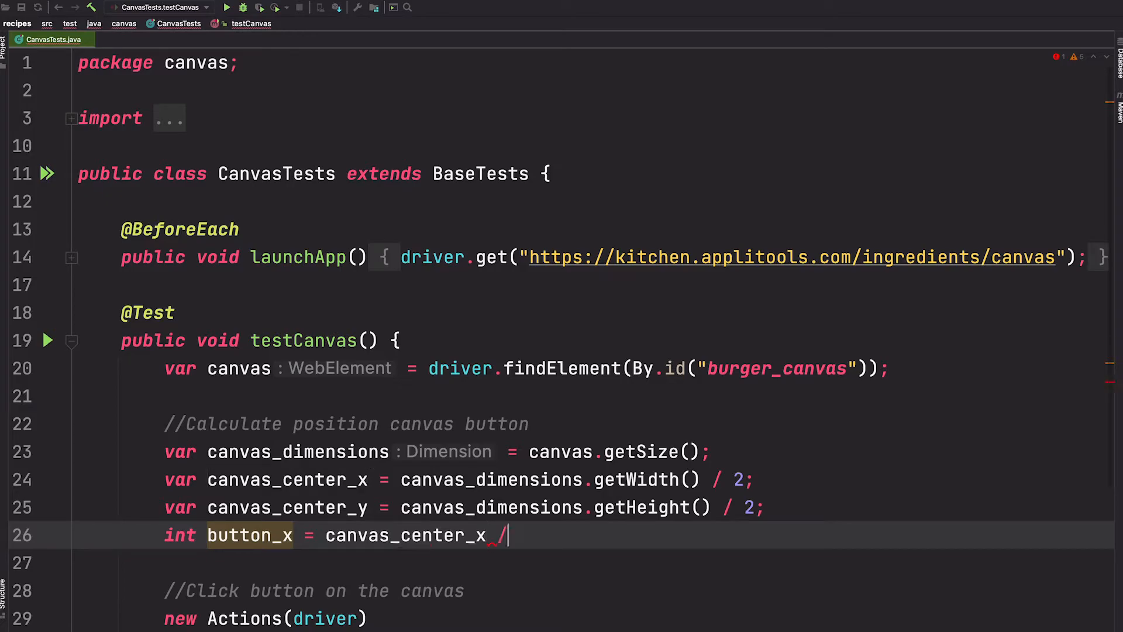
{"action": "type", "text": "3"}
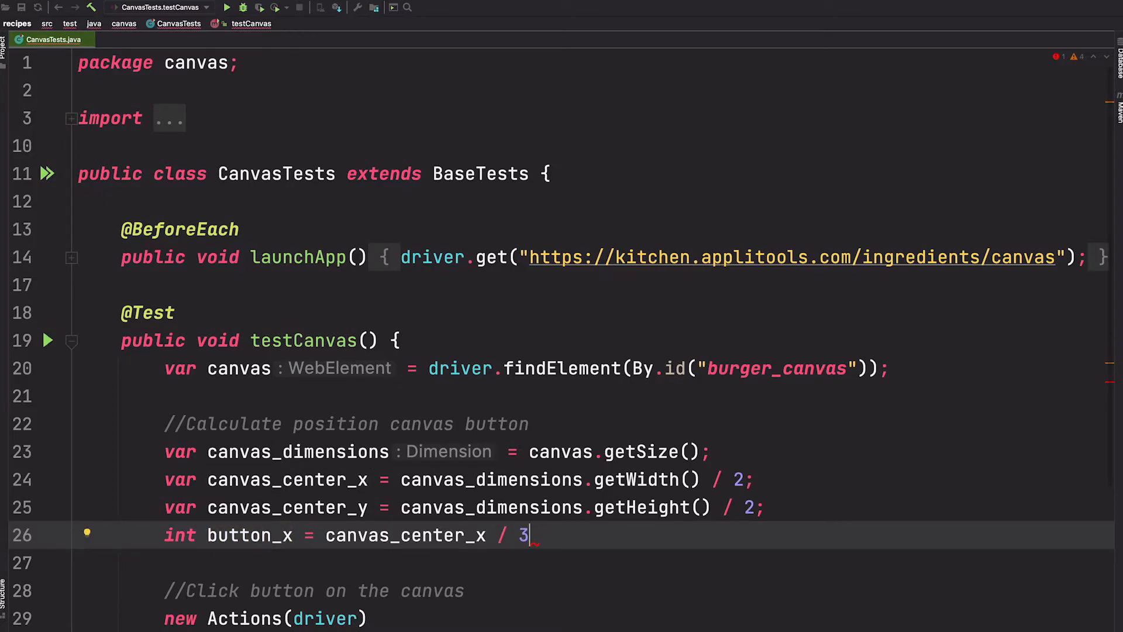
{"action": "type", "text": ")"}
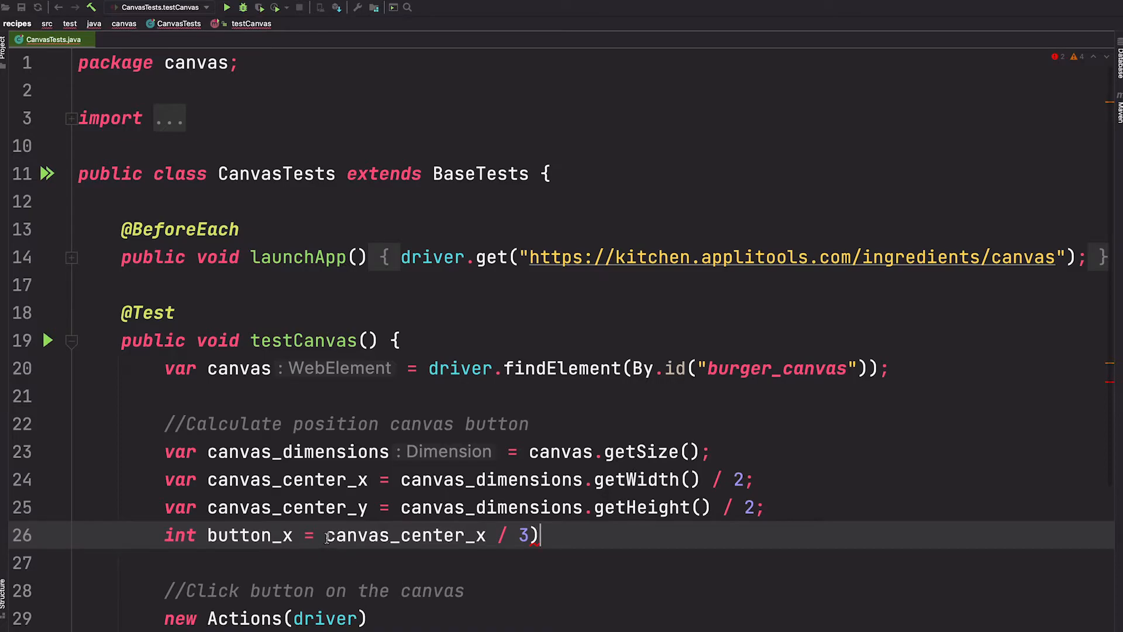
{"action": "type", "text": "("}
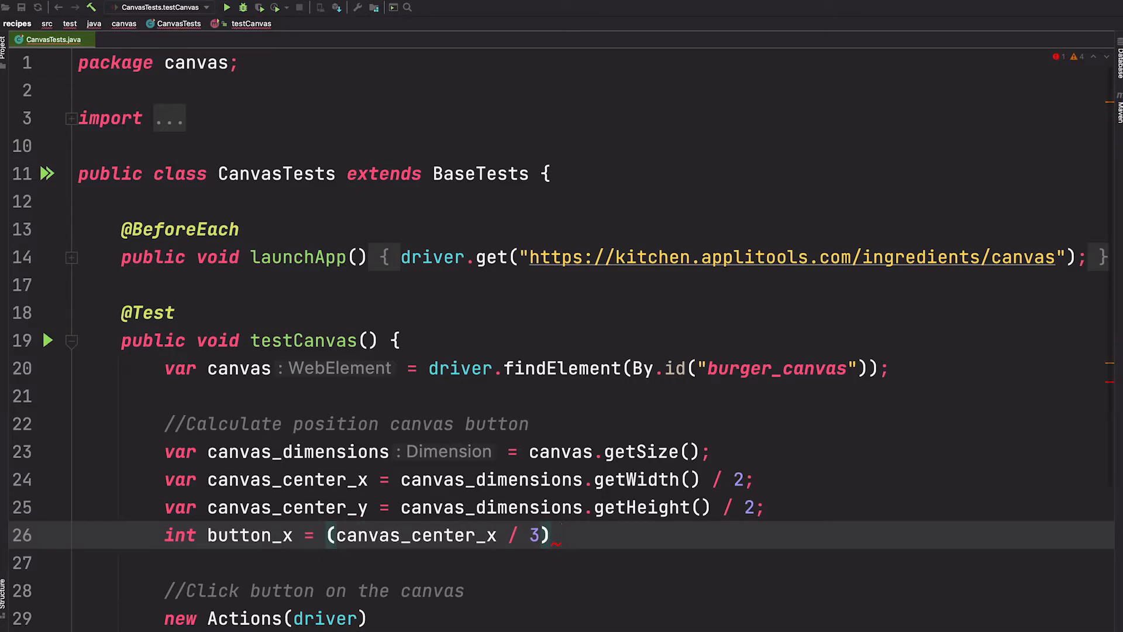
{"action": "type", "text": "* 2;"}
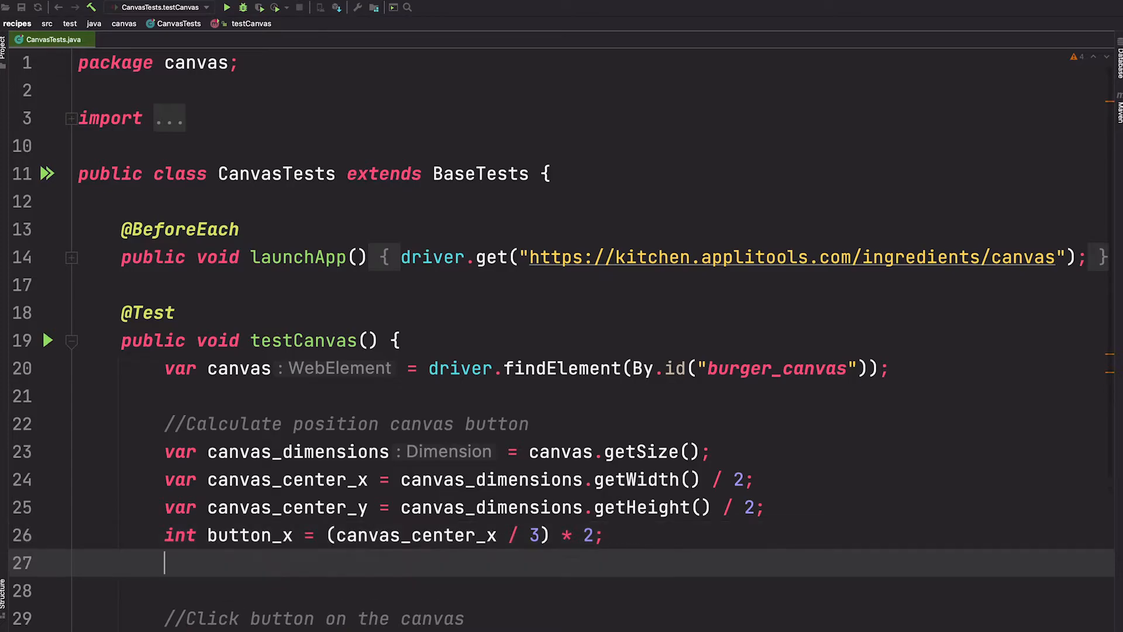
Step: Compute int button_y = (canvas_center_y / 3) * 2, adding the missing equals sign
{"action": "type", "text": "int"}
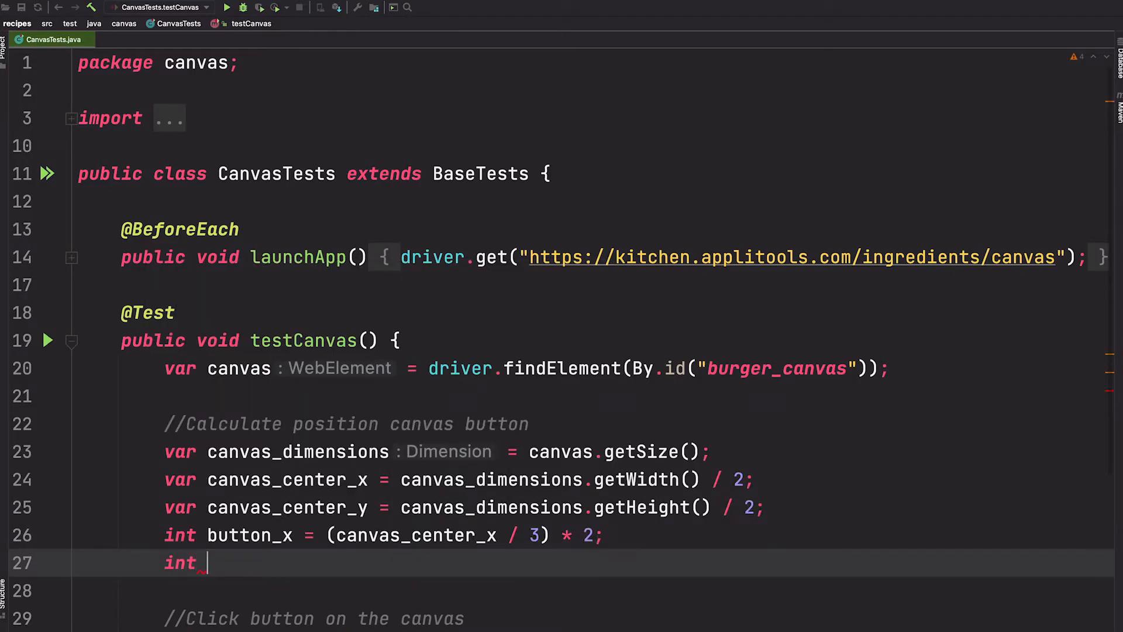
{"action": "type", "text": "button_"}
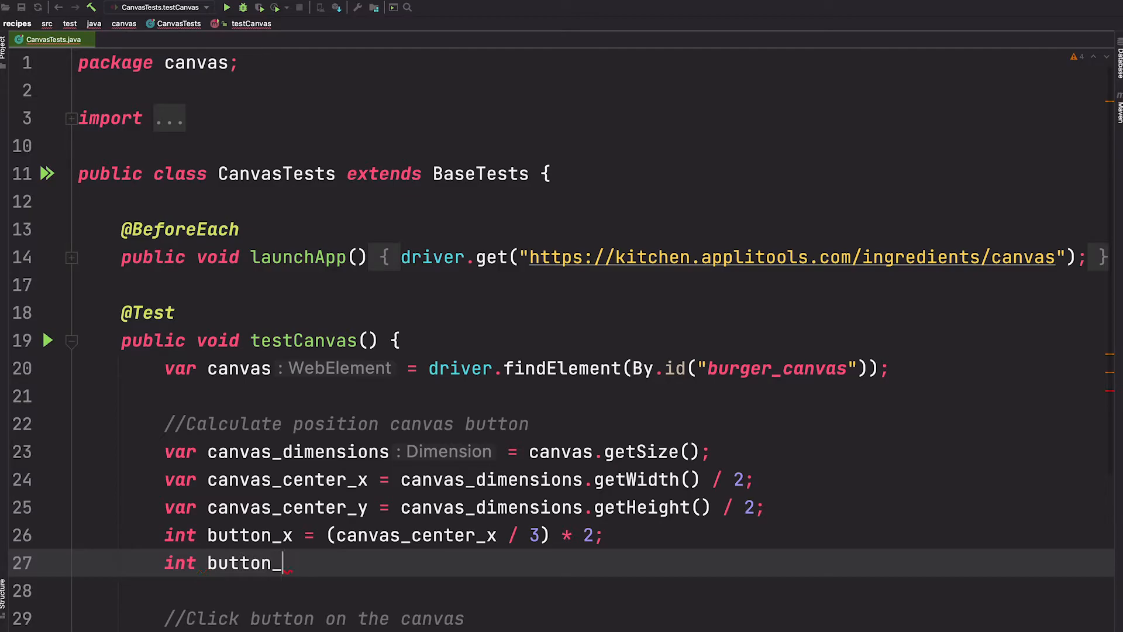
{"action": "type", "text": "y (canvas_center_y /"}
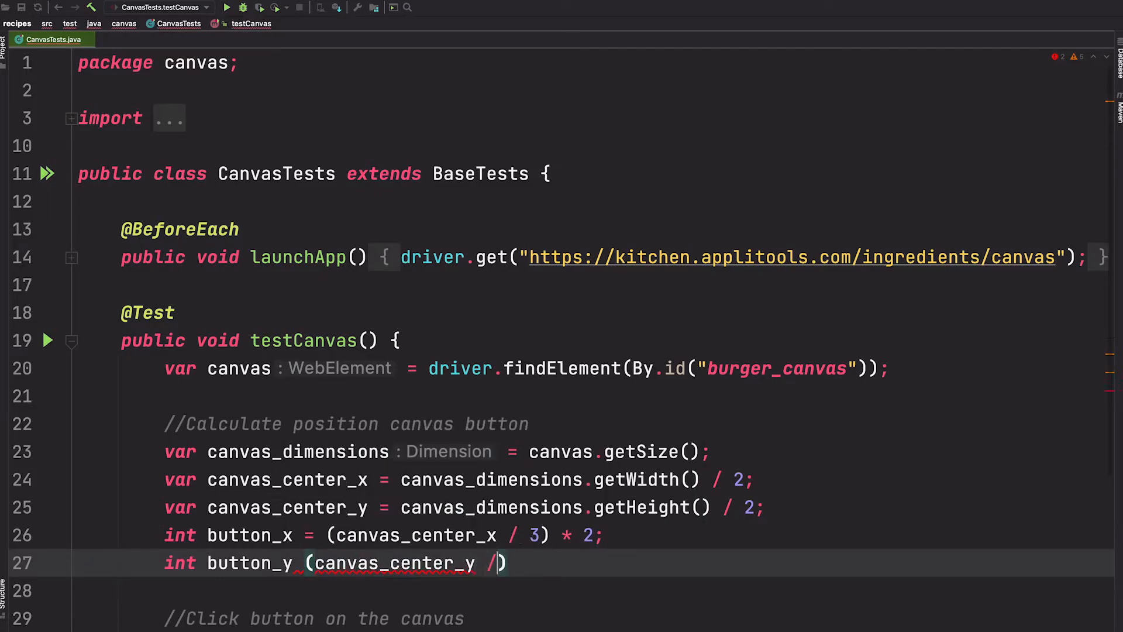
{"action": "type", "text": "3)"}
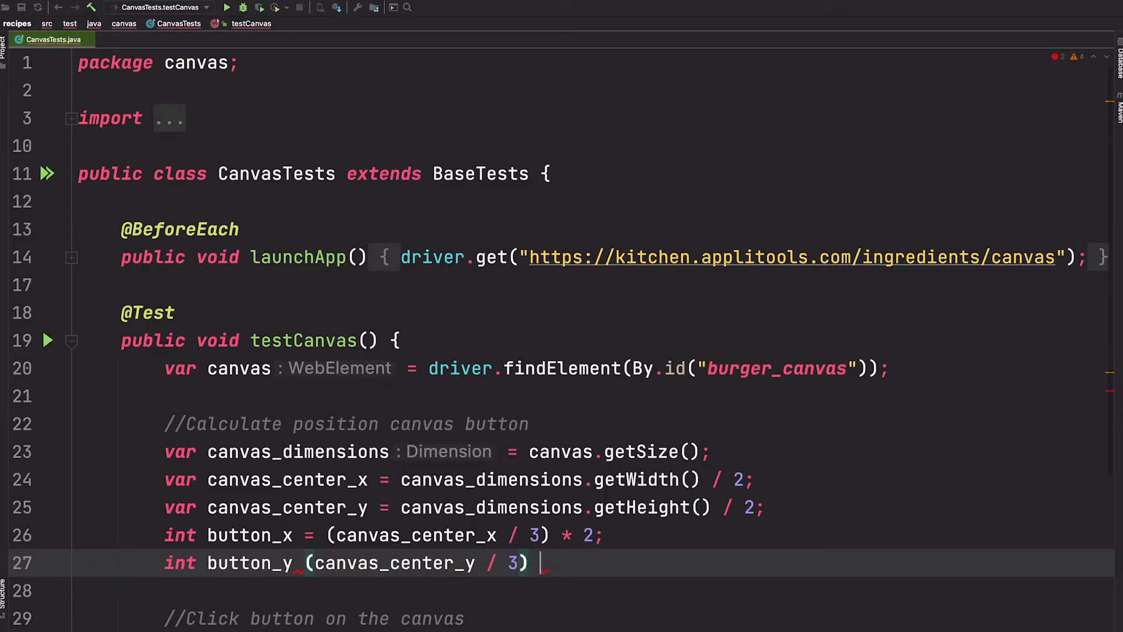
{"action": "type", "text": "* 2;"}
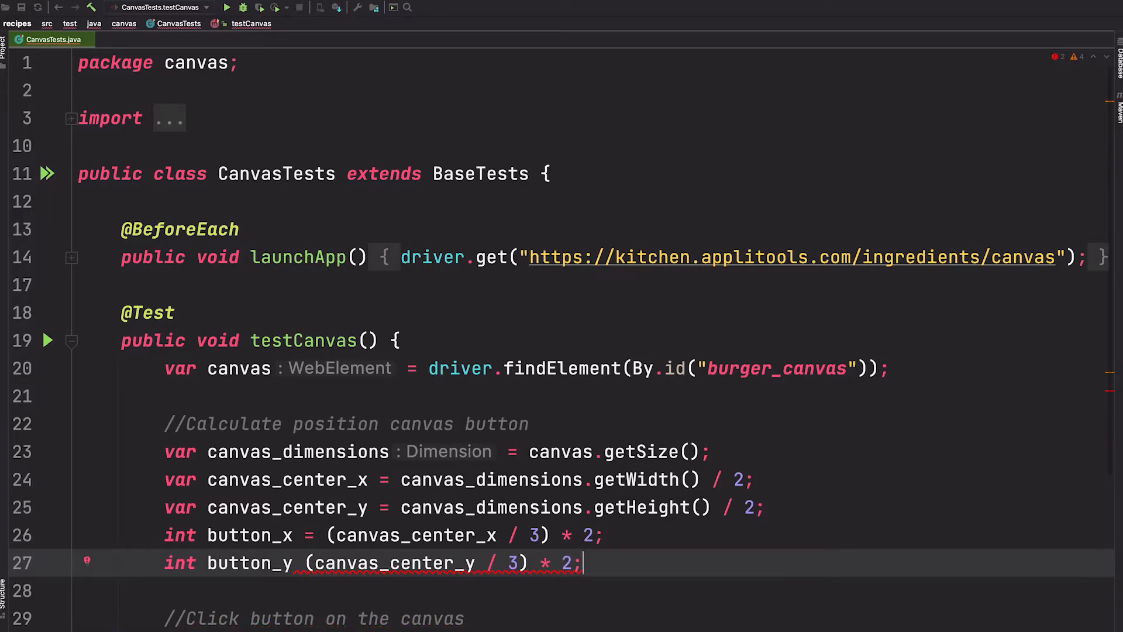
{"action": "type", "text": "="}
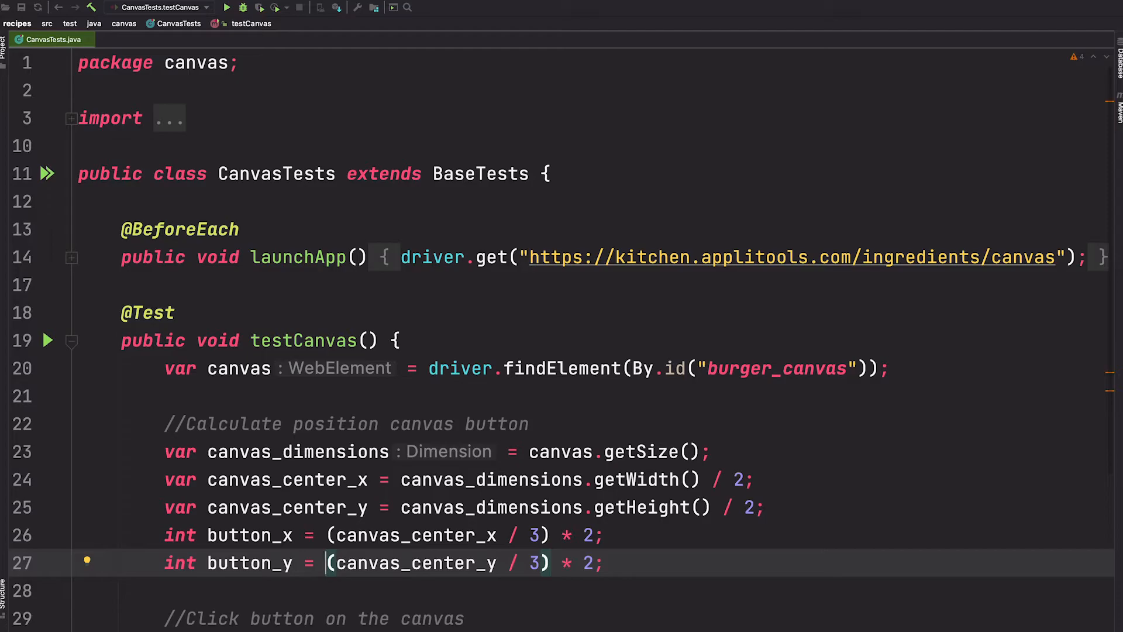
{"action": "scroll", "scroll_direction": "down", "scroll_amount": 3}
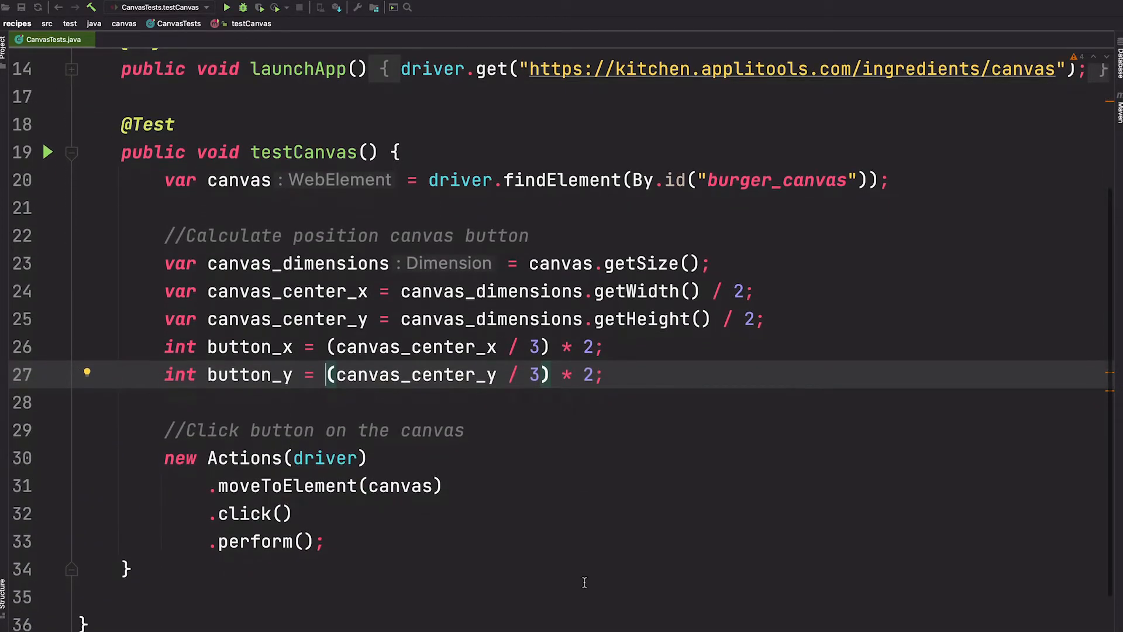
{"action": "mouse_move", "coordinate": [514, 489]}
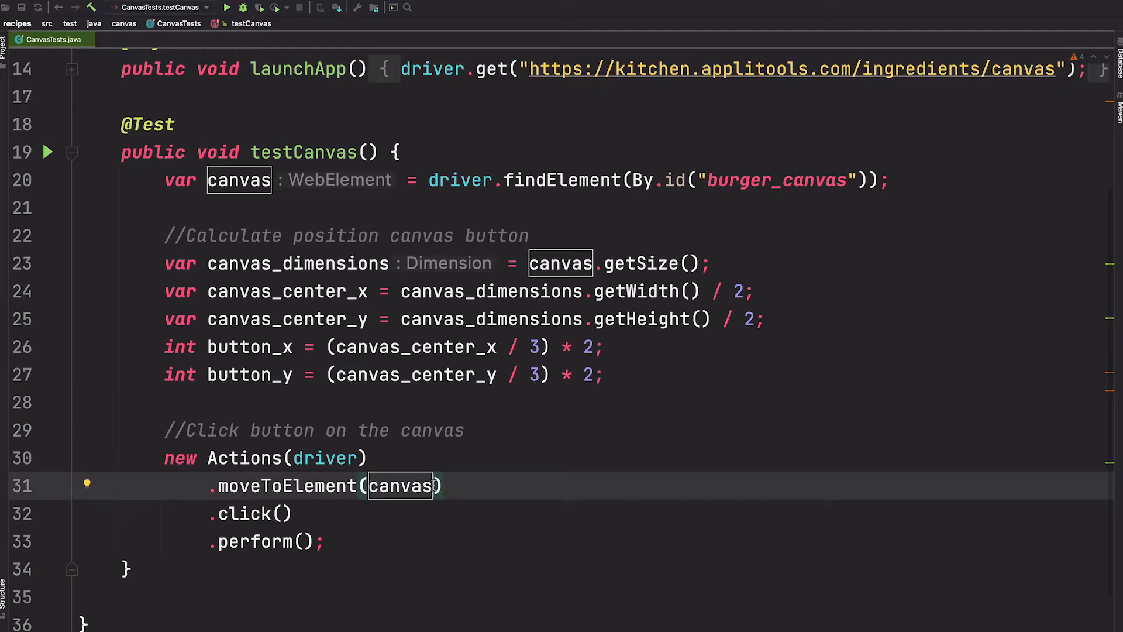
Step: Change moveToElement(canvas) to moveToElement(canvas, button_x, button_y)
{"action": "type", "text": ", button_x,"}
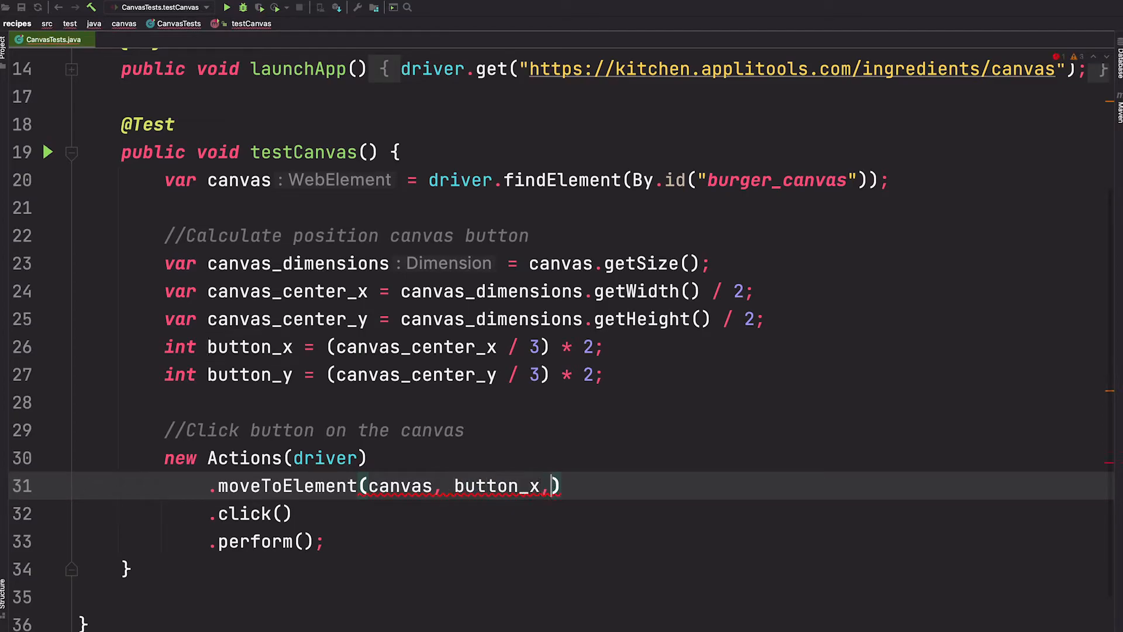
{"action": "type", "text": "butt"}
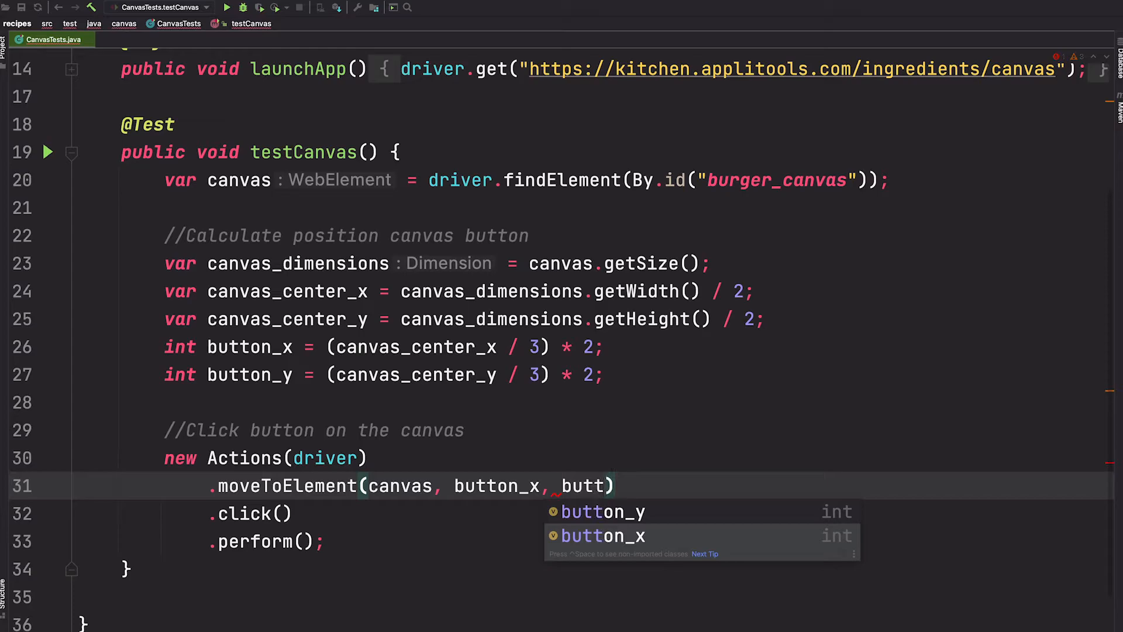
{"action": "left_click", "coordinate": [603, 511]}
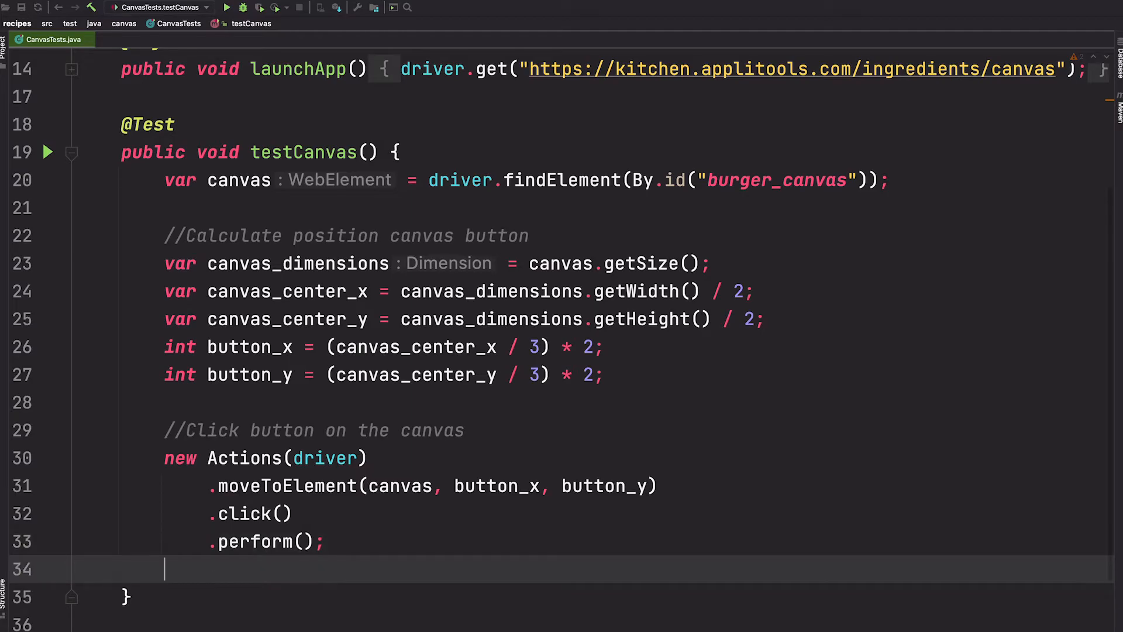
Step: Add System.out.println("is the burger there?"), breakpoint it, and debug testCanvas
{"action": "type", "text": "System.out.println();"}
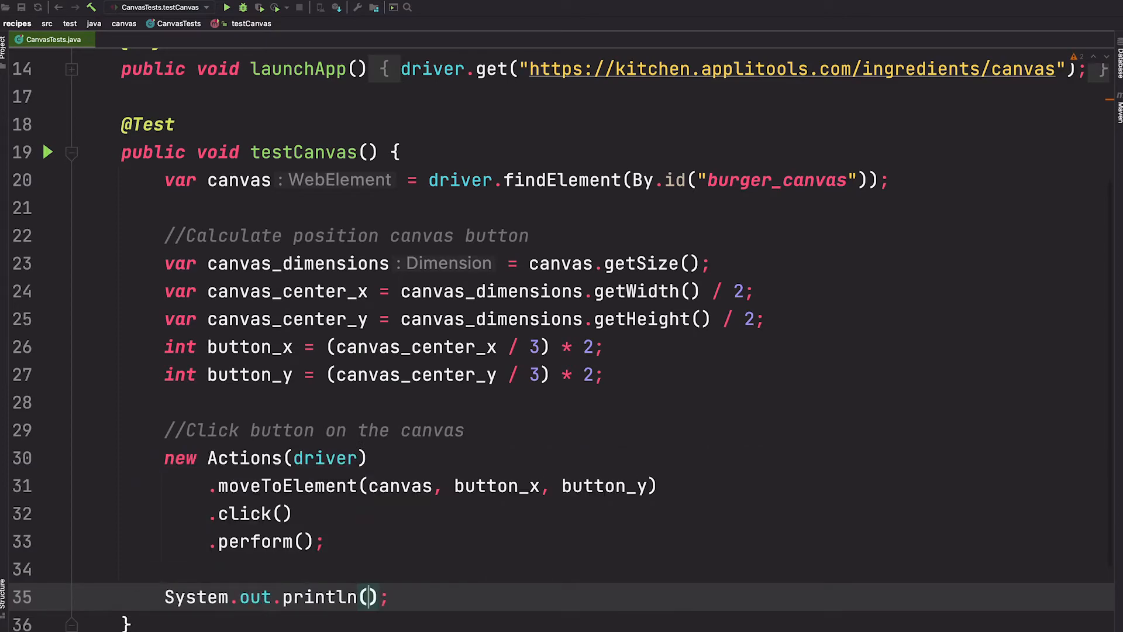
{"action": "type", "text": "\"is the \""}
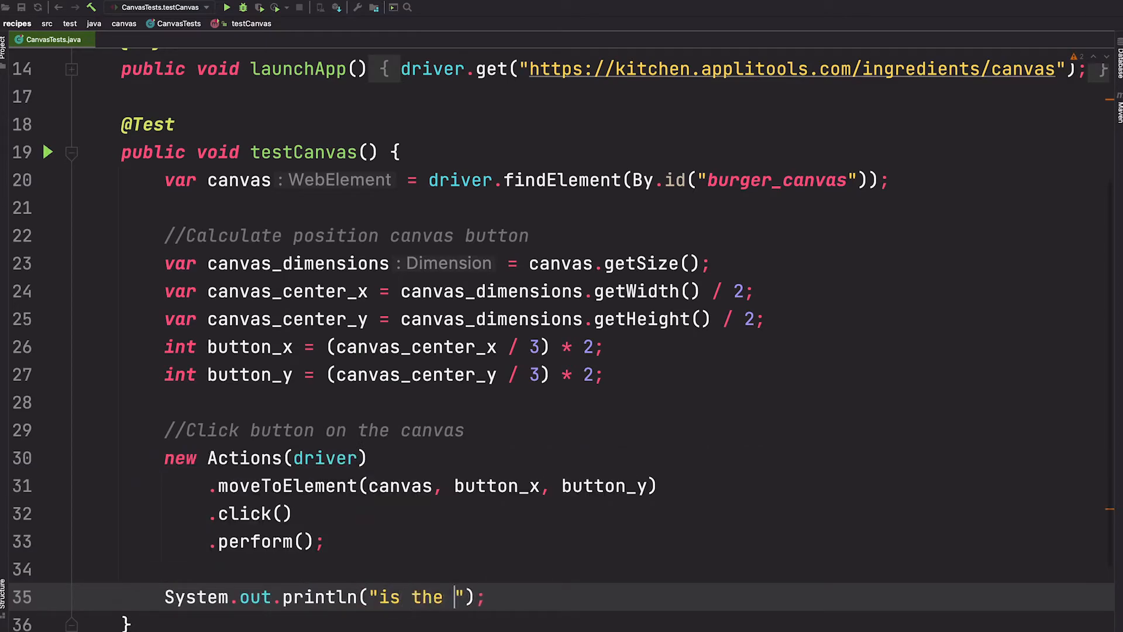
{"action": "type", "text": "burger there?"}
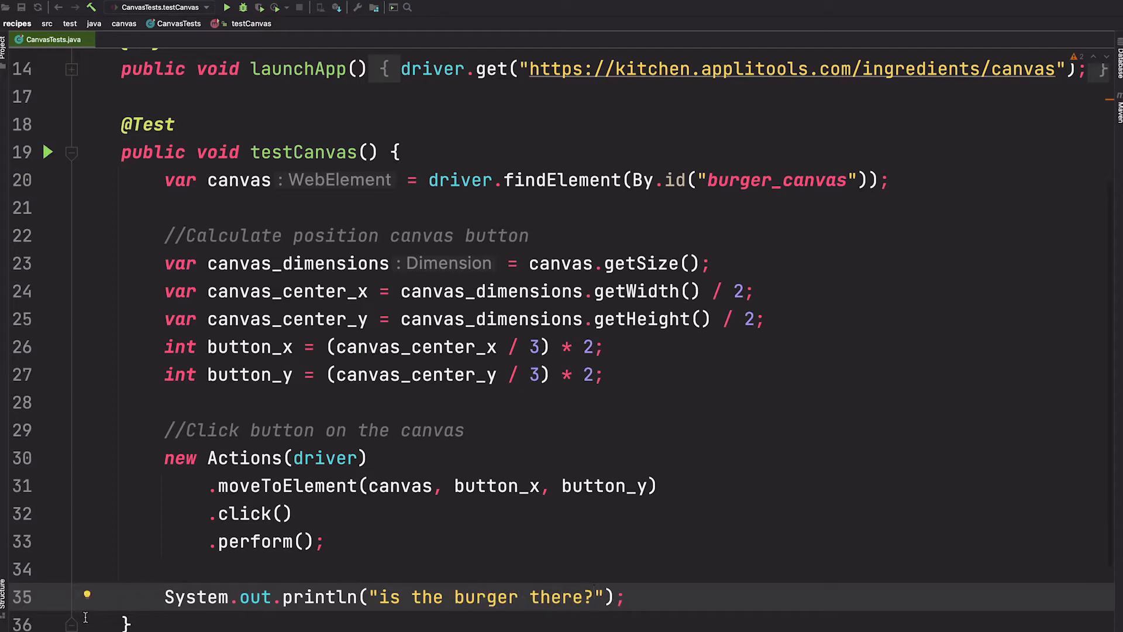
{"action": "left_click", "coordinate": [50, 596]}
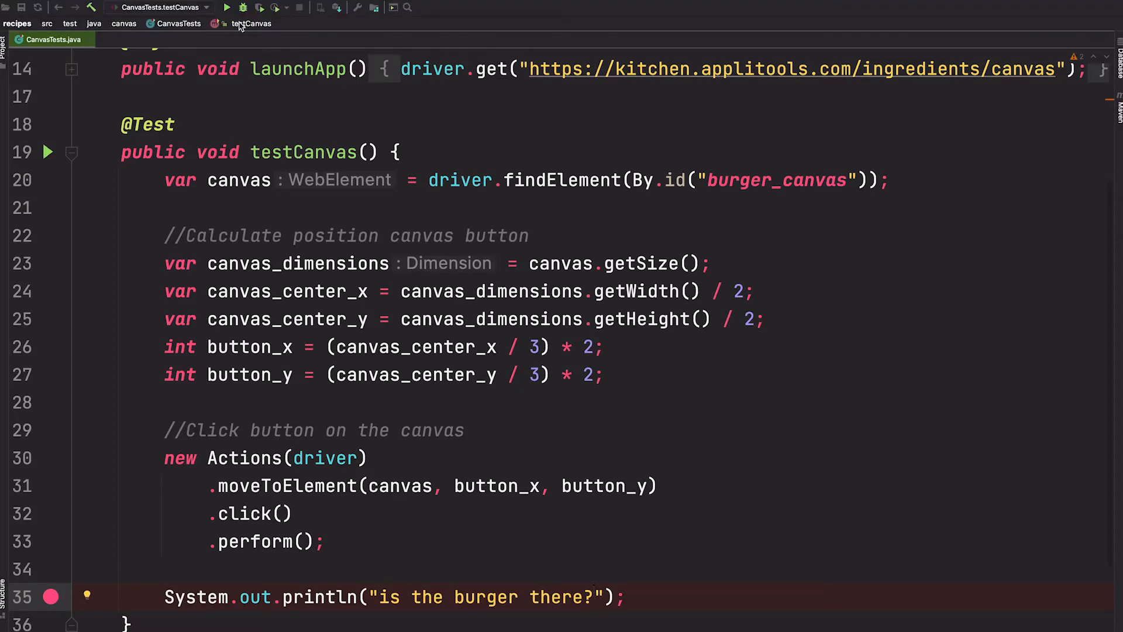
{"action": "left_click", "coordinate": [259, 7]}
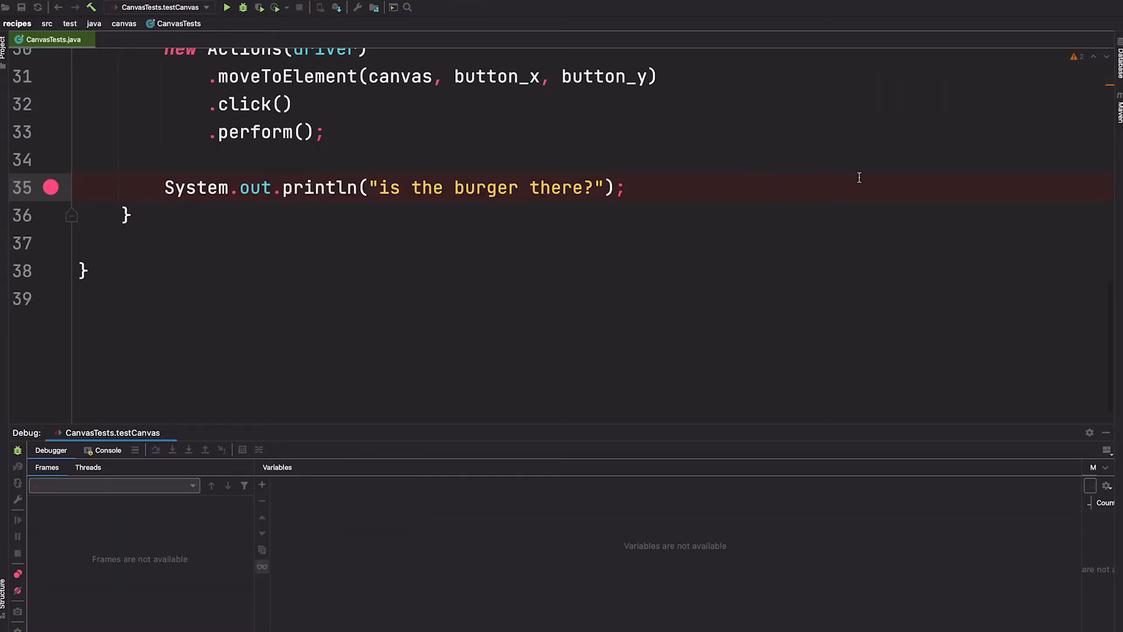
Step: Let the debug session start and scroll back up in the editor
{"action": "scroll", "scroll_direction": "up", "scroll_amount": 3}
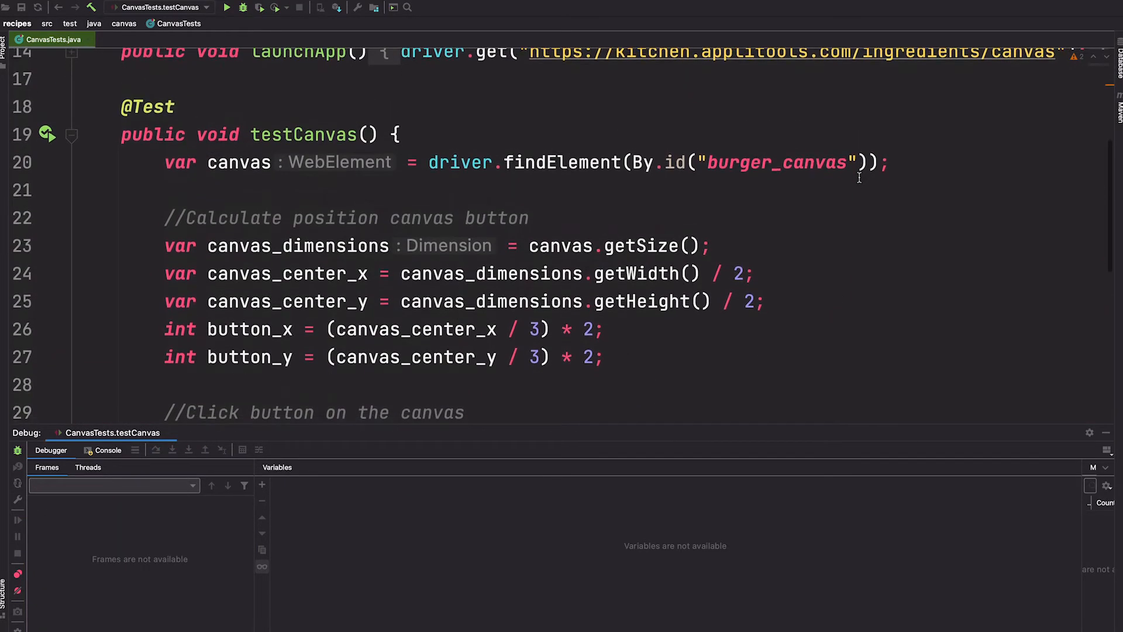
{"action": "mouse_move", "coordinate": [500, 139]}
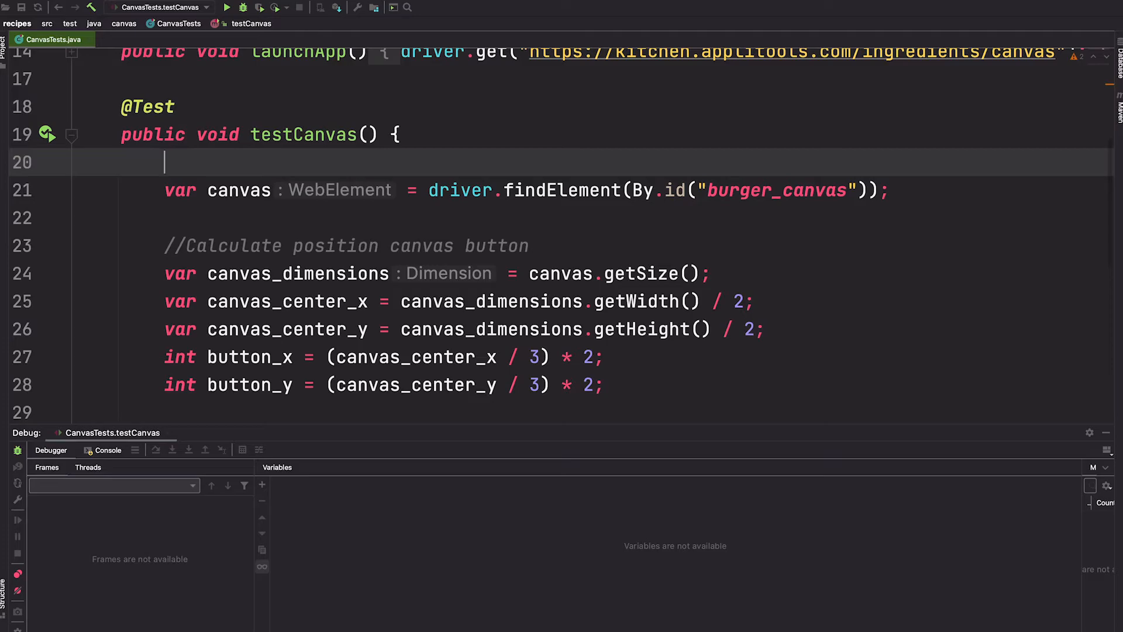
Step: Start testCanvas with driver.manage().window().setSize(new Dimension(375, 812))
{"action": "type", "text": "driver."}
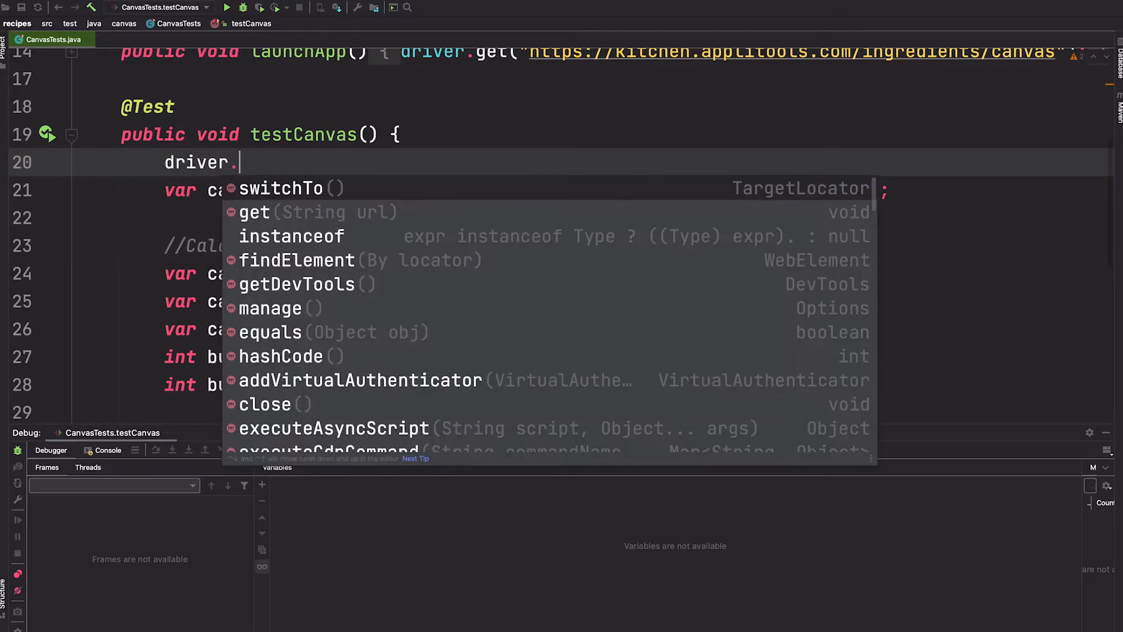
{"action": "type", "text": "manage().window("}
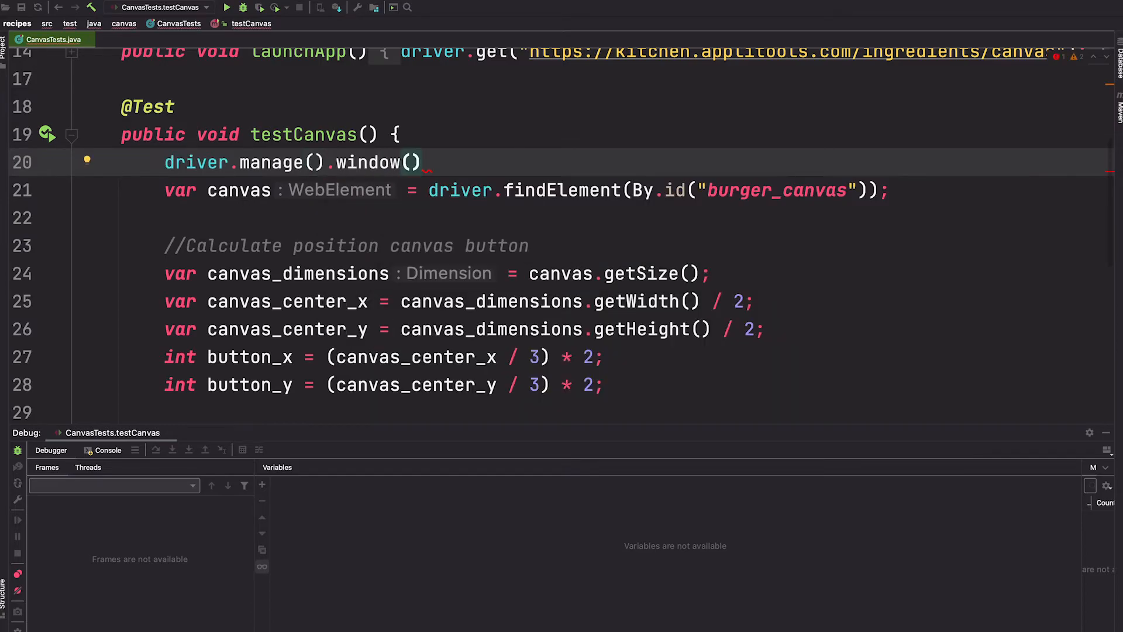
{"action": "type", "text": ".setSize();"}
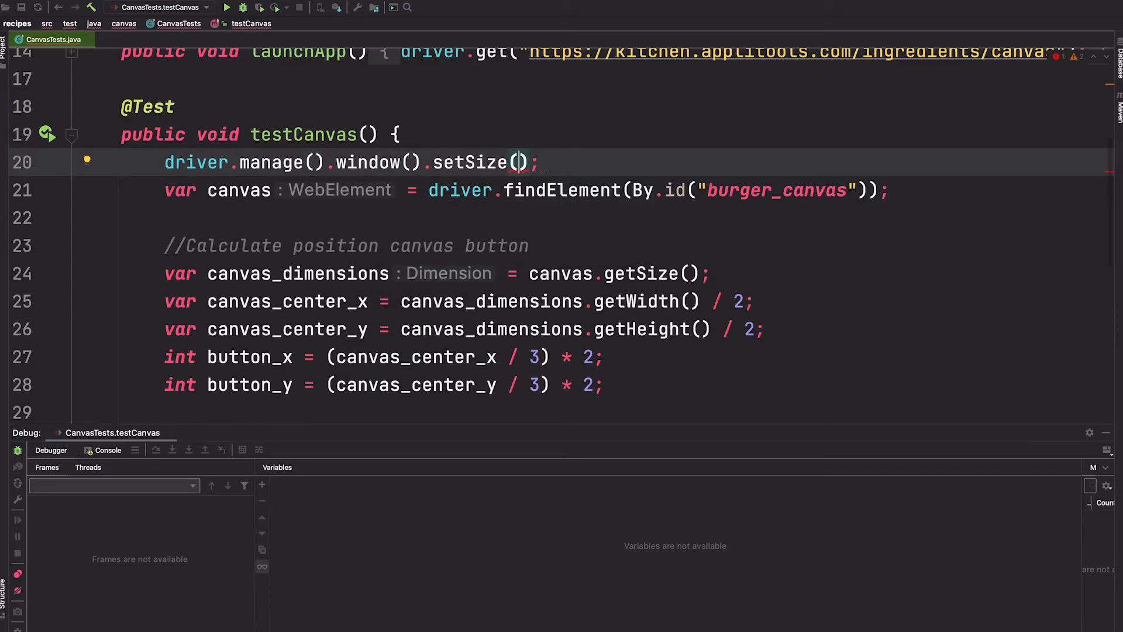
{"action": "type", "text": "new Dimension(375,"}
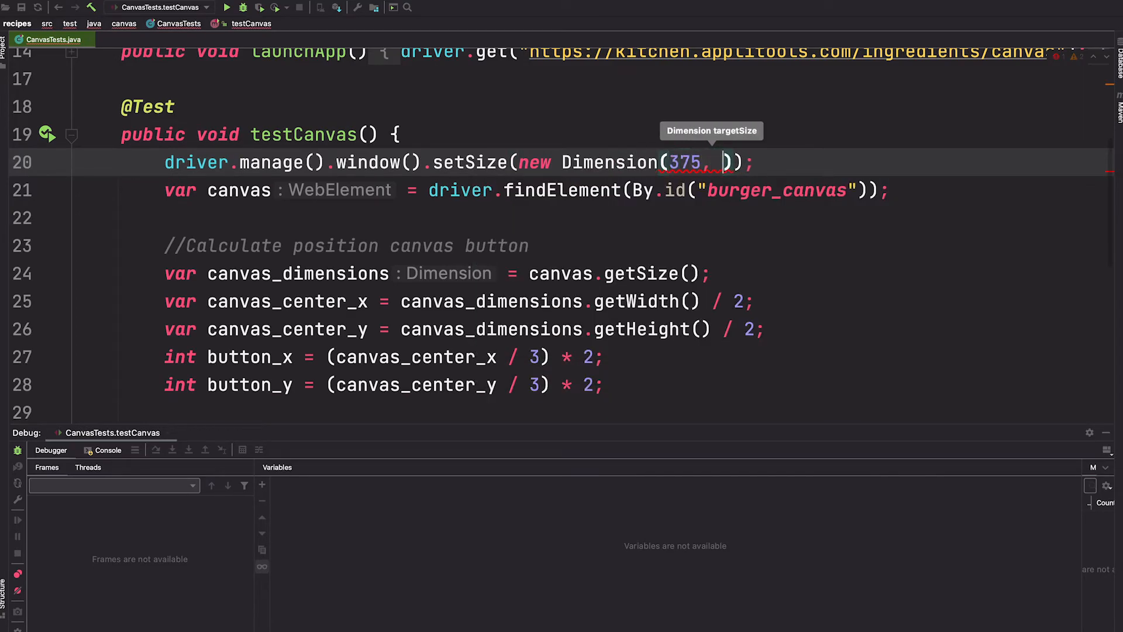
{"action": "type", "text": "812"}
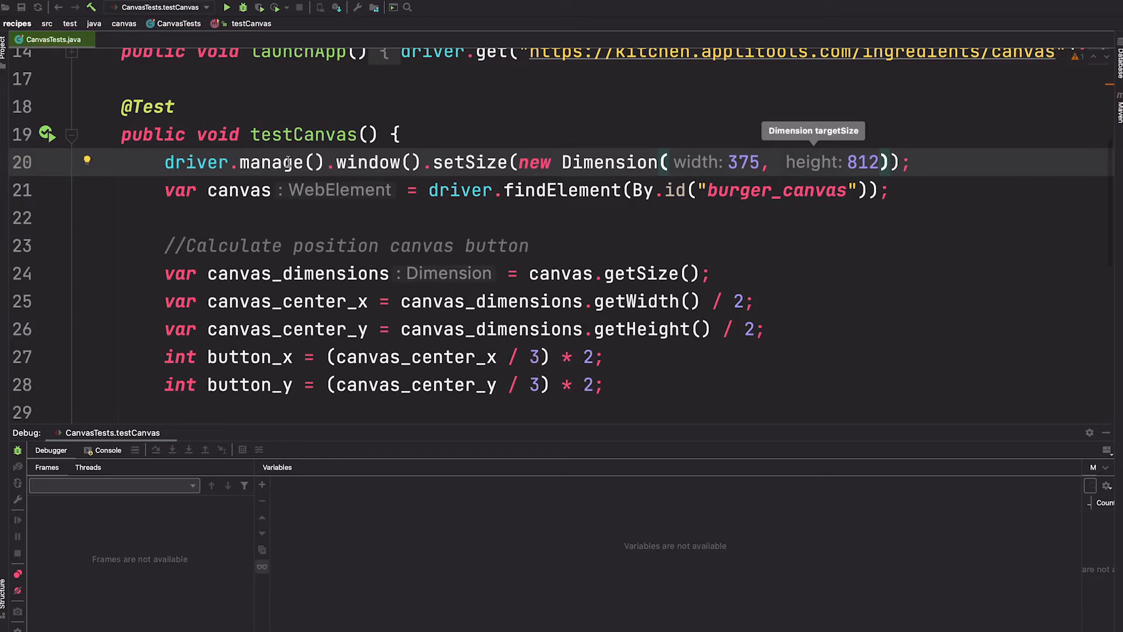
{"action": "scroll", "scroll_direction": "down", "scroll_amount": 3}
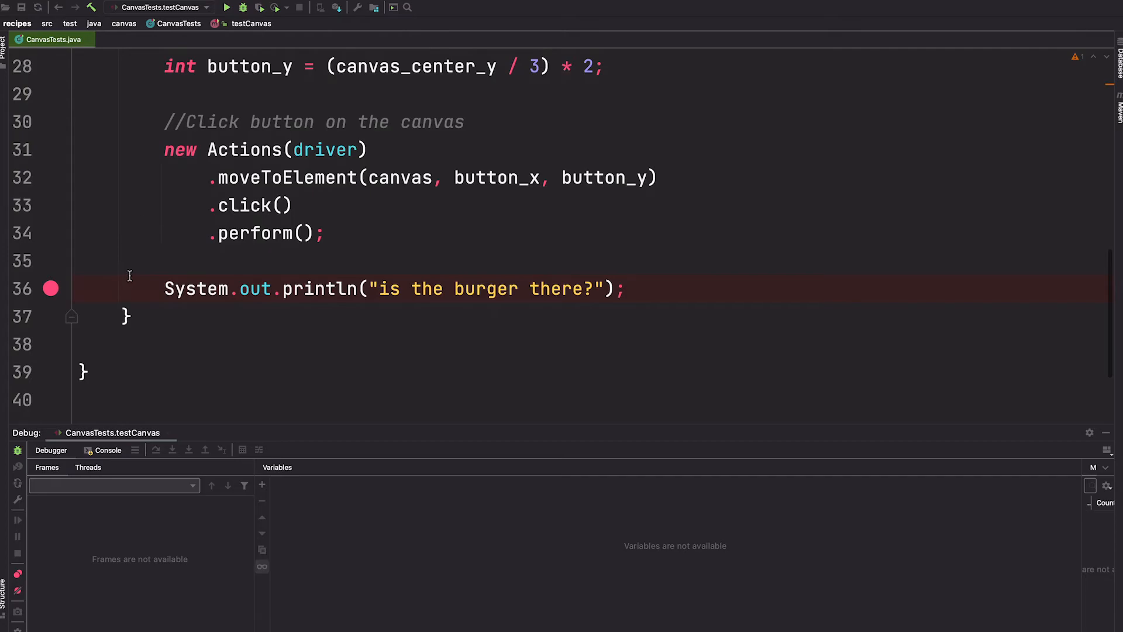
{"action": "mouse_move", "coordinate": [244, 7]}
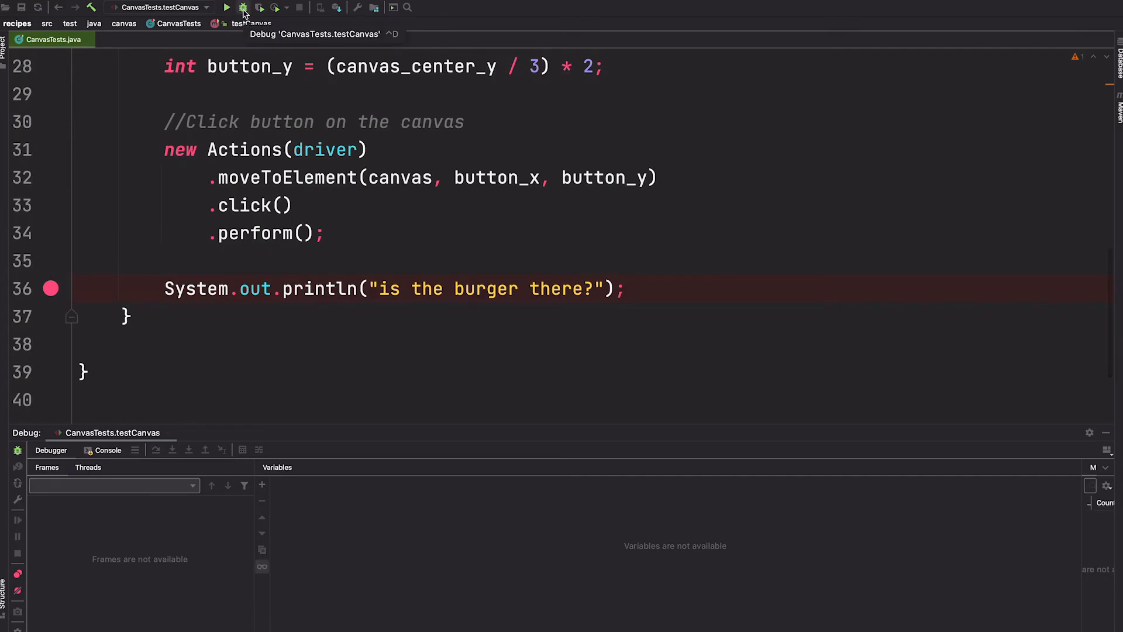
{"action": "mouse_move", "coordinate": [244, 8]}
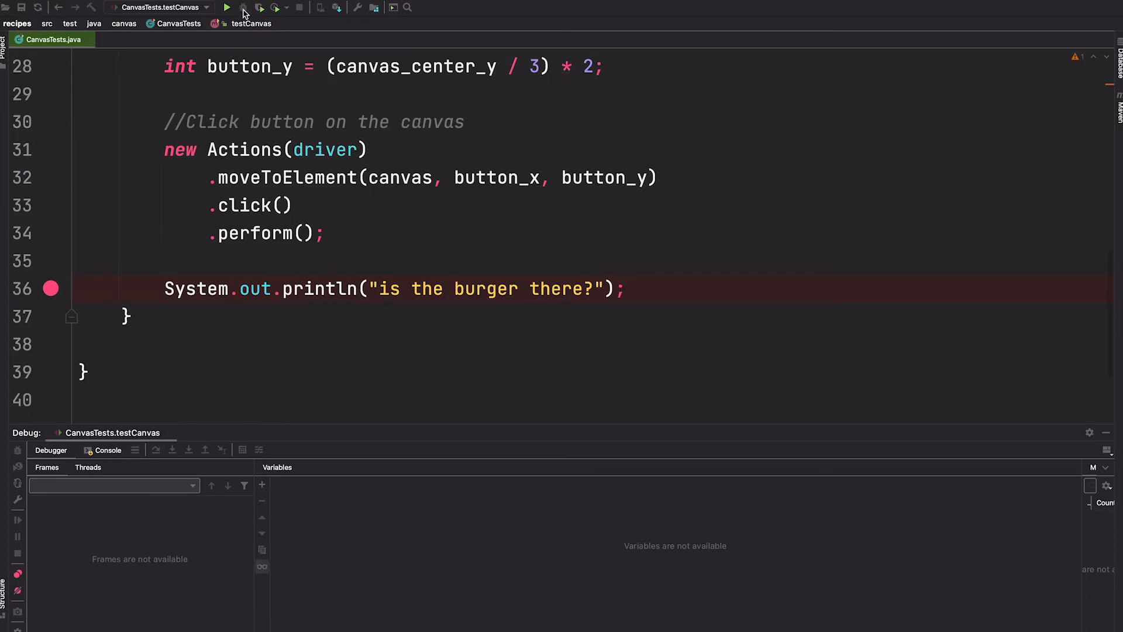
Step: Rerun testCanvas in debug mode to see the burger on the resized canvas
{"action": "left_click", "coordinate": [226, 7]}
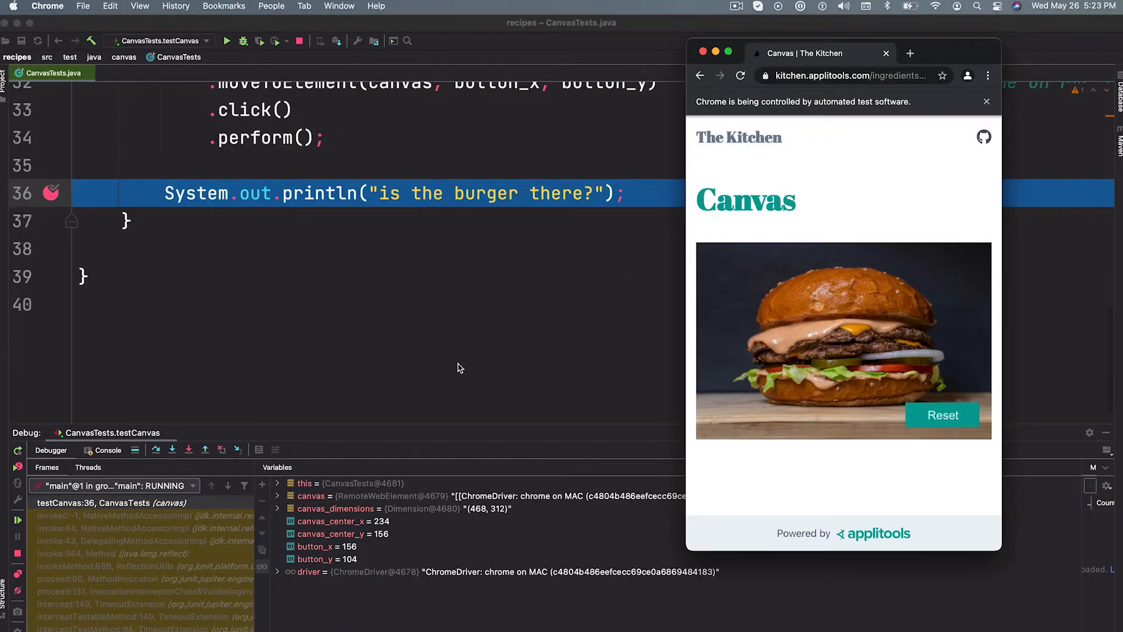
{"action": "mouse_move", "coordinate": [18, 519]}
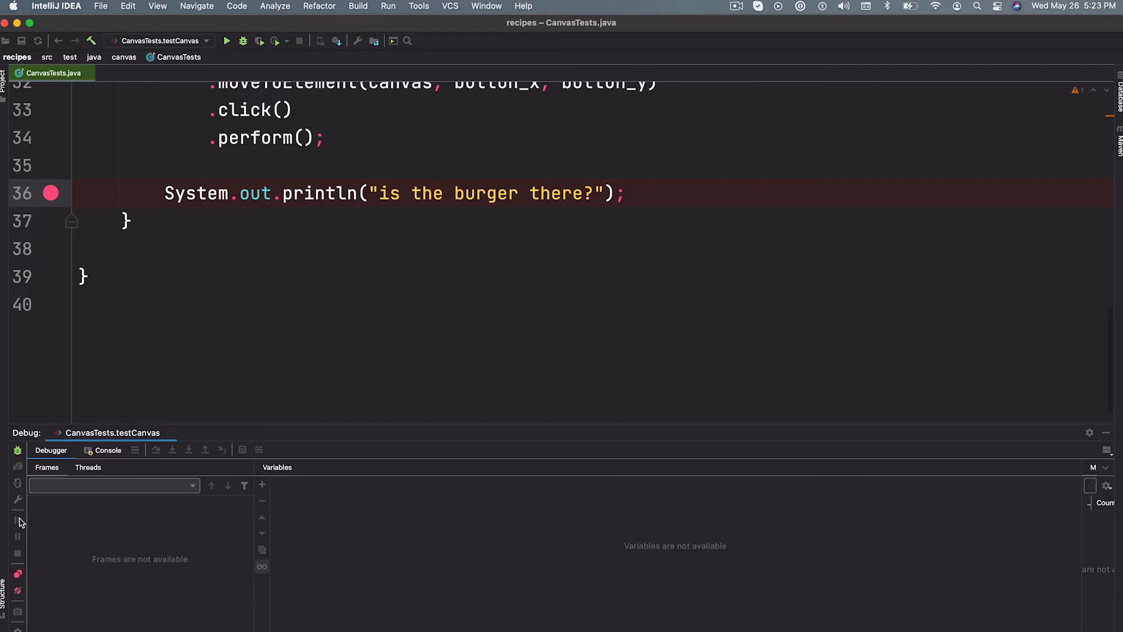
{"action": "mouse_move", "coordinate": [932, 336]}
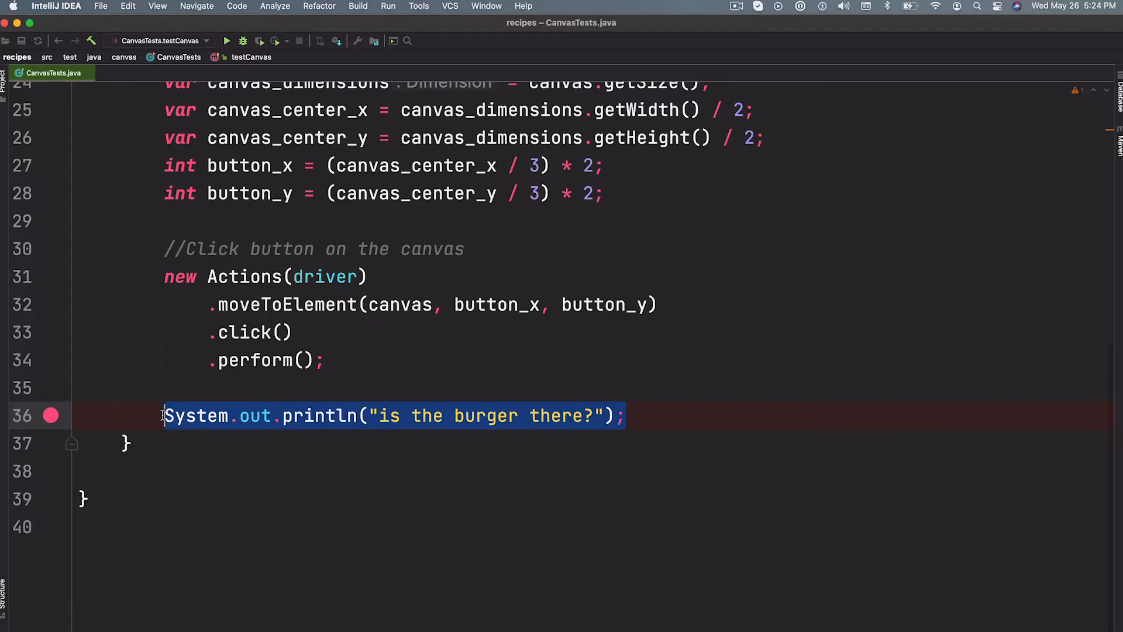
Step: Add a //Verify a canvas now displays comment and create Eyes eyes = new Eyes()
{"action": "key", "text": "Delete"}
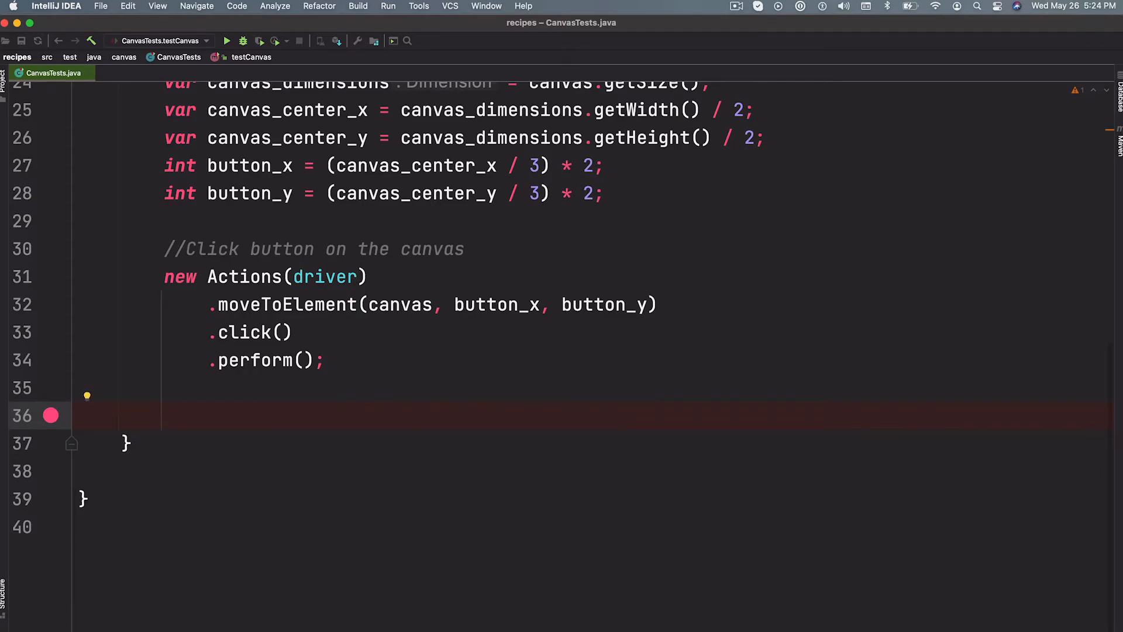
{"action": "type", "text": "//Ve"}
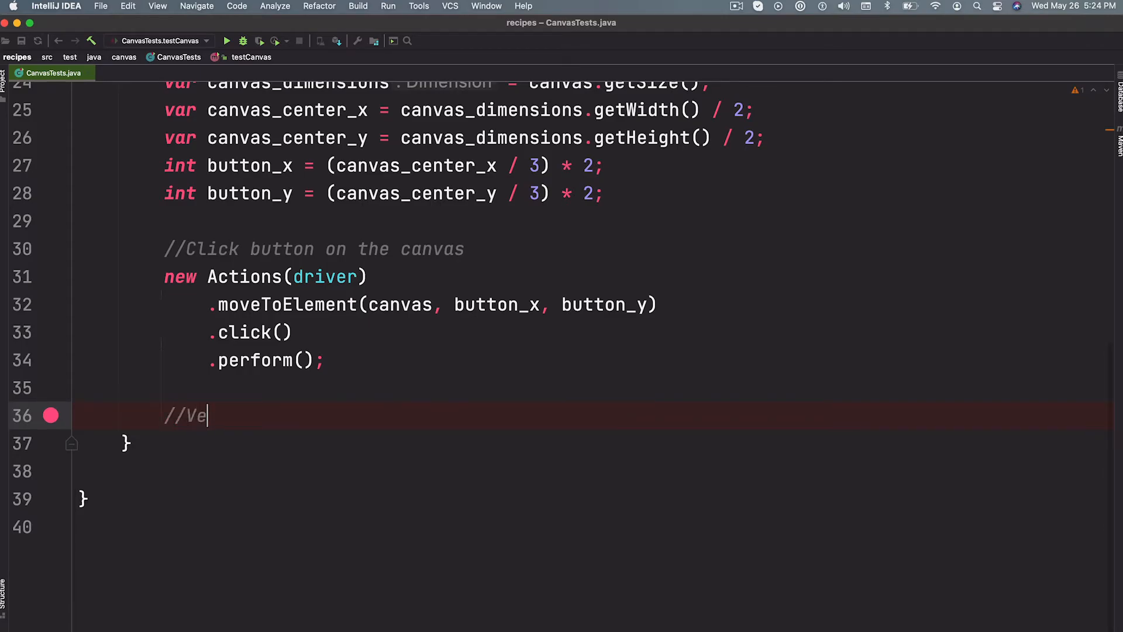
{"action": "type", "text": "rify a"}
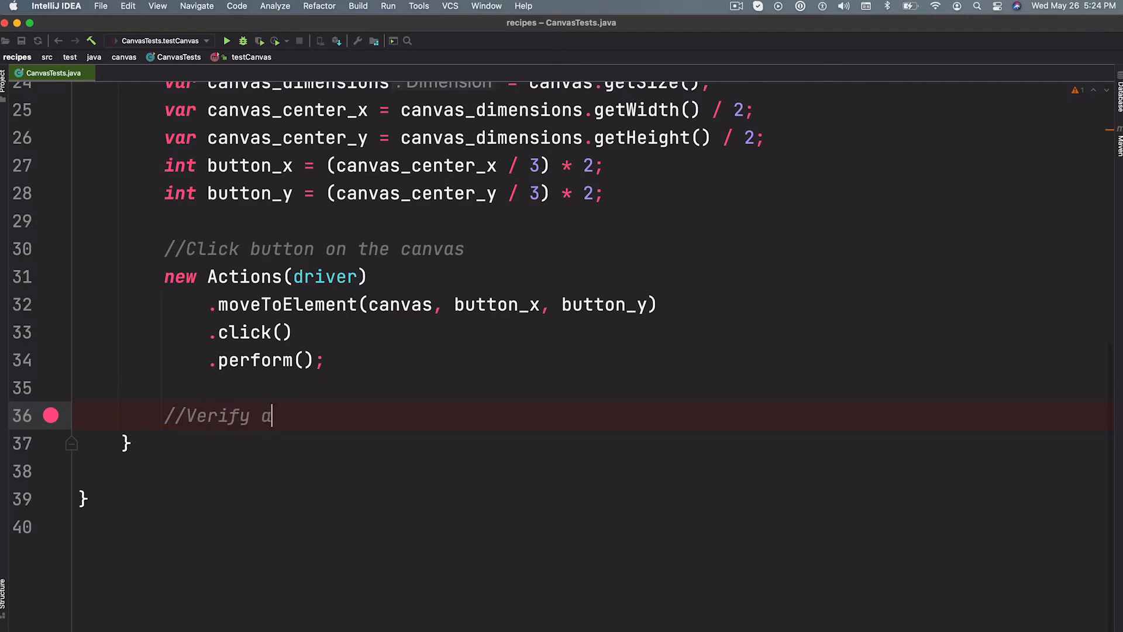
{"action": "type", "text": "canvas no"}
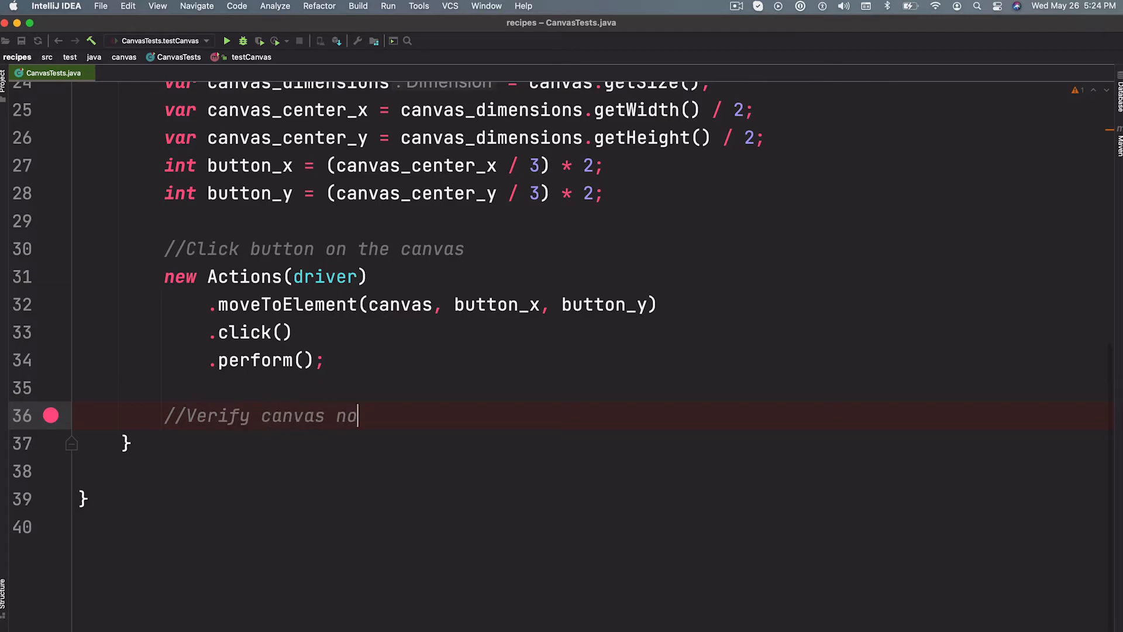
{"action": "type", "text": "w displays burger"}
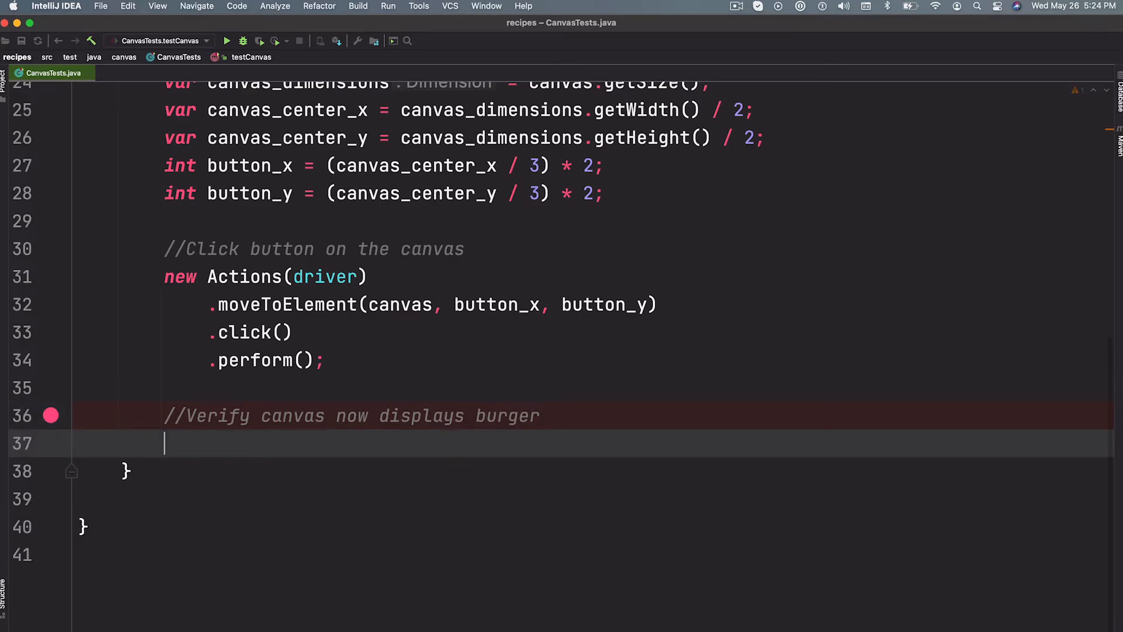
{"action": "type", "text": "Eyes eyes"}
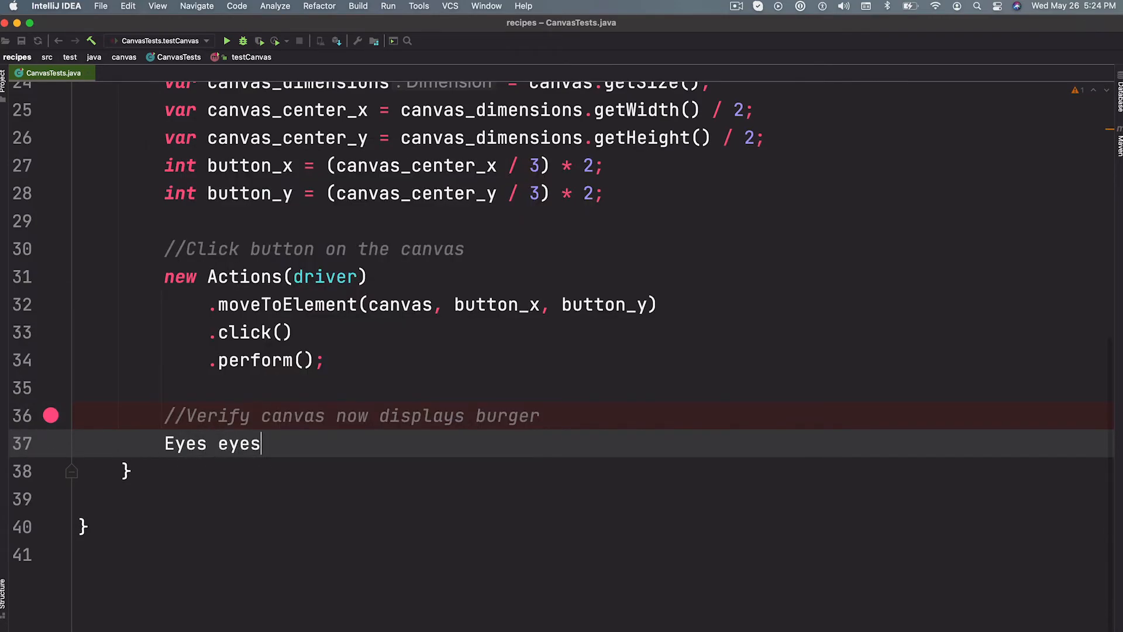
{"action": "type", "text": "= new Eyes("}
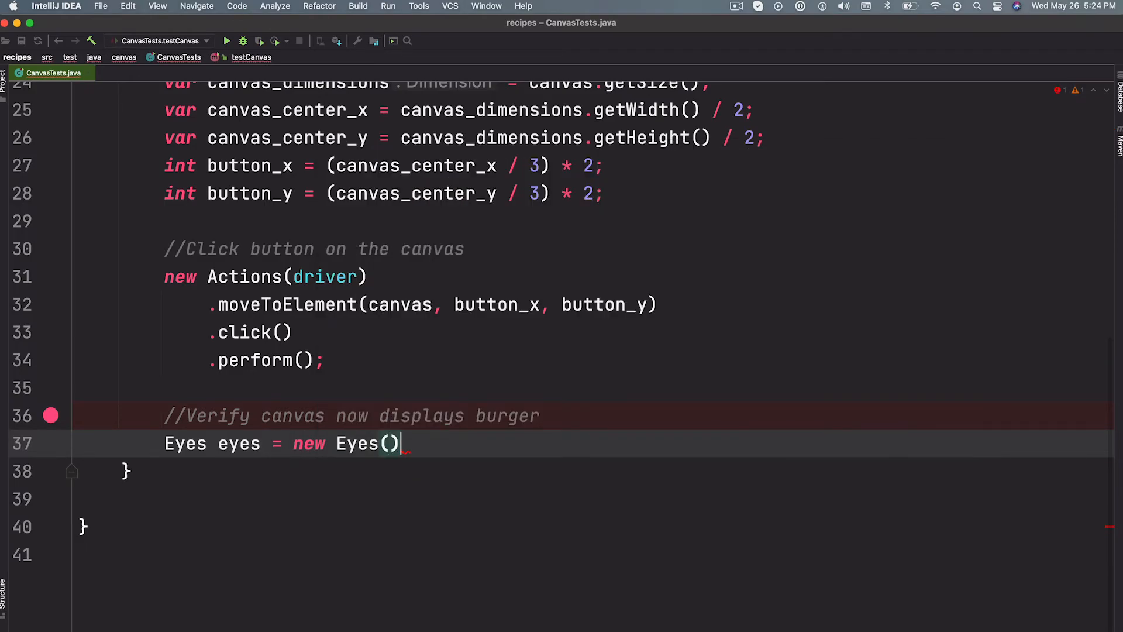
{"action": "type", "text": ";"}
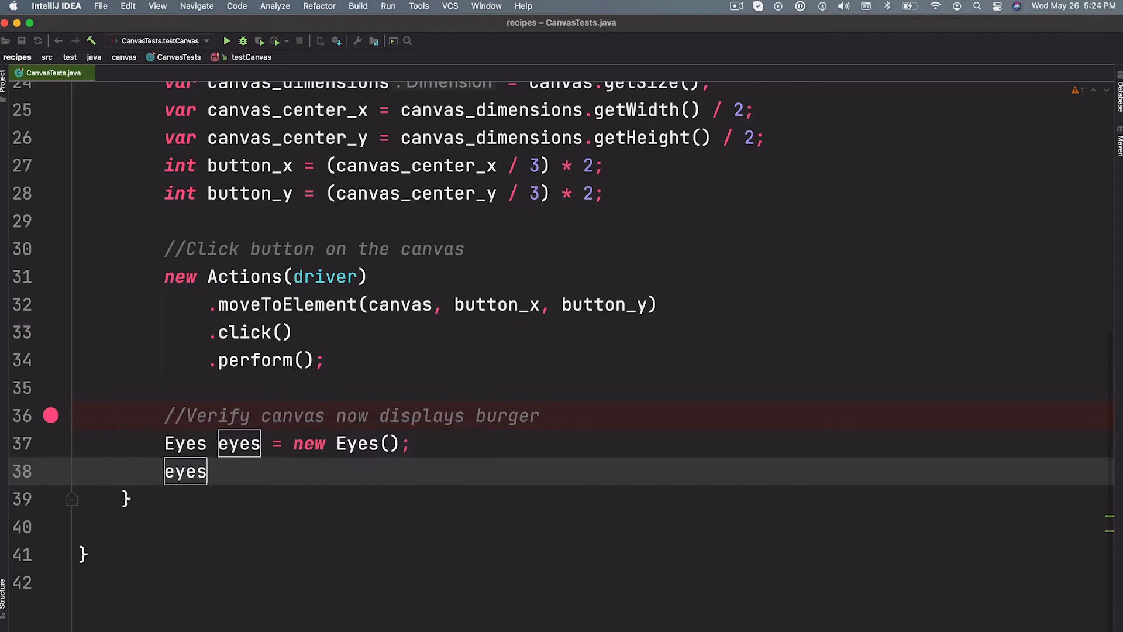
Step: Call eyes.open(driver, "The Kitchen", "burger on canvas"), eyes.checkElement(canvas) and eyes.close()
{"action": "type", "text": ".open()"}
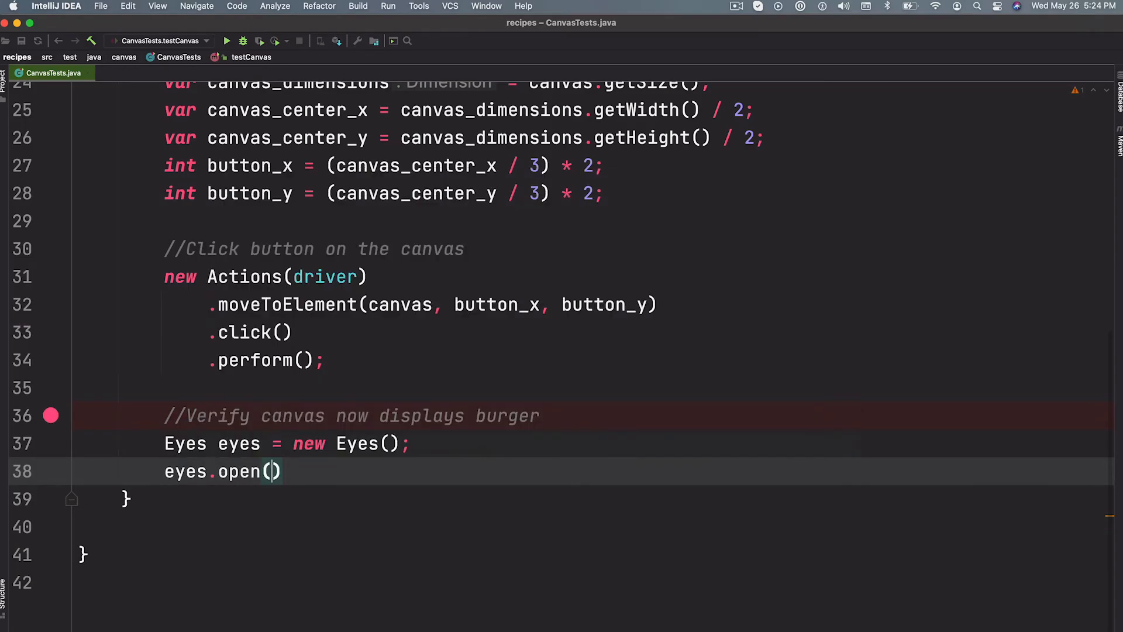
{"action": "type", "text": "driver,"}
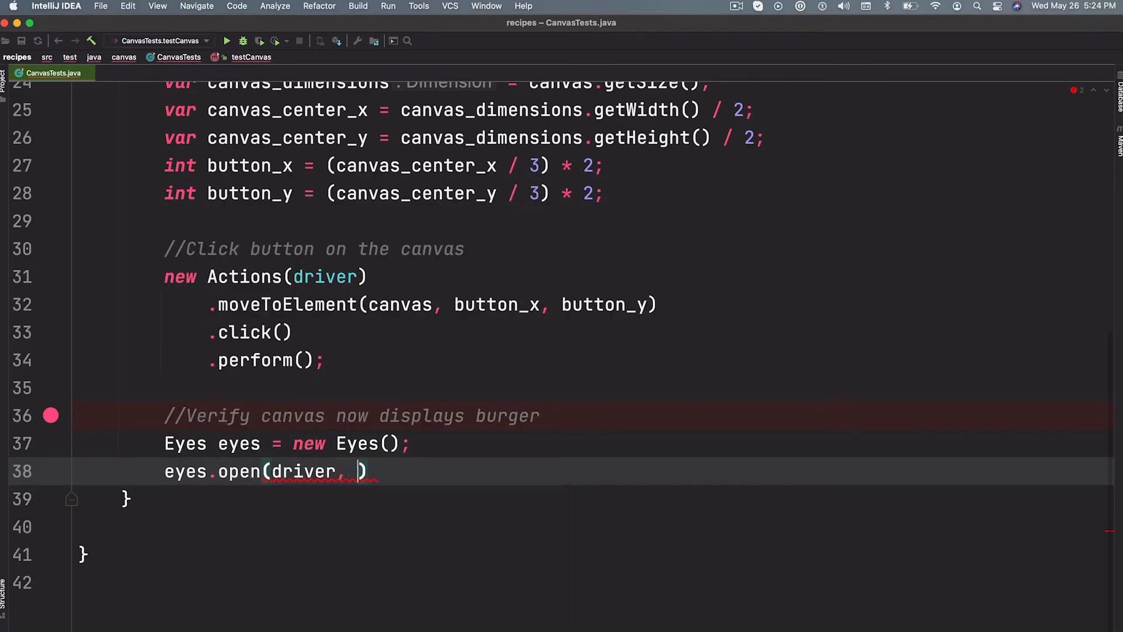
{"action": "type", "text": "\"The Kitchen\", \"burger"}
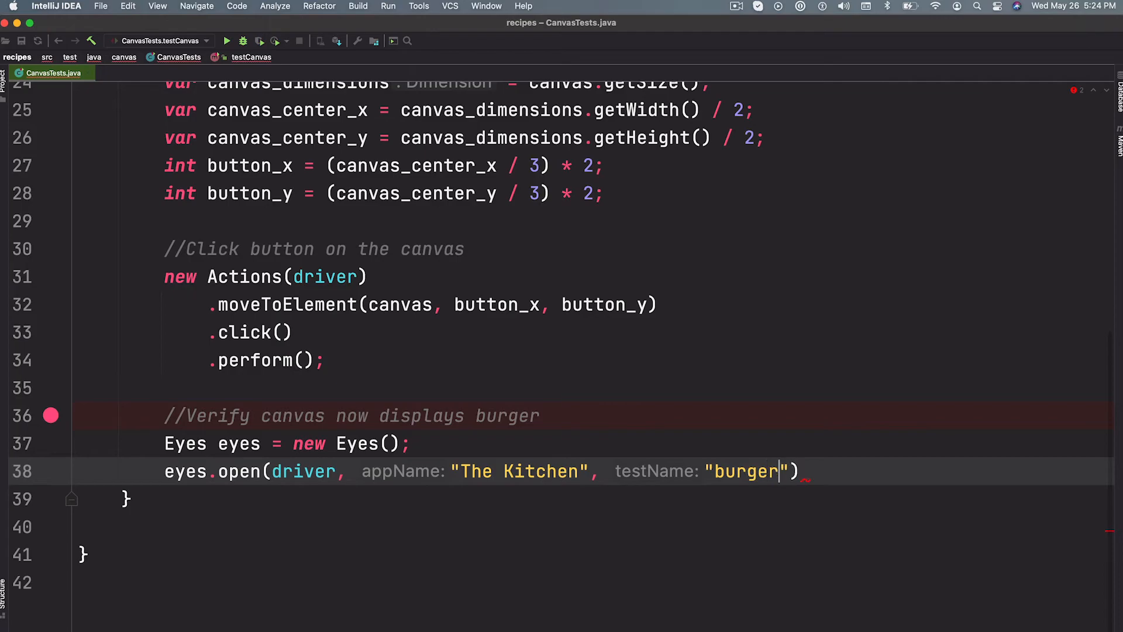
{"action": "type", "text": "on ca"}
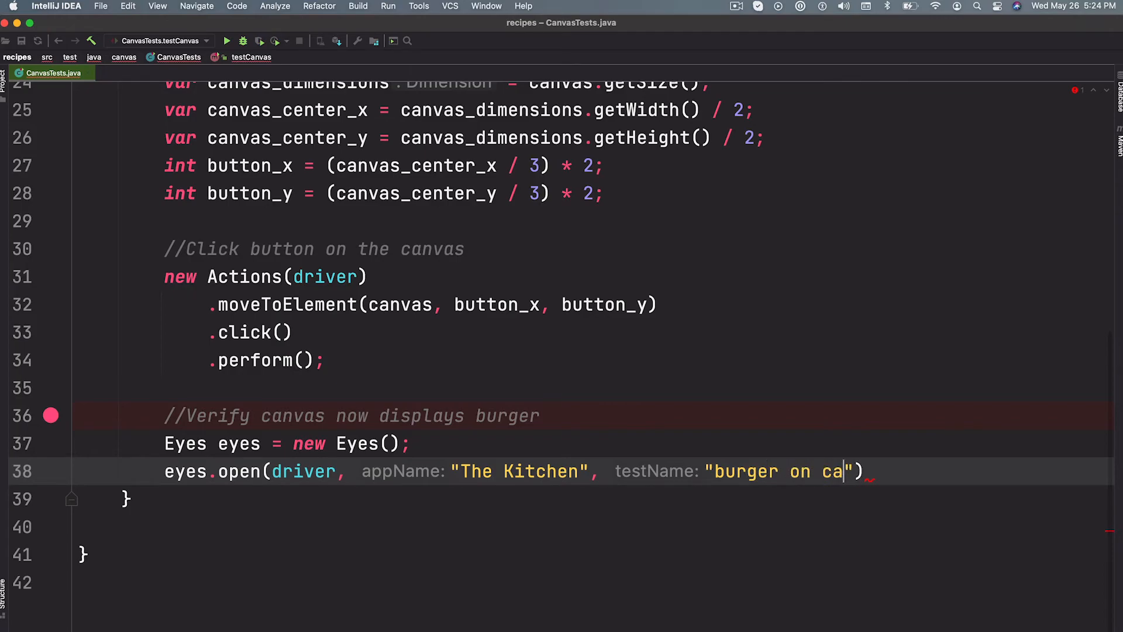
{"action": "type", "text": "nvas"}
{"action": "type", "text": "eyes."}
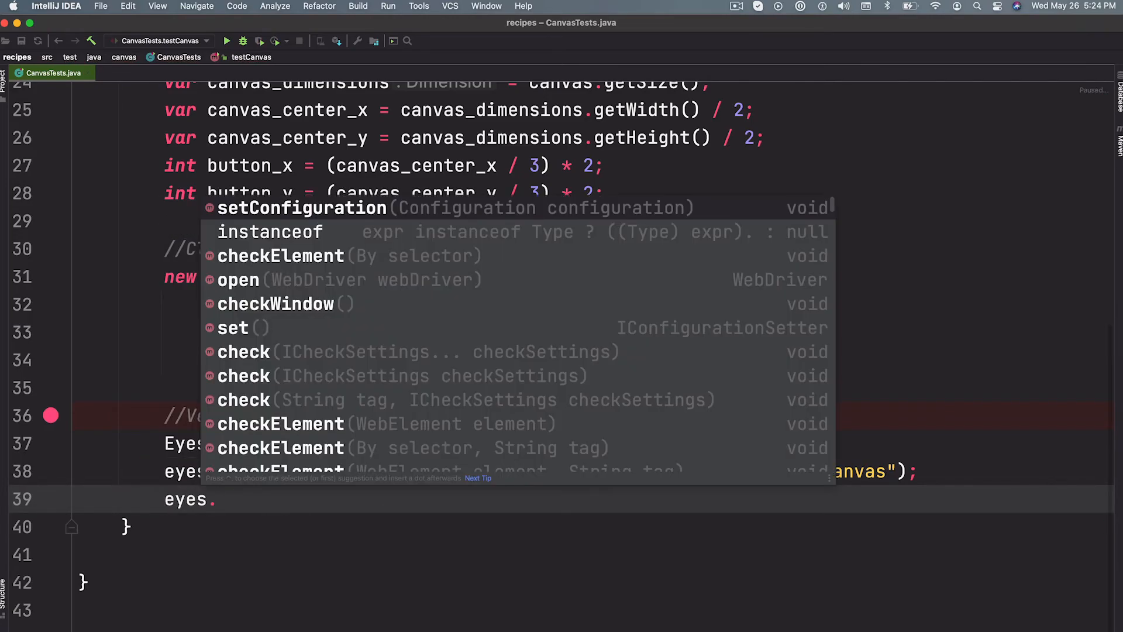
{"action": "type", "text": "checkElement();"}
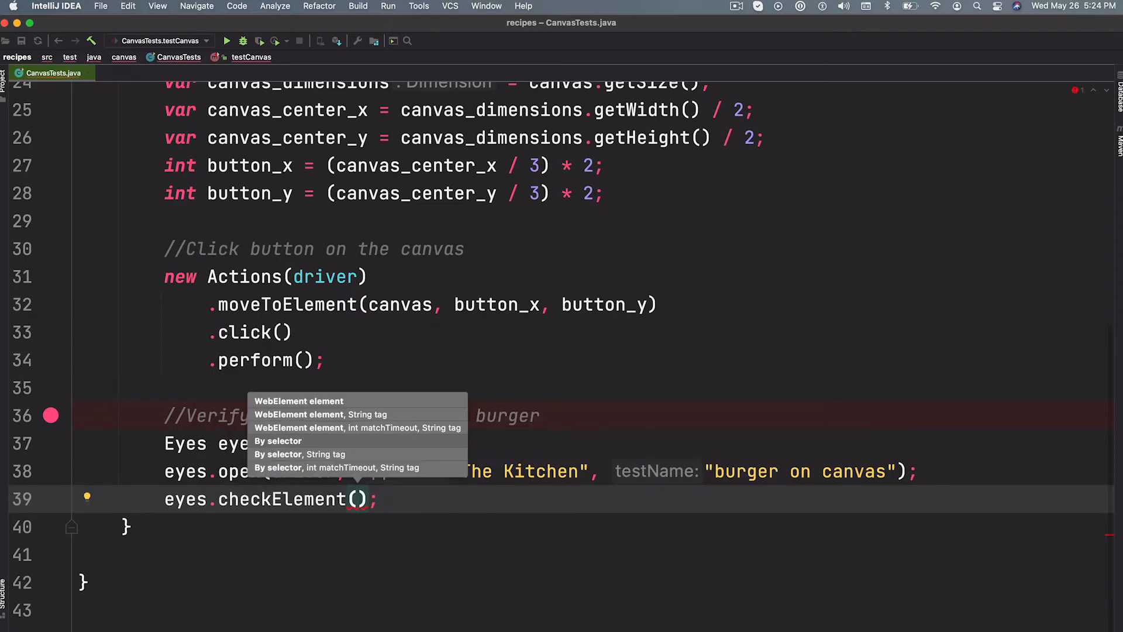
{"action": "type", "text": "canvas"}
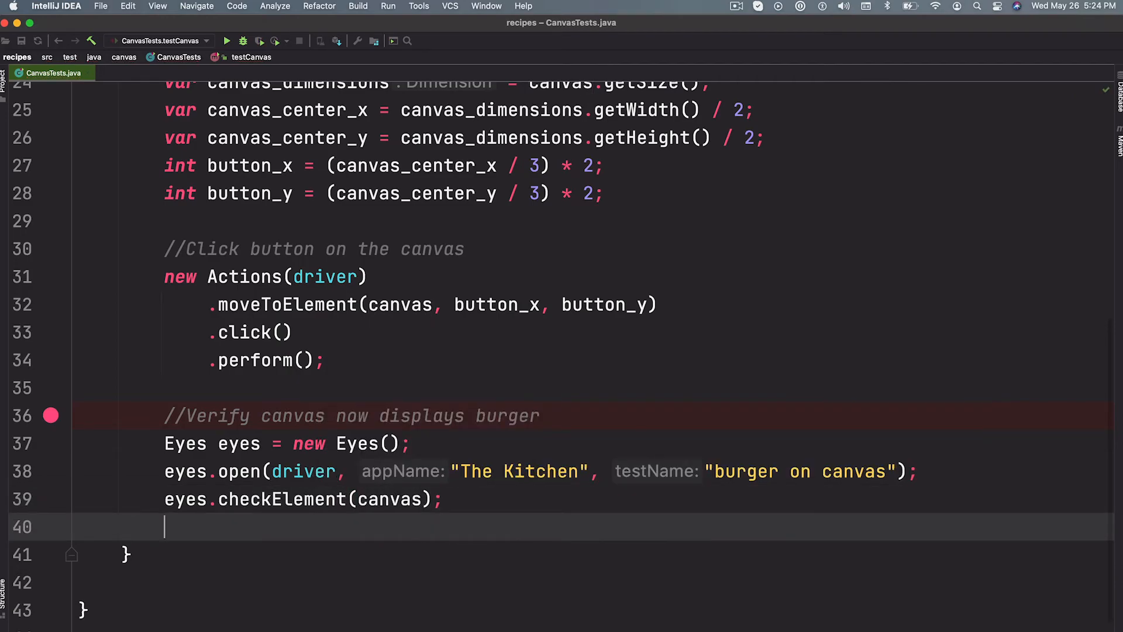
{"action": "type", "text": "eyes.close();"}
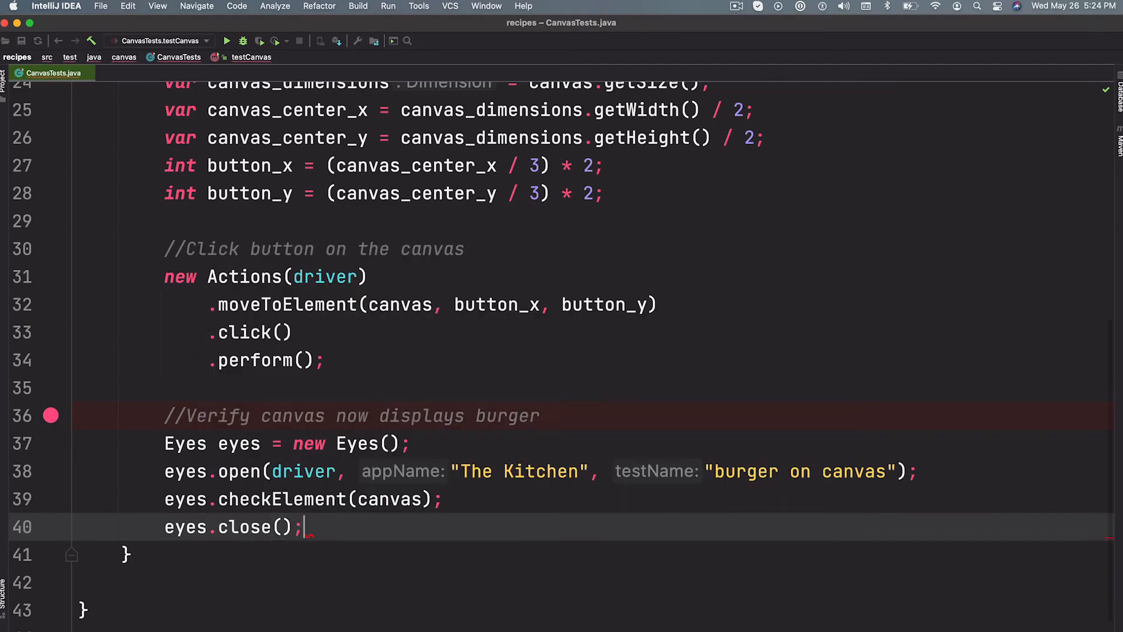
{"action": "scroll", "scroll_direction": "up", "scroll_amount": 3}
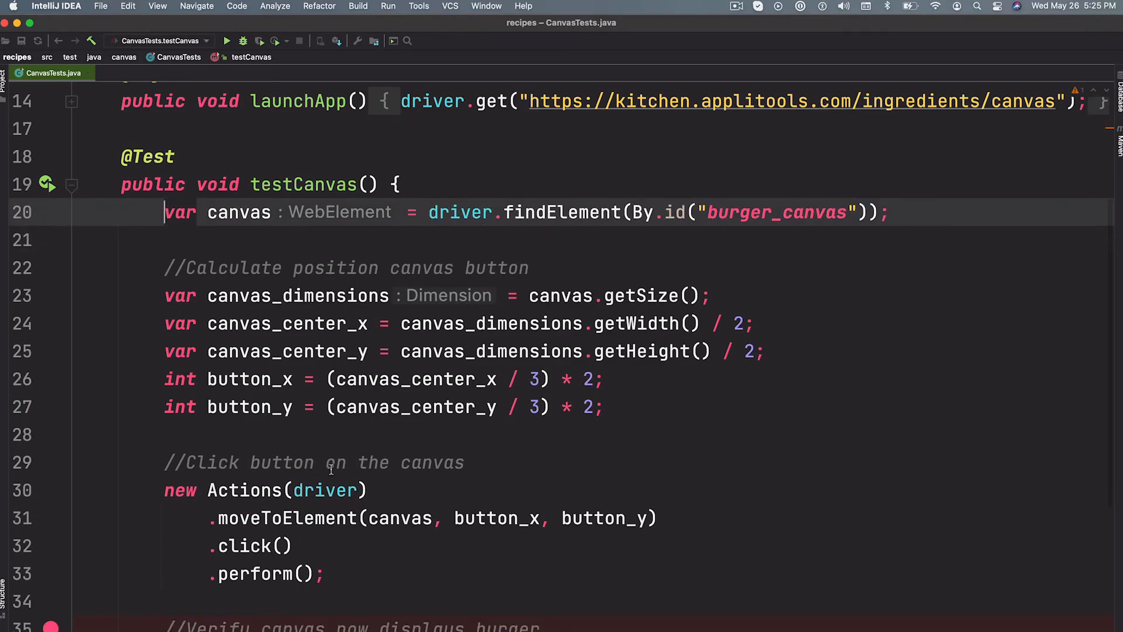
Step: Run CanvasTests.testCanvas so the canvas click and Eyes 'burger on canvas' check execute
{"action": "scroll", "scroll_direction": "down", "scroll_amount": 3}
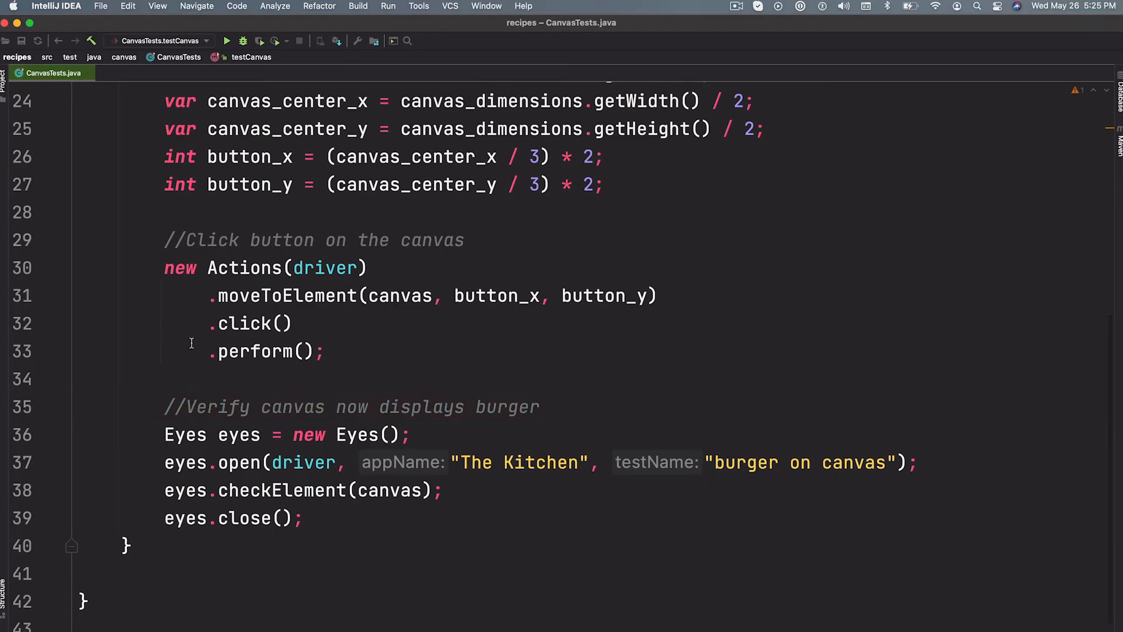
{"action": "mouse_move", "coordinate": [227, 41]}
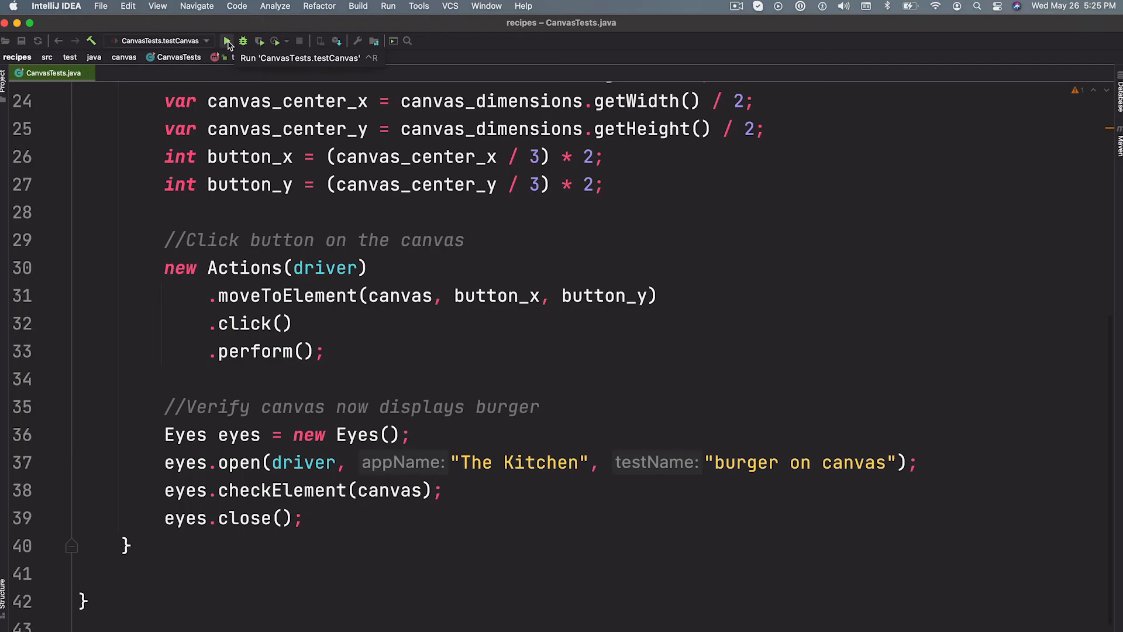
{"action": "left_click", "coordinate": [226, 41]}
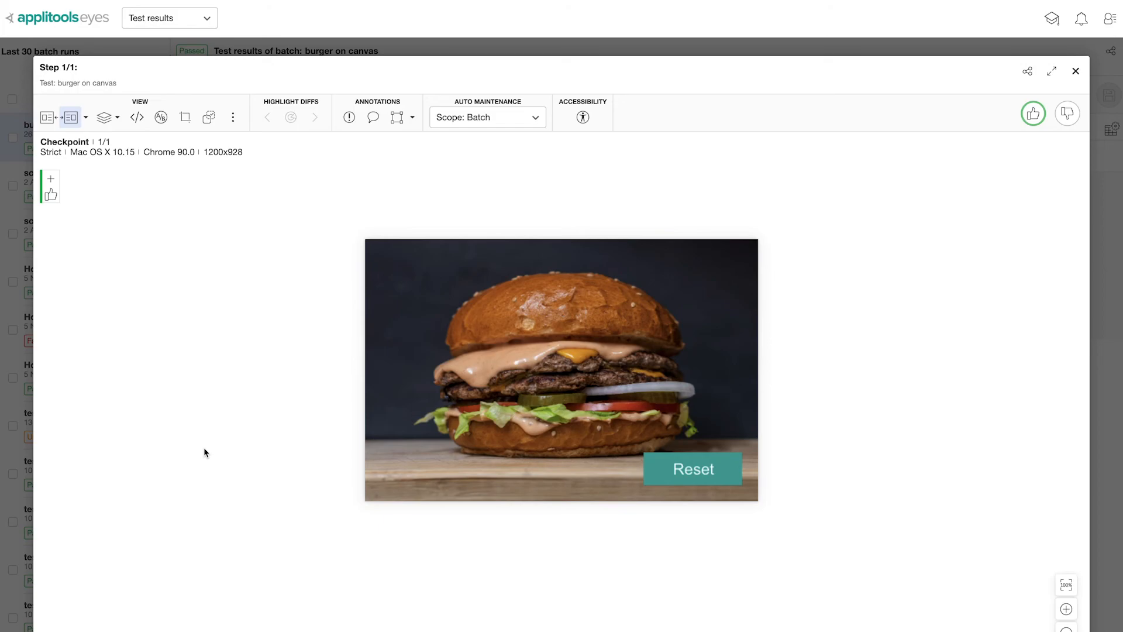
{"action": "mouse_move", "coordinate": [626, 396]}
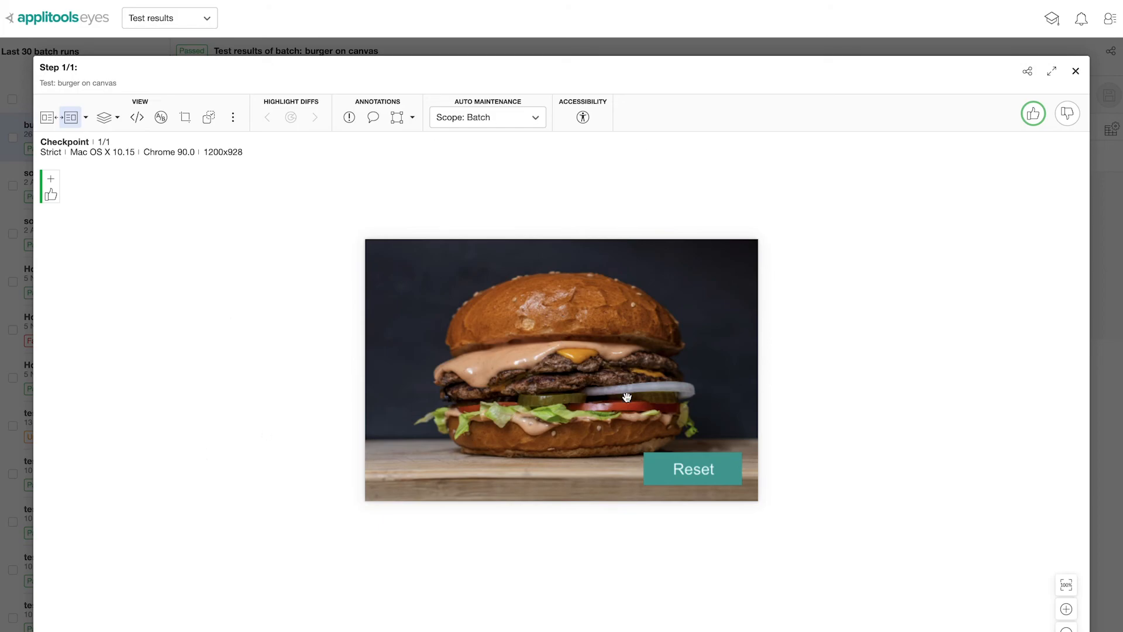
{"action": "mouse_move", "coordinate": [639, 581]}
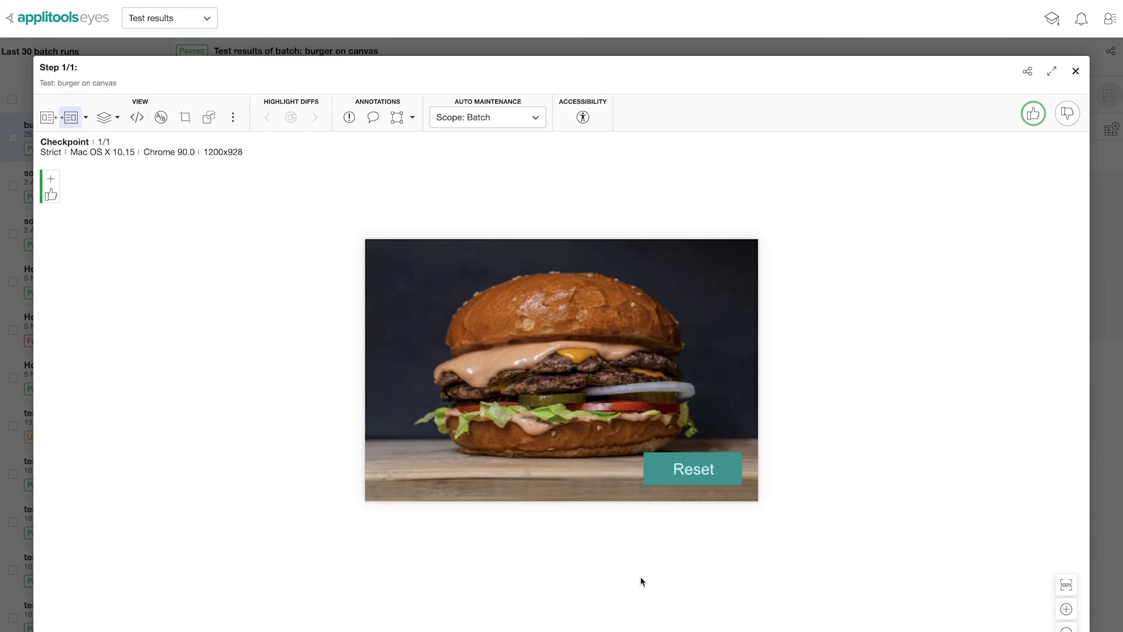
{"action": "mouse_move", "coordinate": [758, 346]}
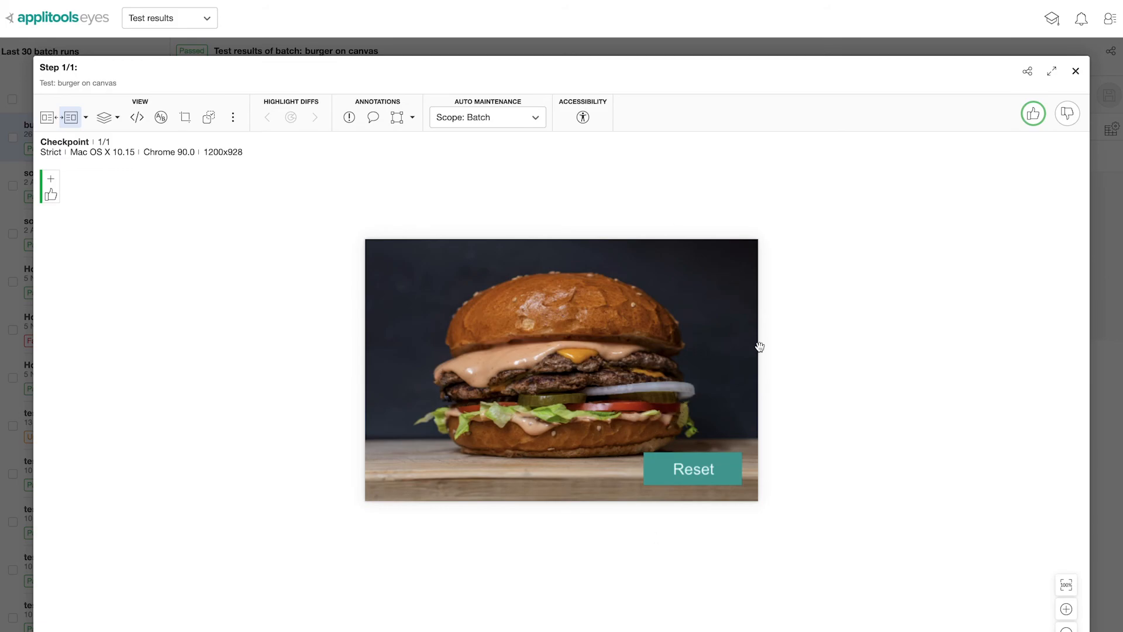
{"action": "mouse_move", "coordinate": [655, 371]}
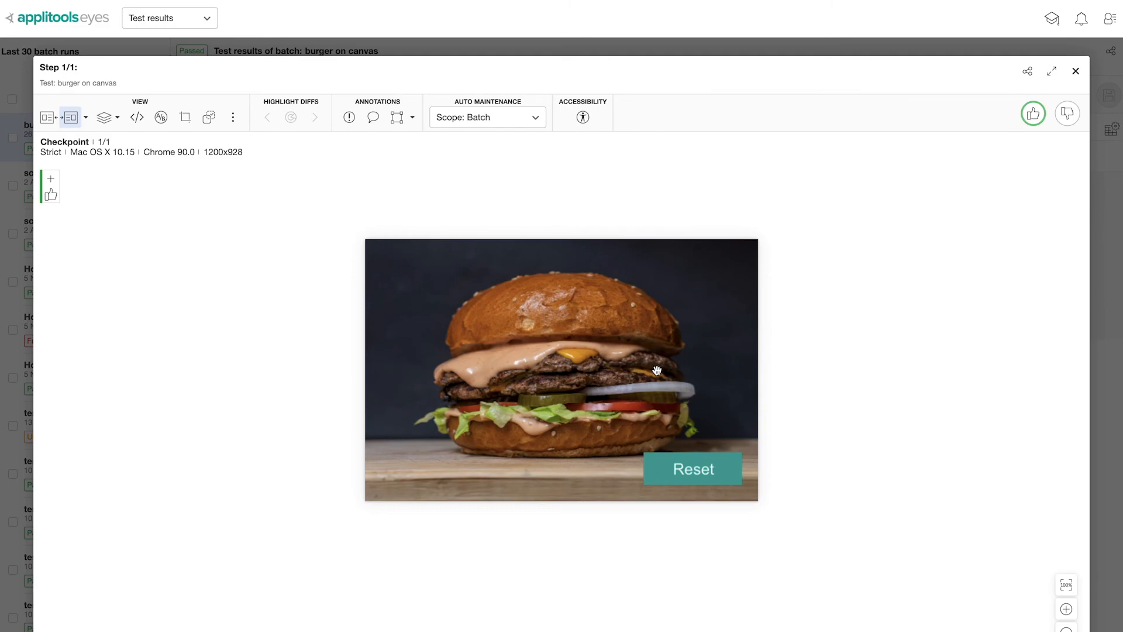
{"action": "mouse_move", "coordinate": [934, 362]}
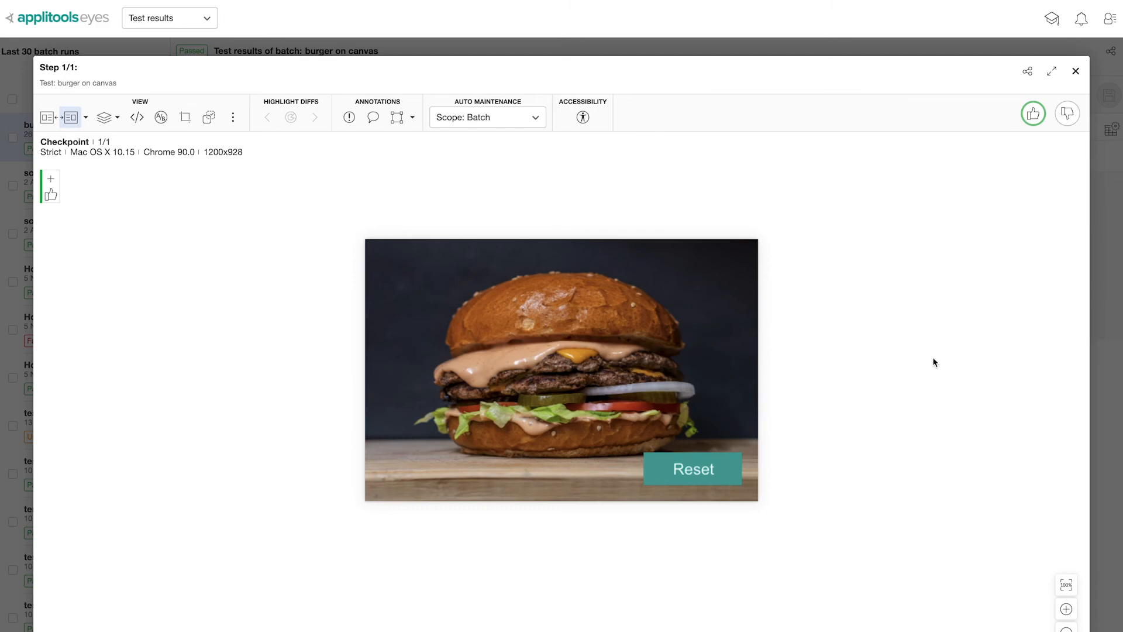